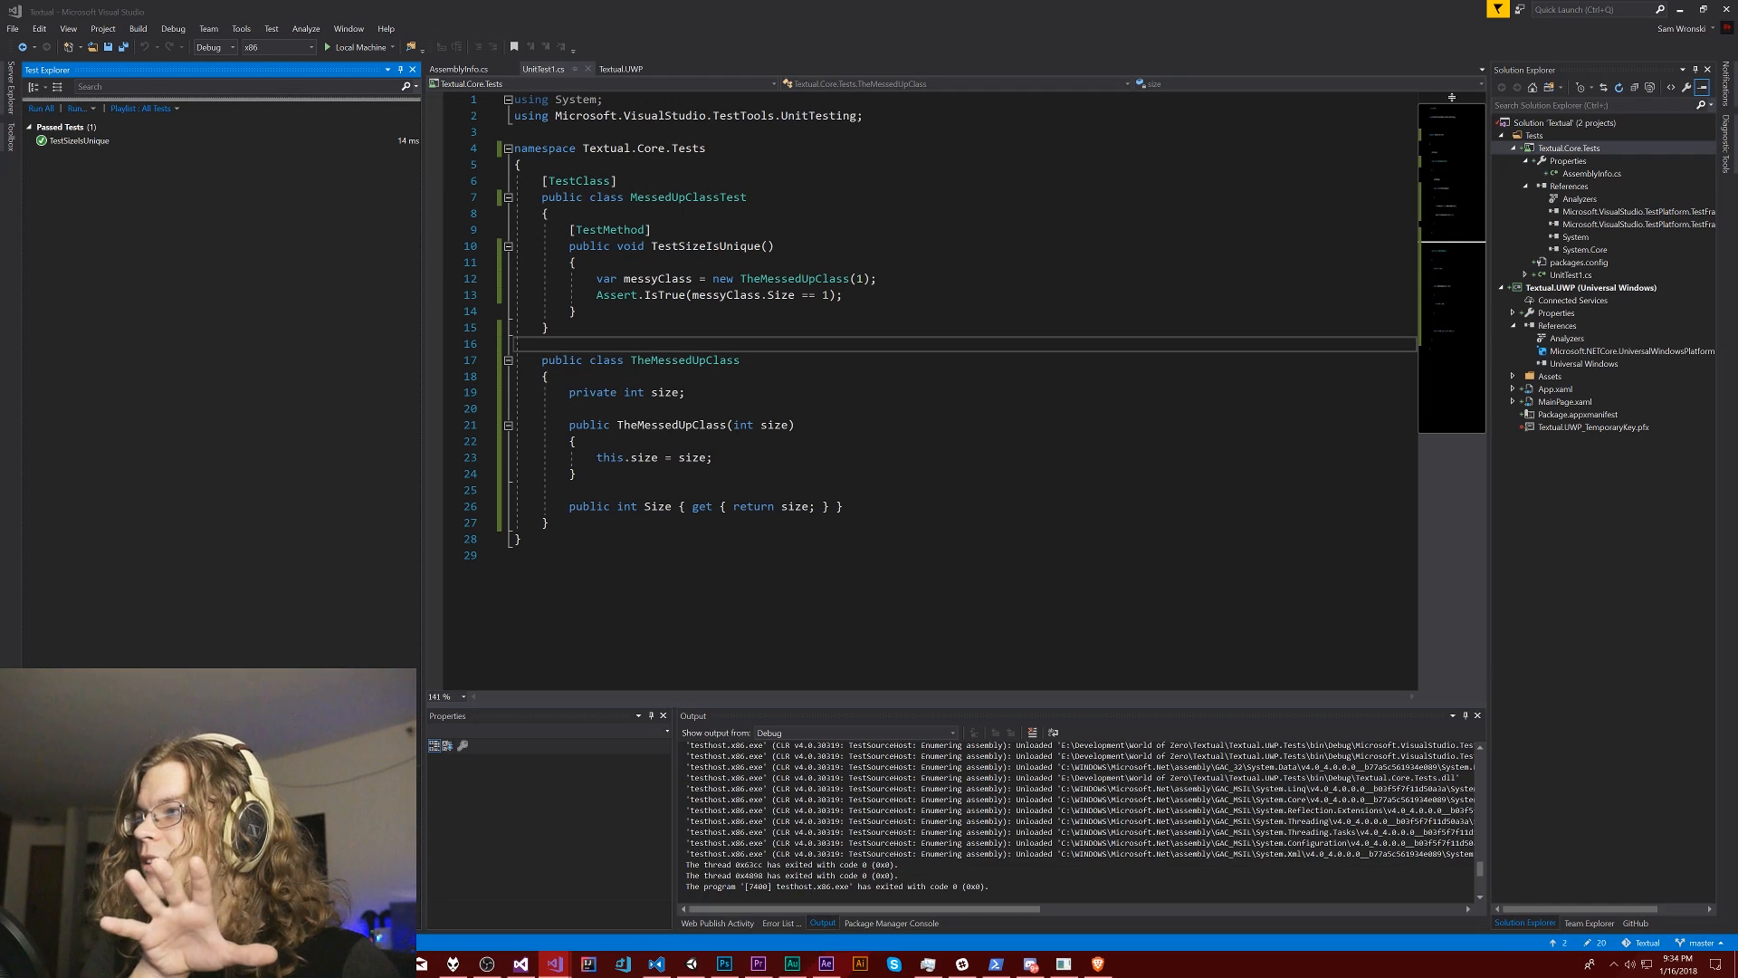
mouse_move(807, 295)
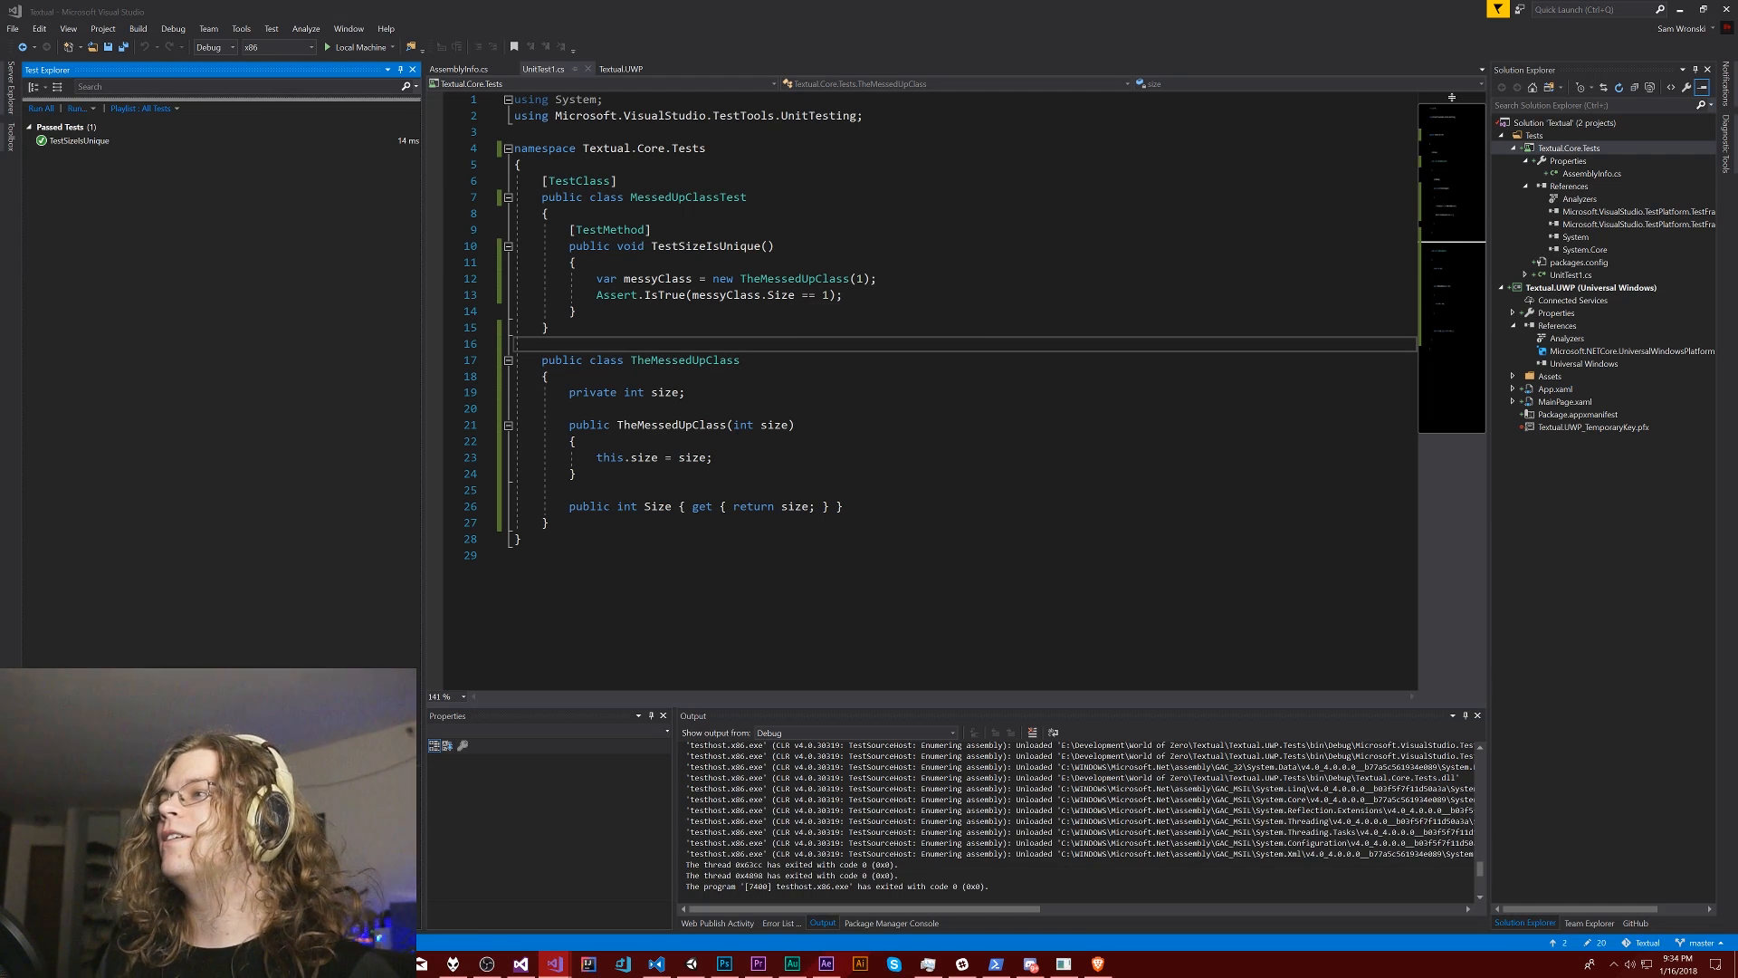
- Extend the Assert condition with && messyClass.Size == 2 && messyClass.Size == 3
double_click(684, 358)
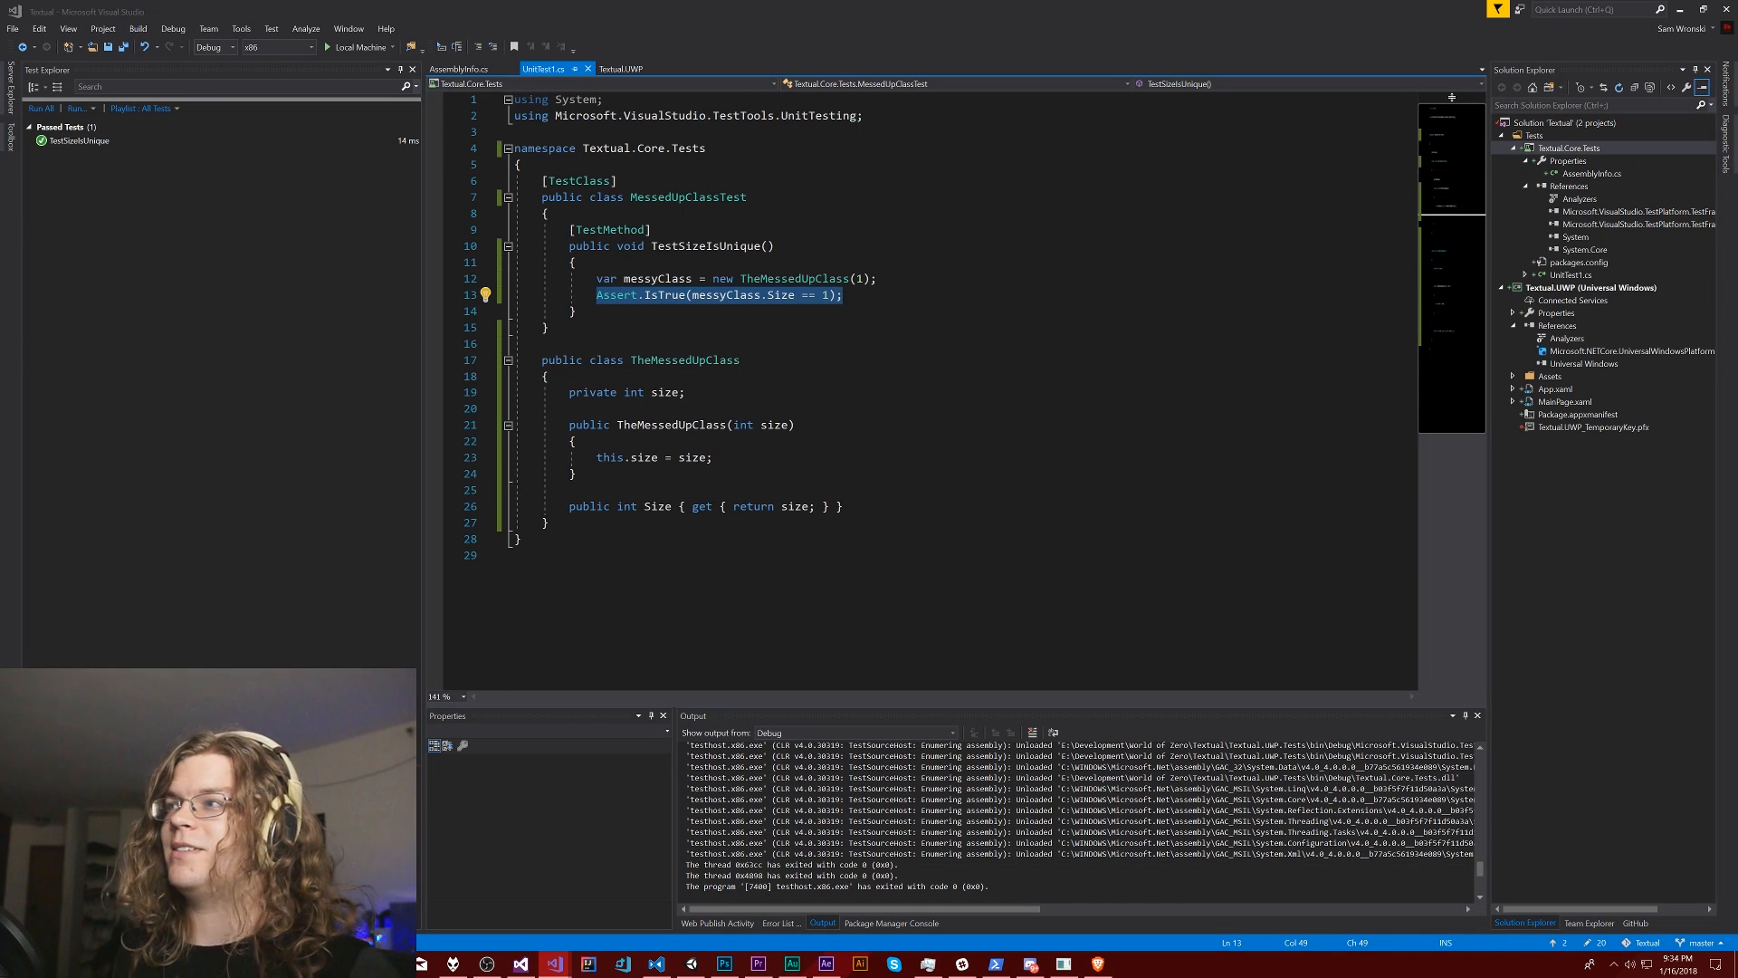
left_click(821, 295)
type(" &&")
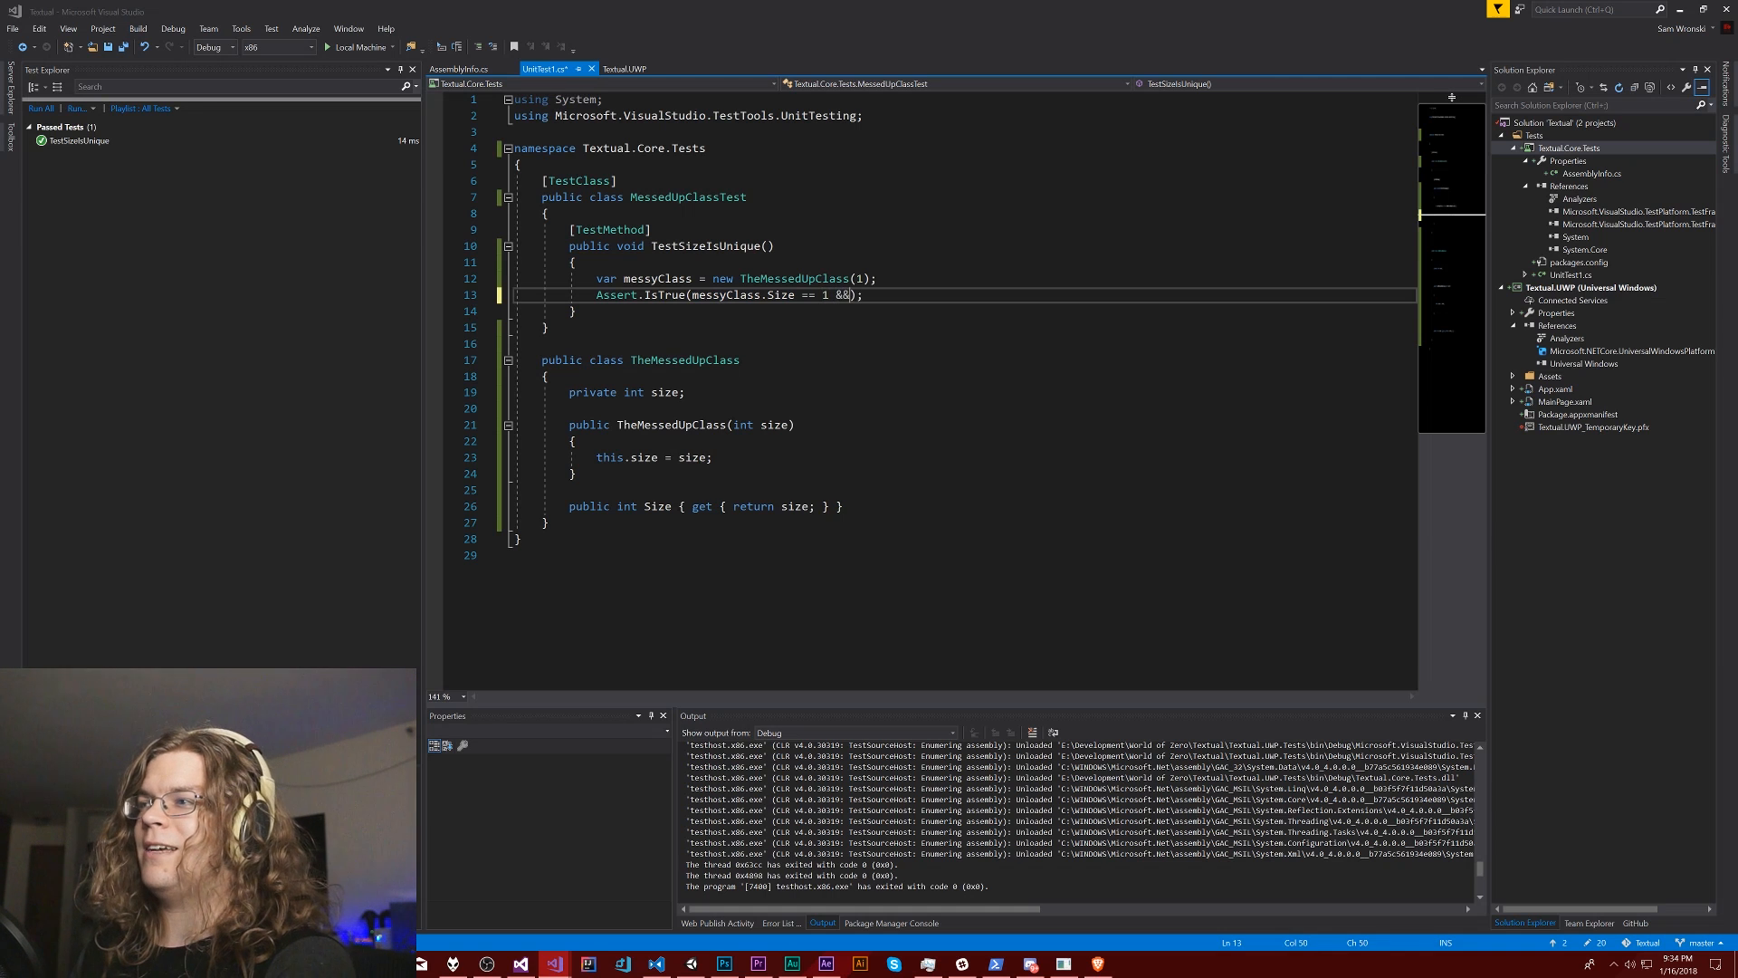
type("messyClass.Size == 2 &&")
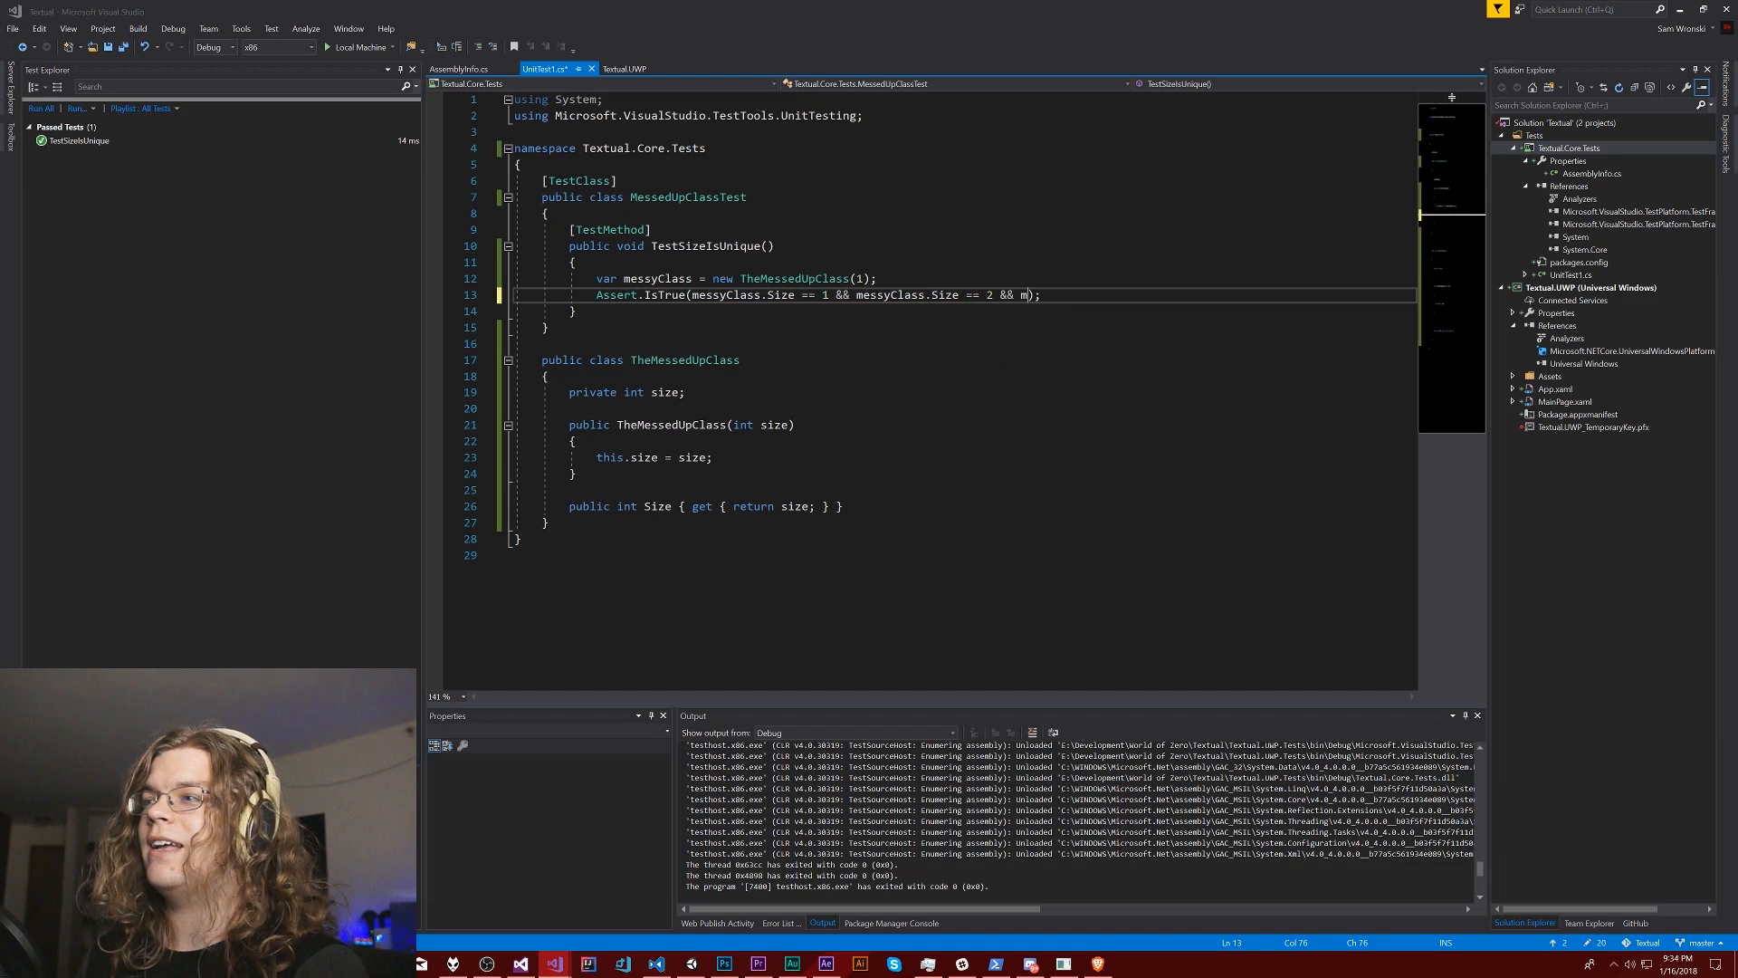
type("messyClass.Size == 3")
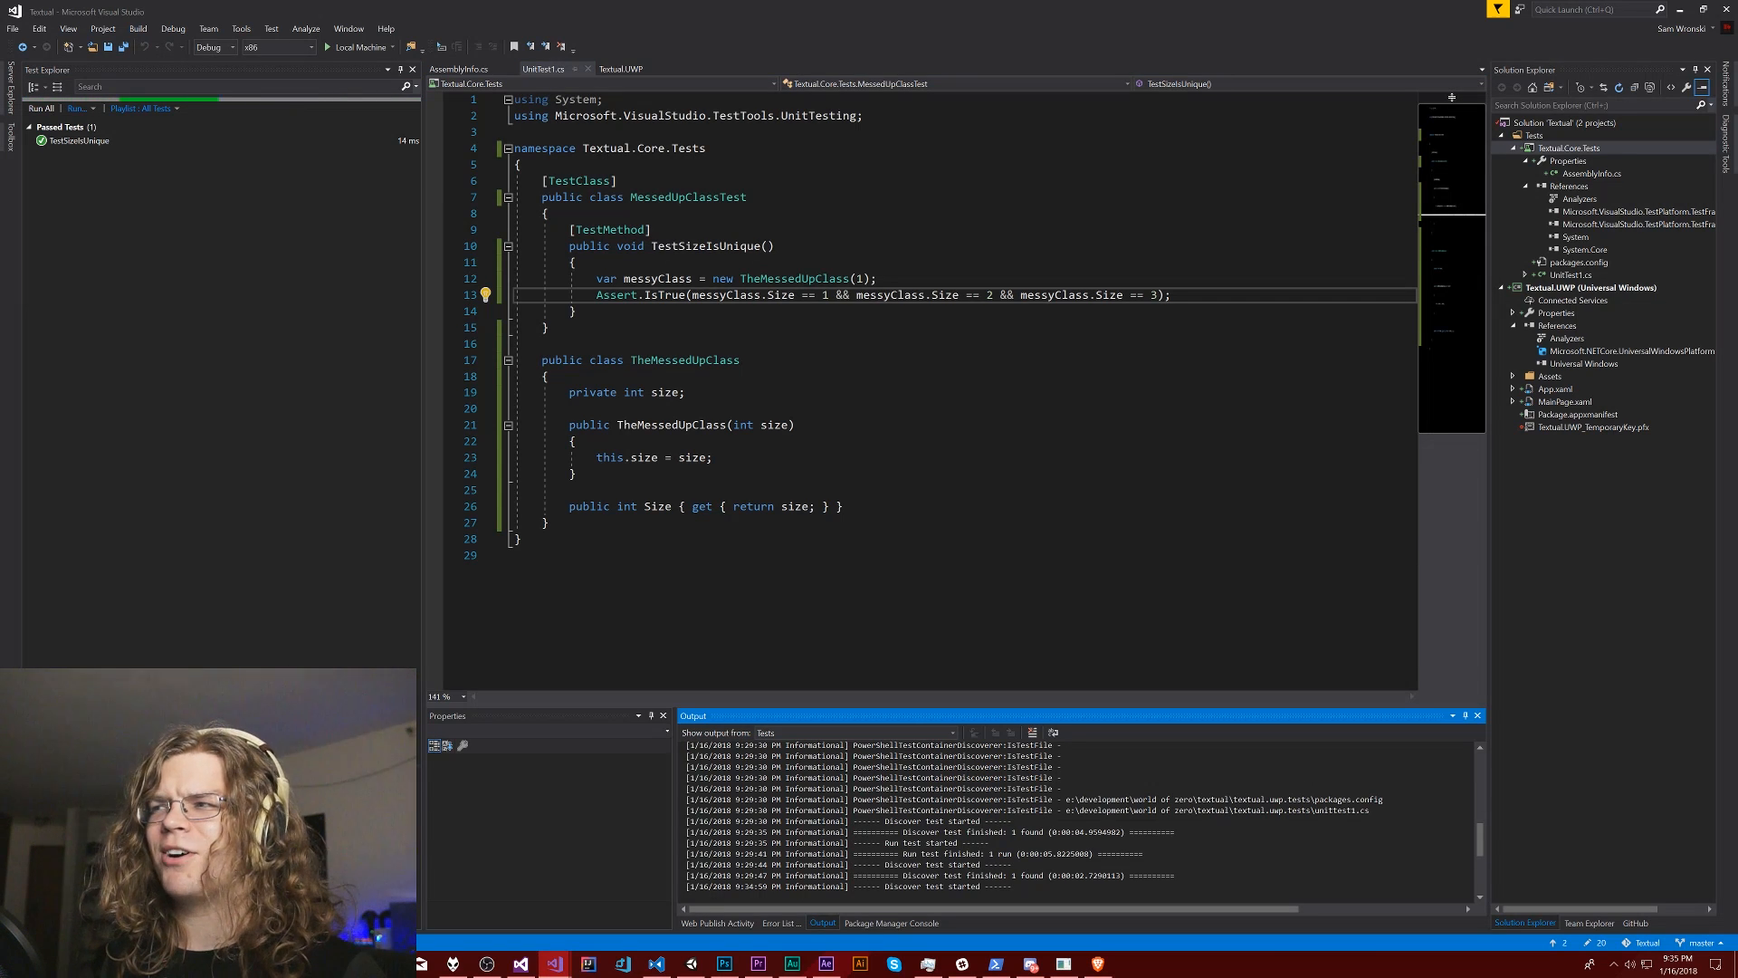
- Run All in Test Explorer so TestSizeIsUnique is reported as failing
left_click(38, 107)
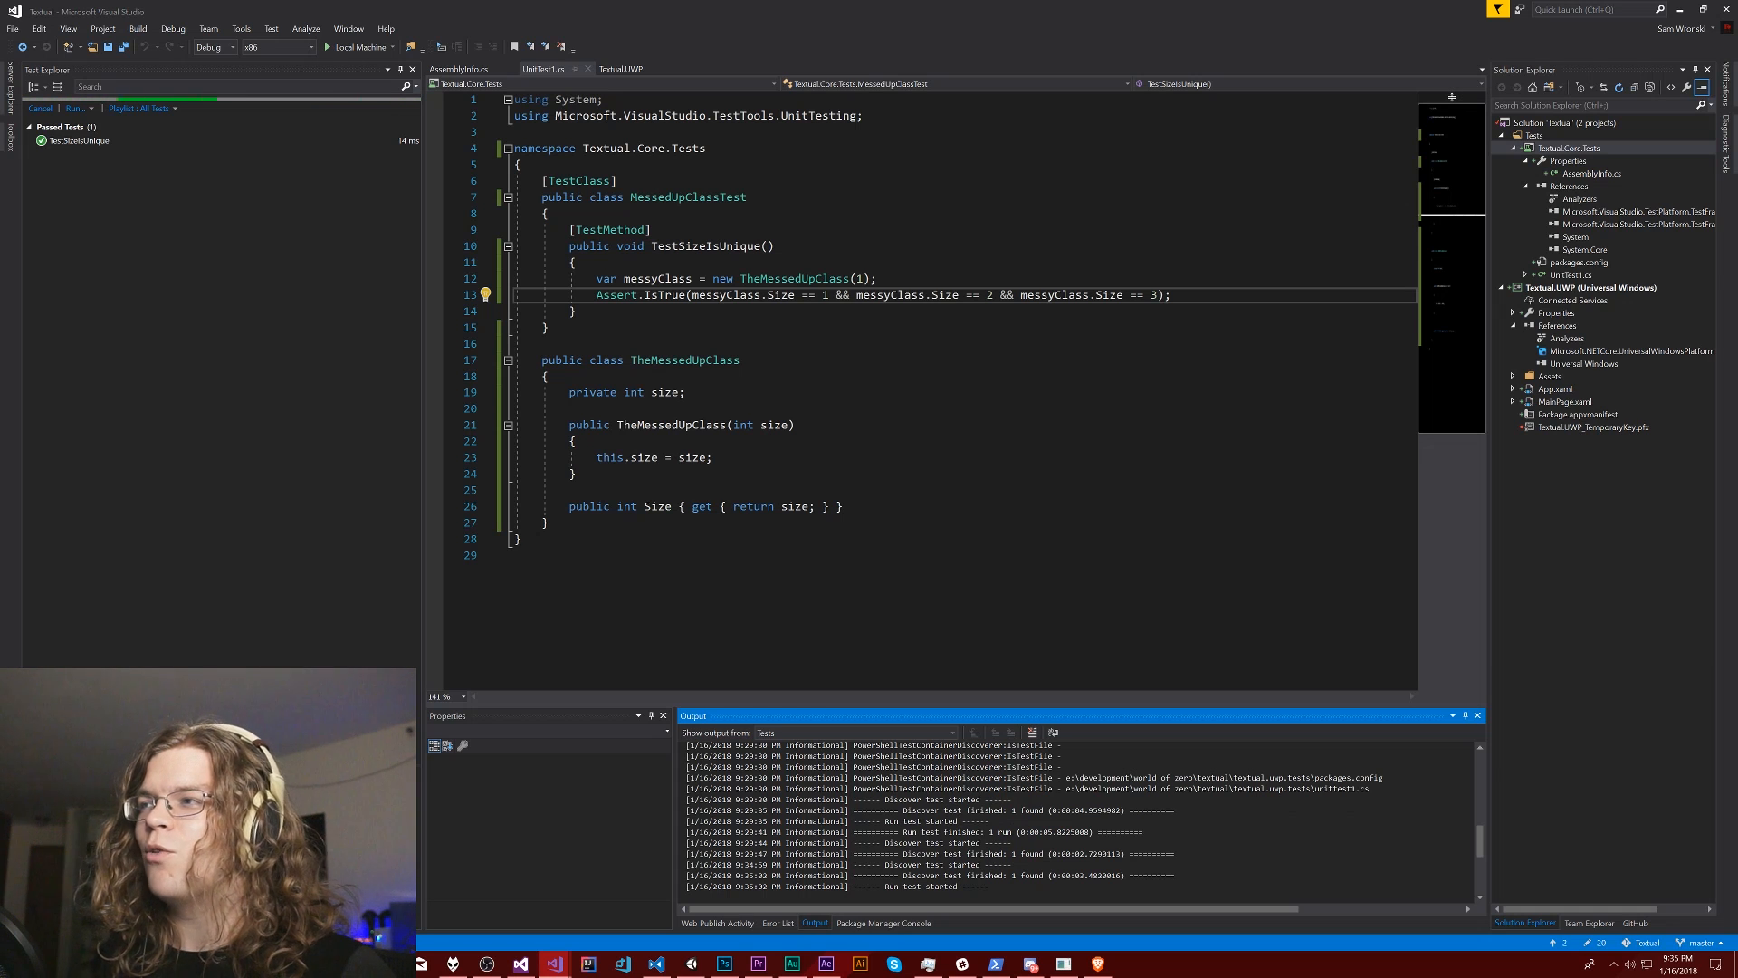
left_click(39, 106)
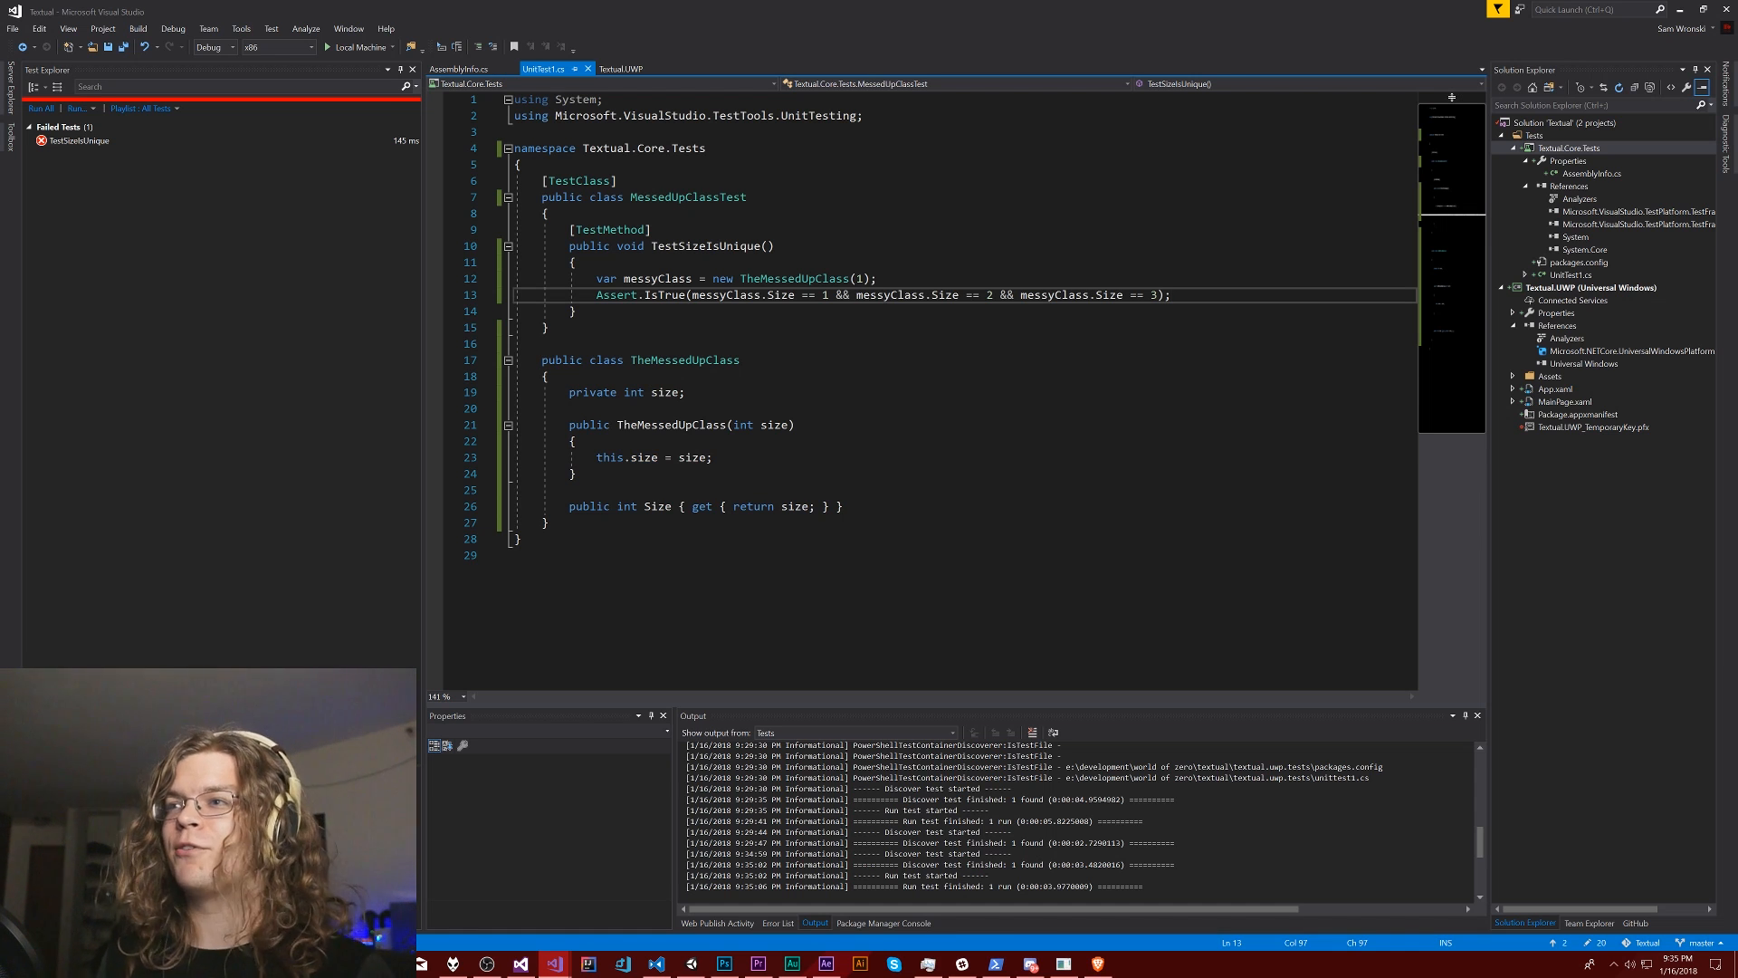
- Type a scratch Random.value == Random.value line, then delete it, leaving Size returning size++
type("R")
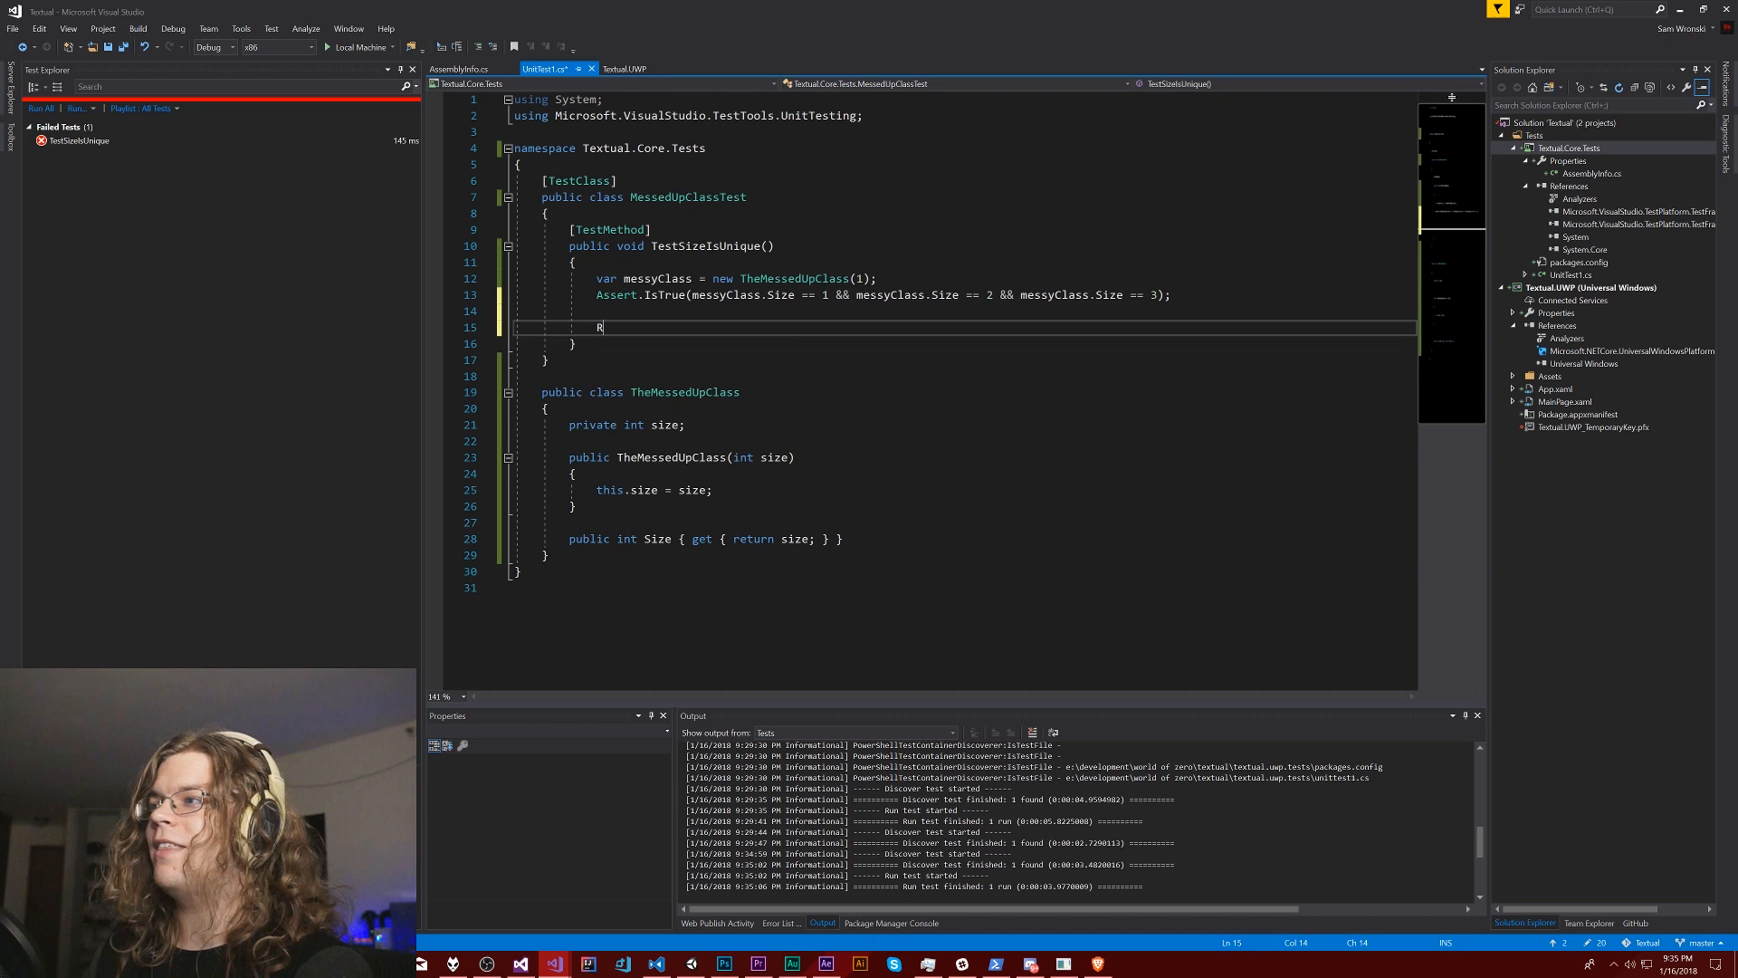
type("andom.")
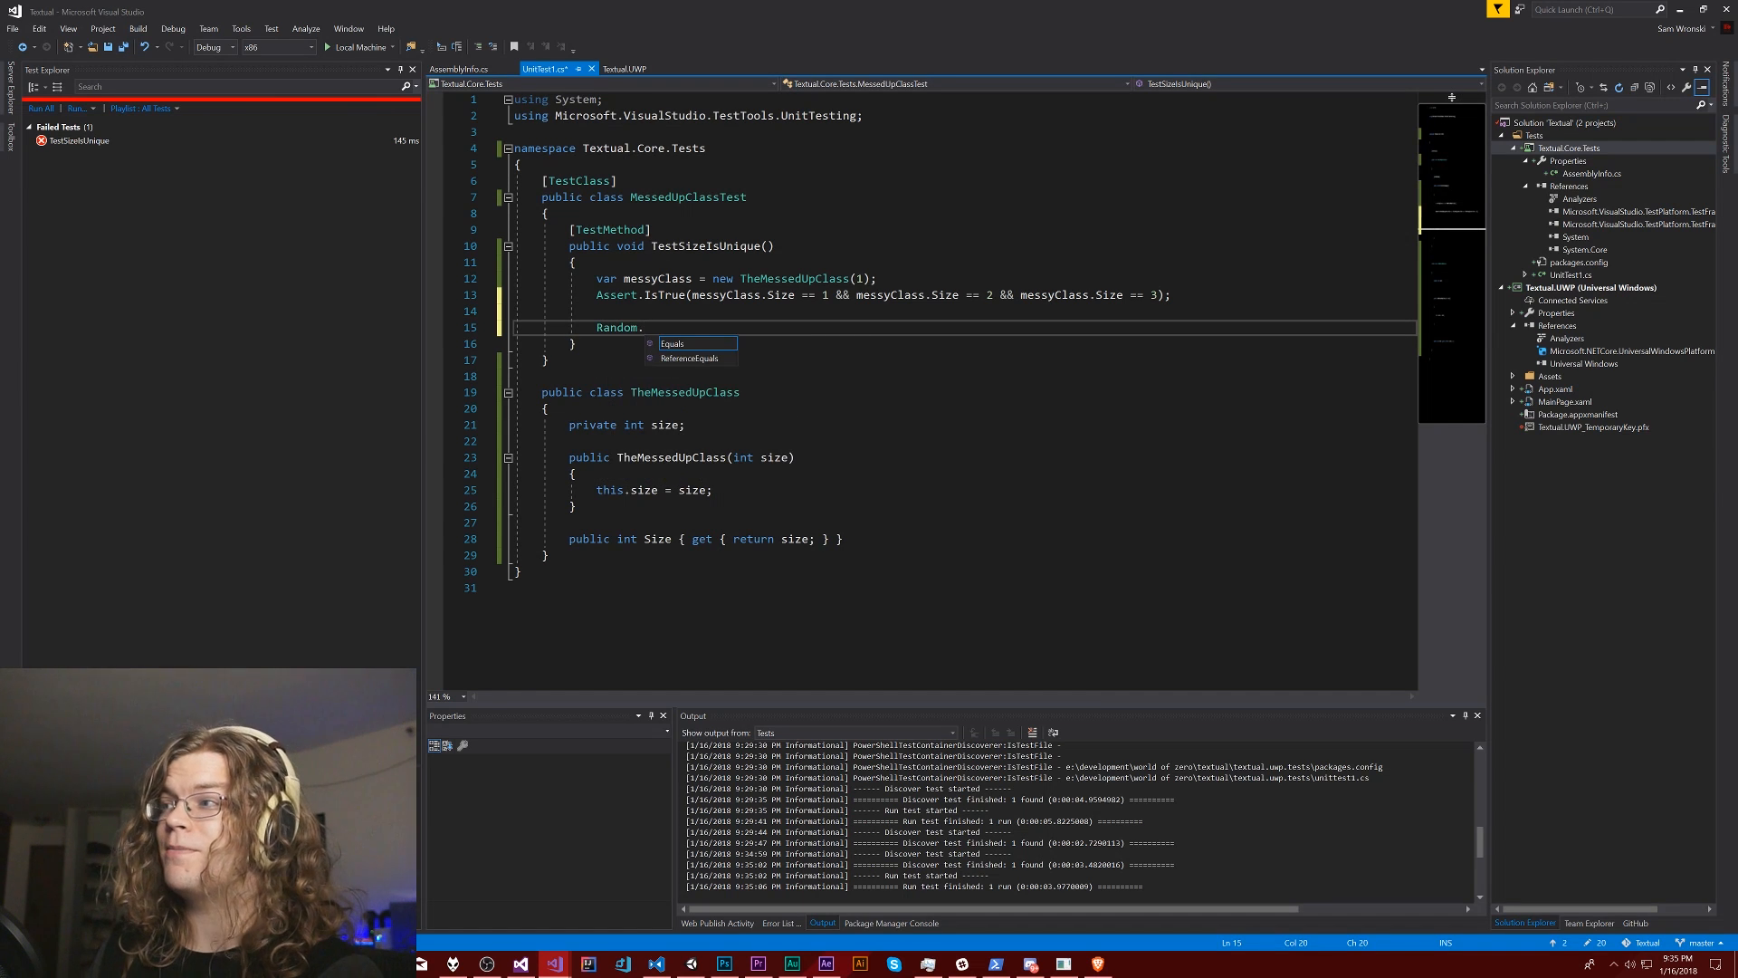
type("value")
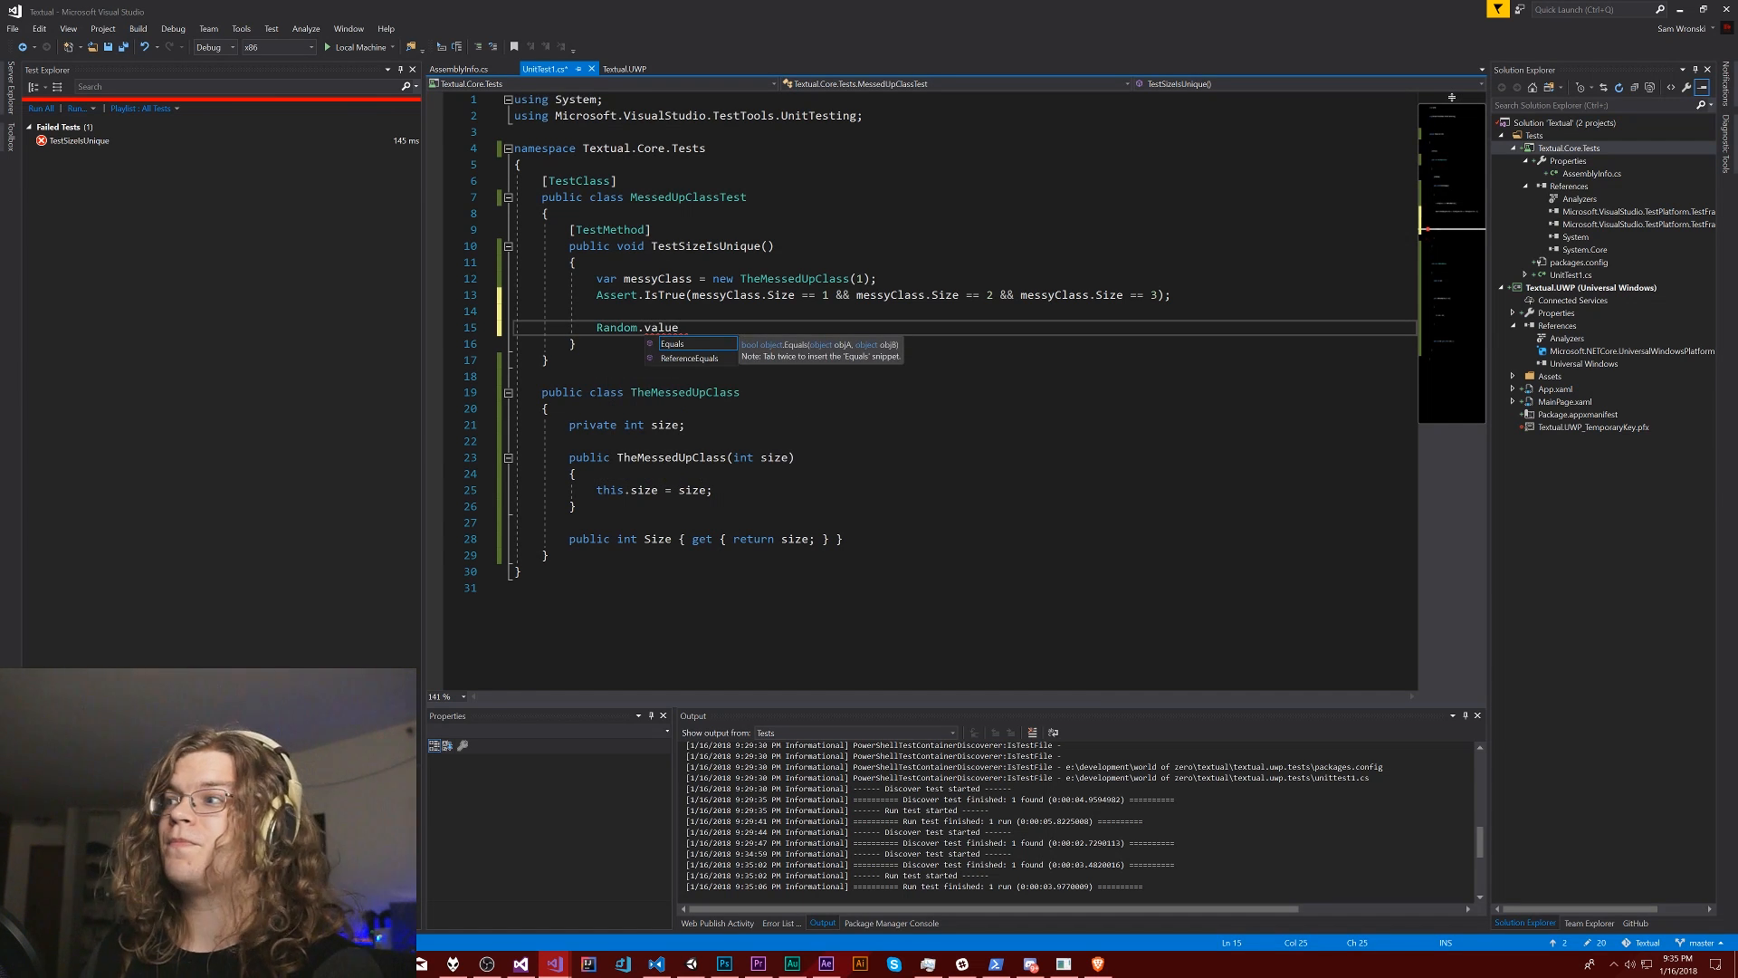
type("==")
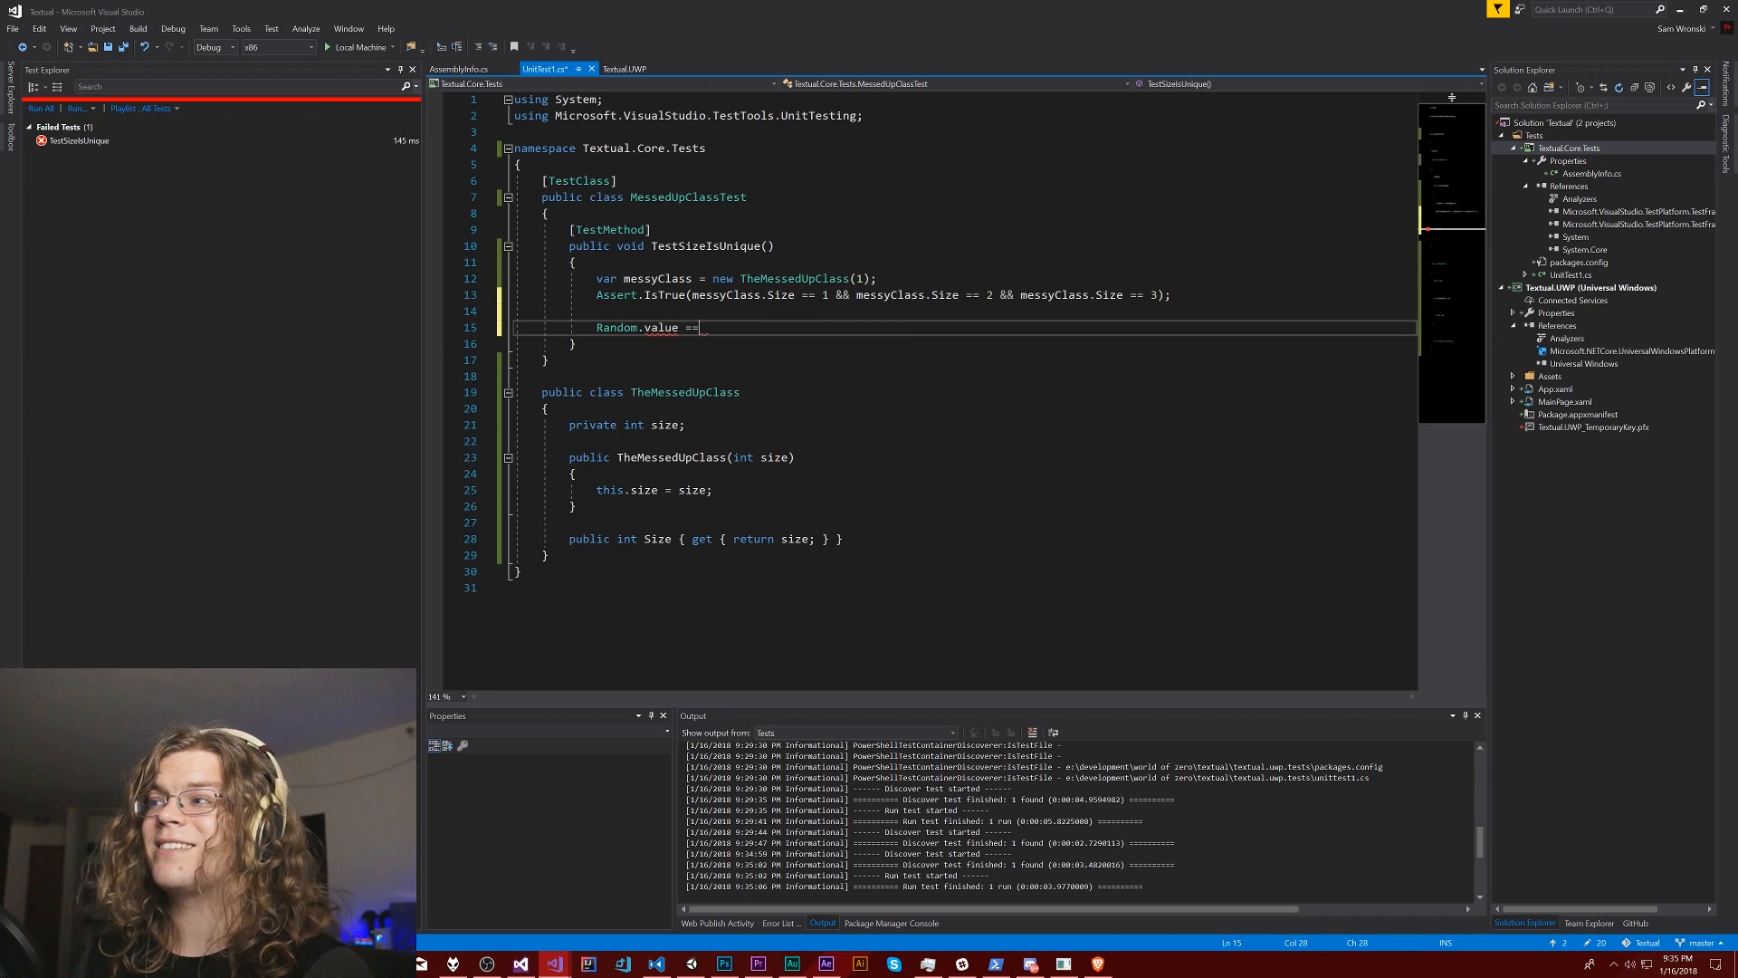
type("Random.value;")
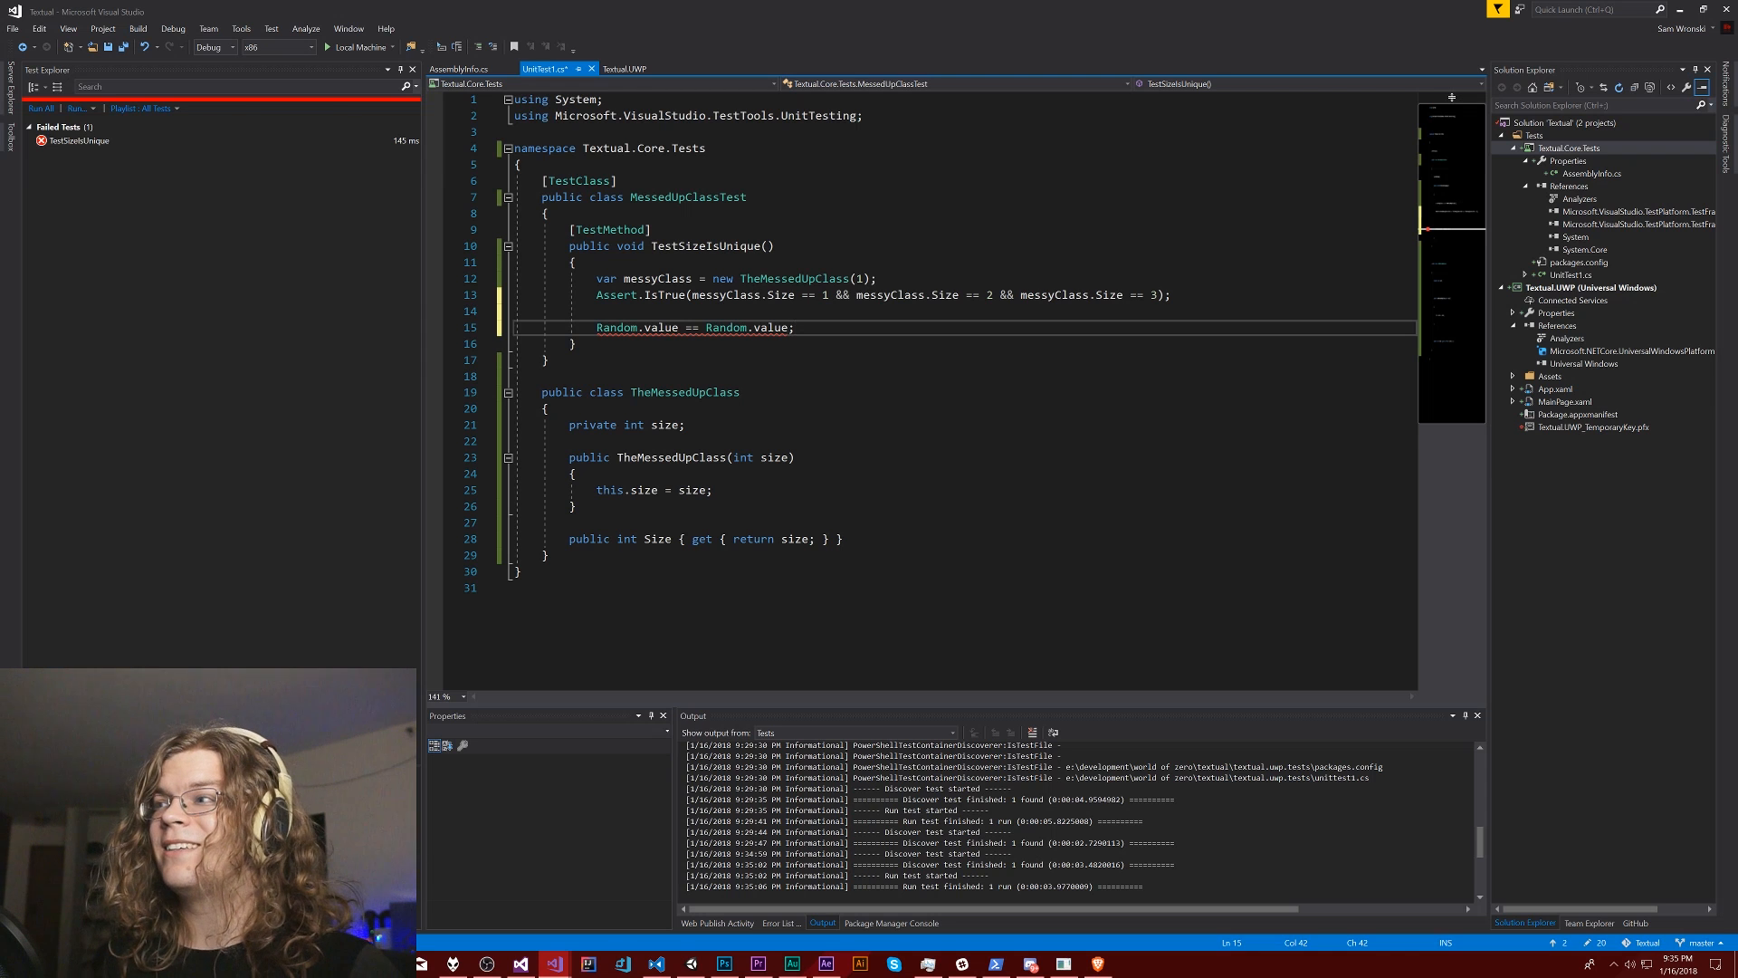
mouse_move(728, 328)
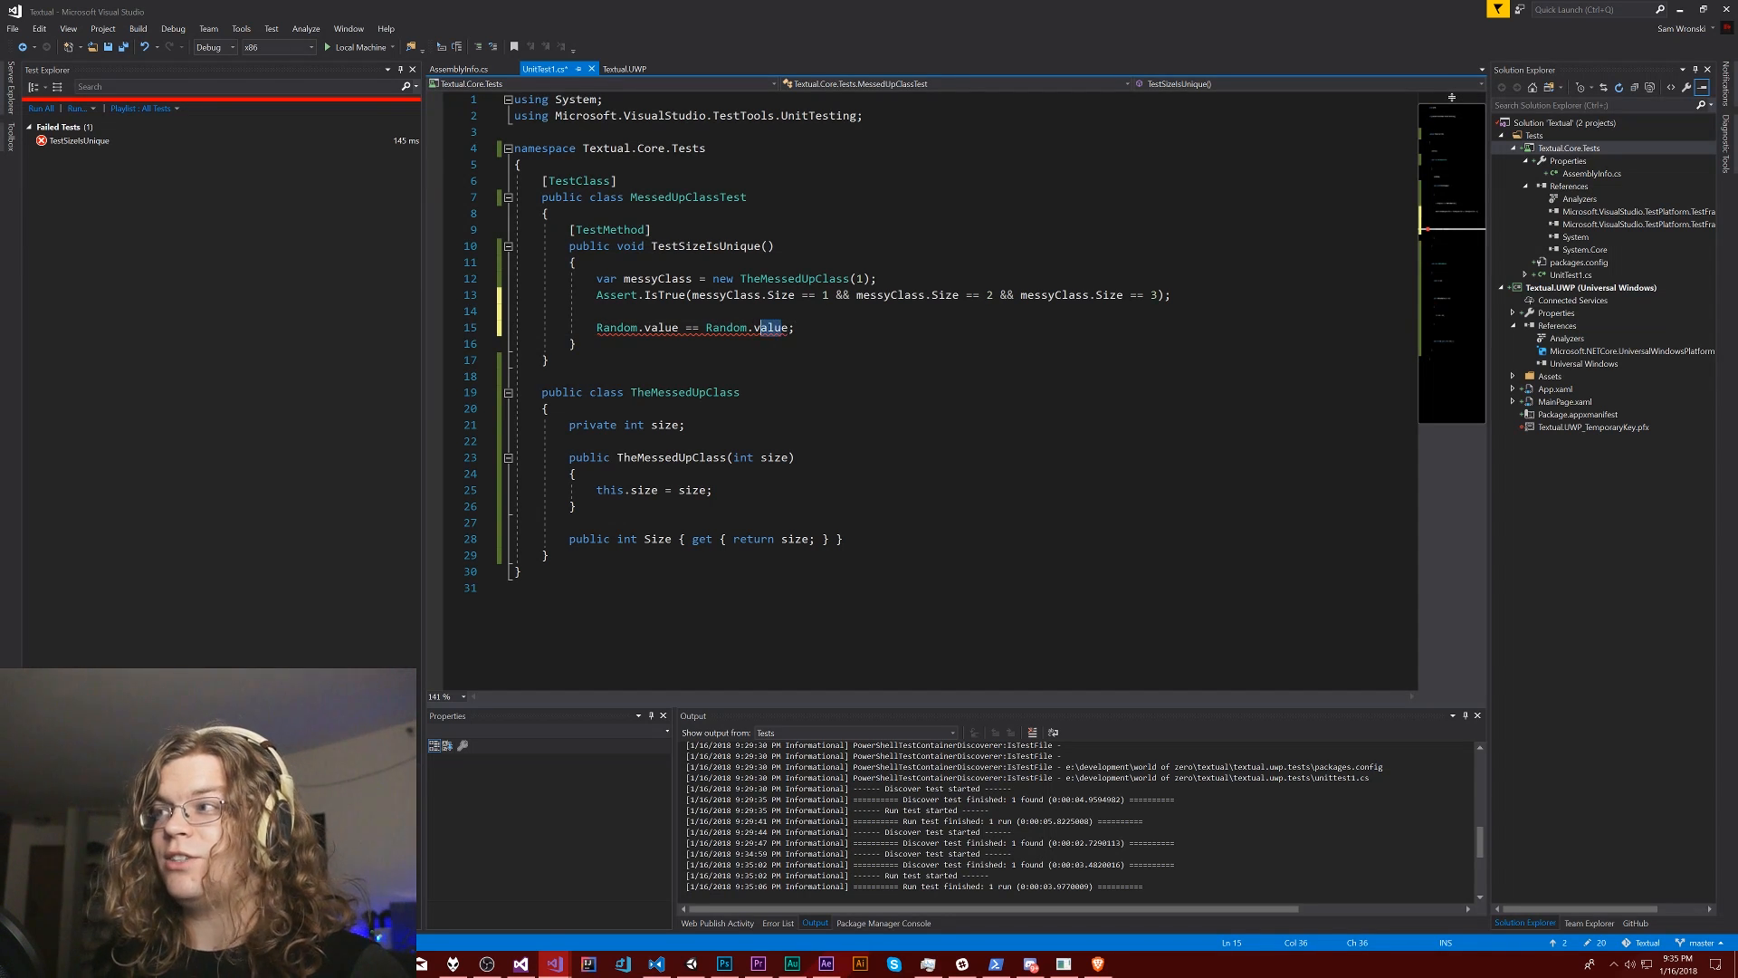
mouse_move(771, 326)
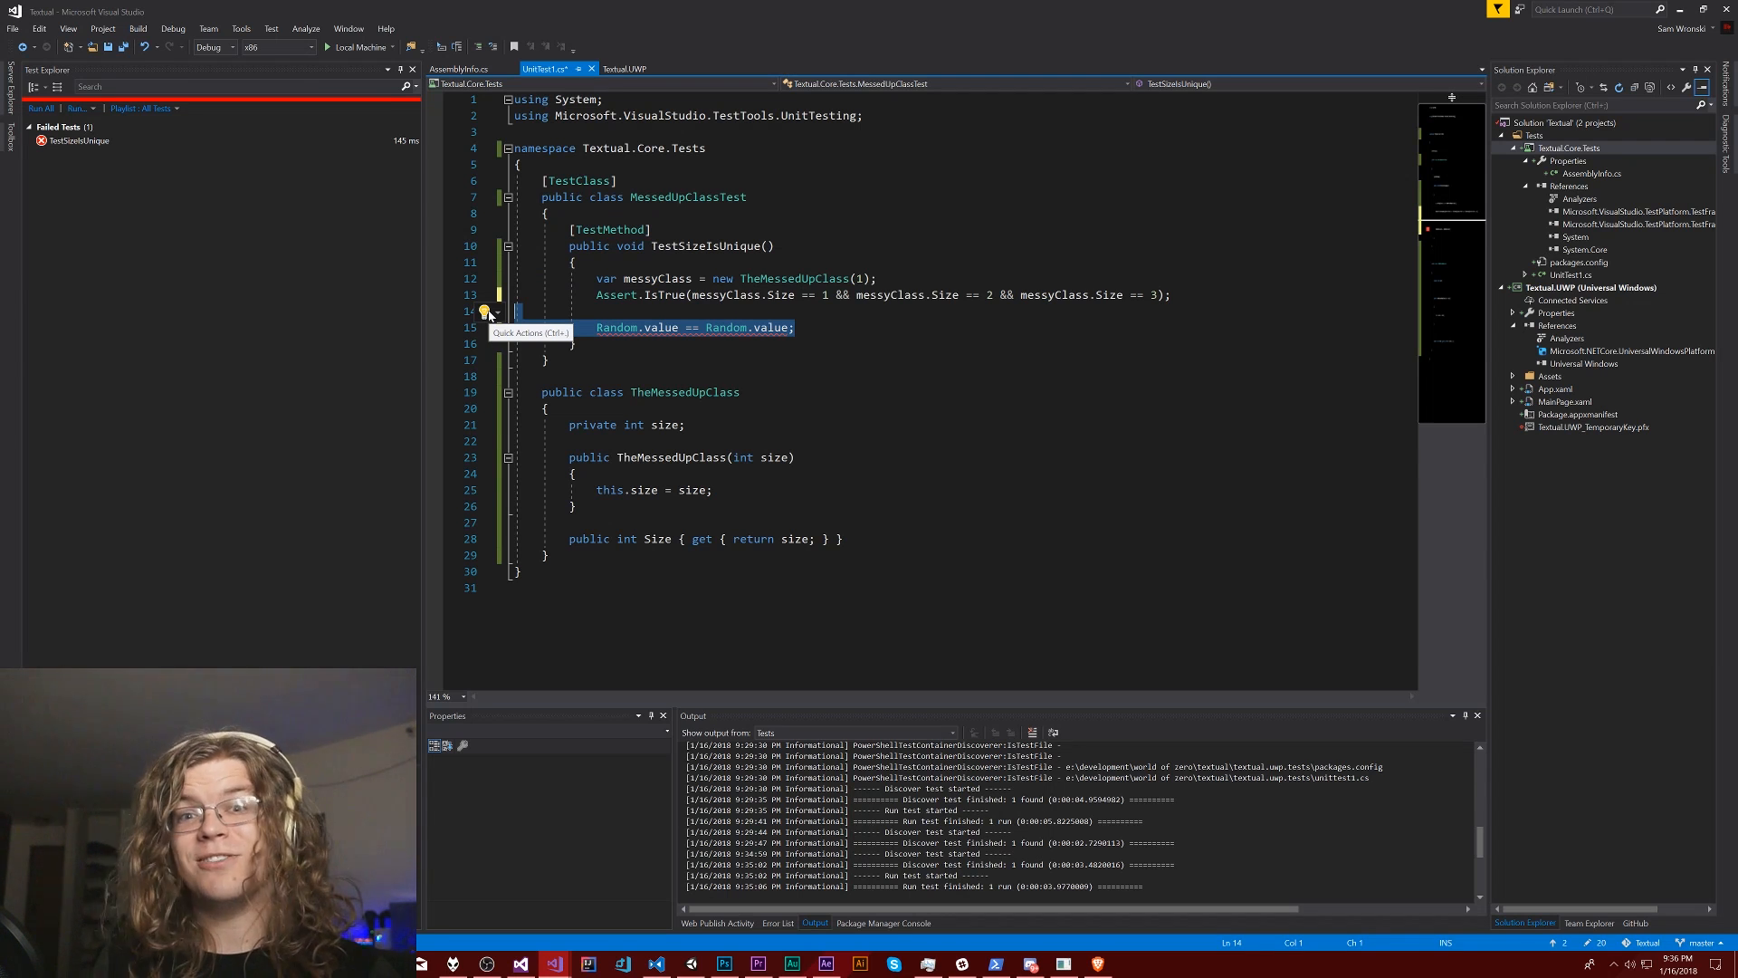
key("Delete")
type("++")
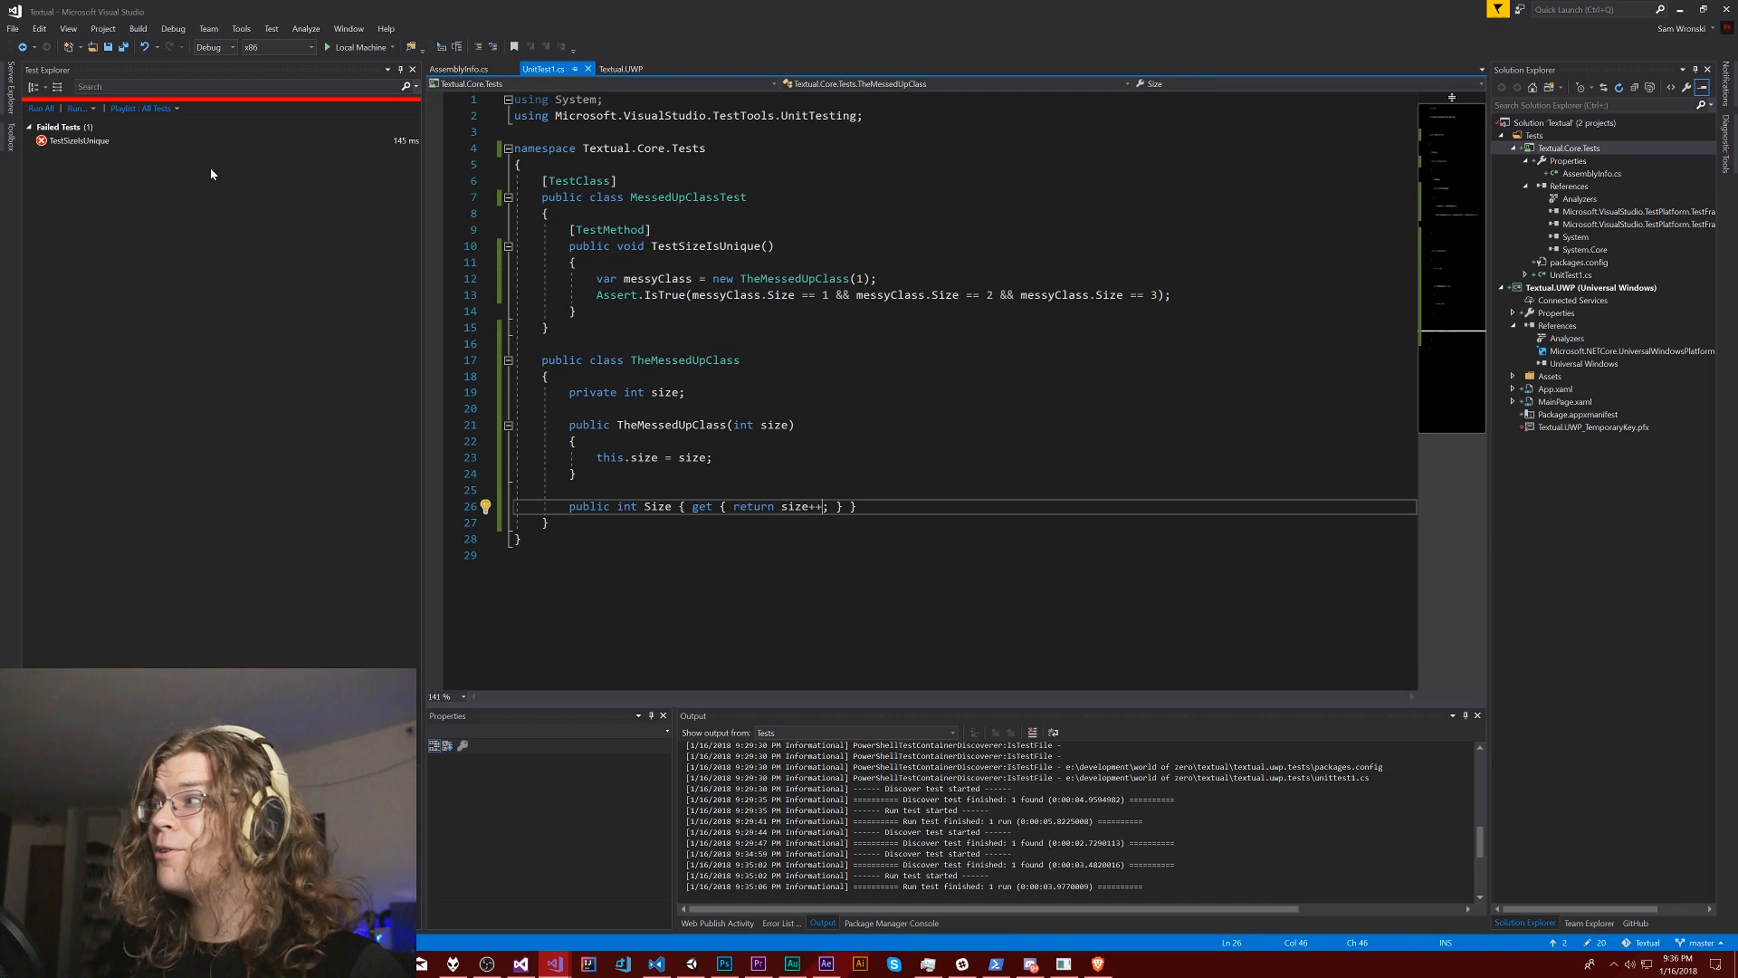
- Run All again so TestSizeIsUnique now passes
left_click(40, 107)
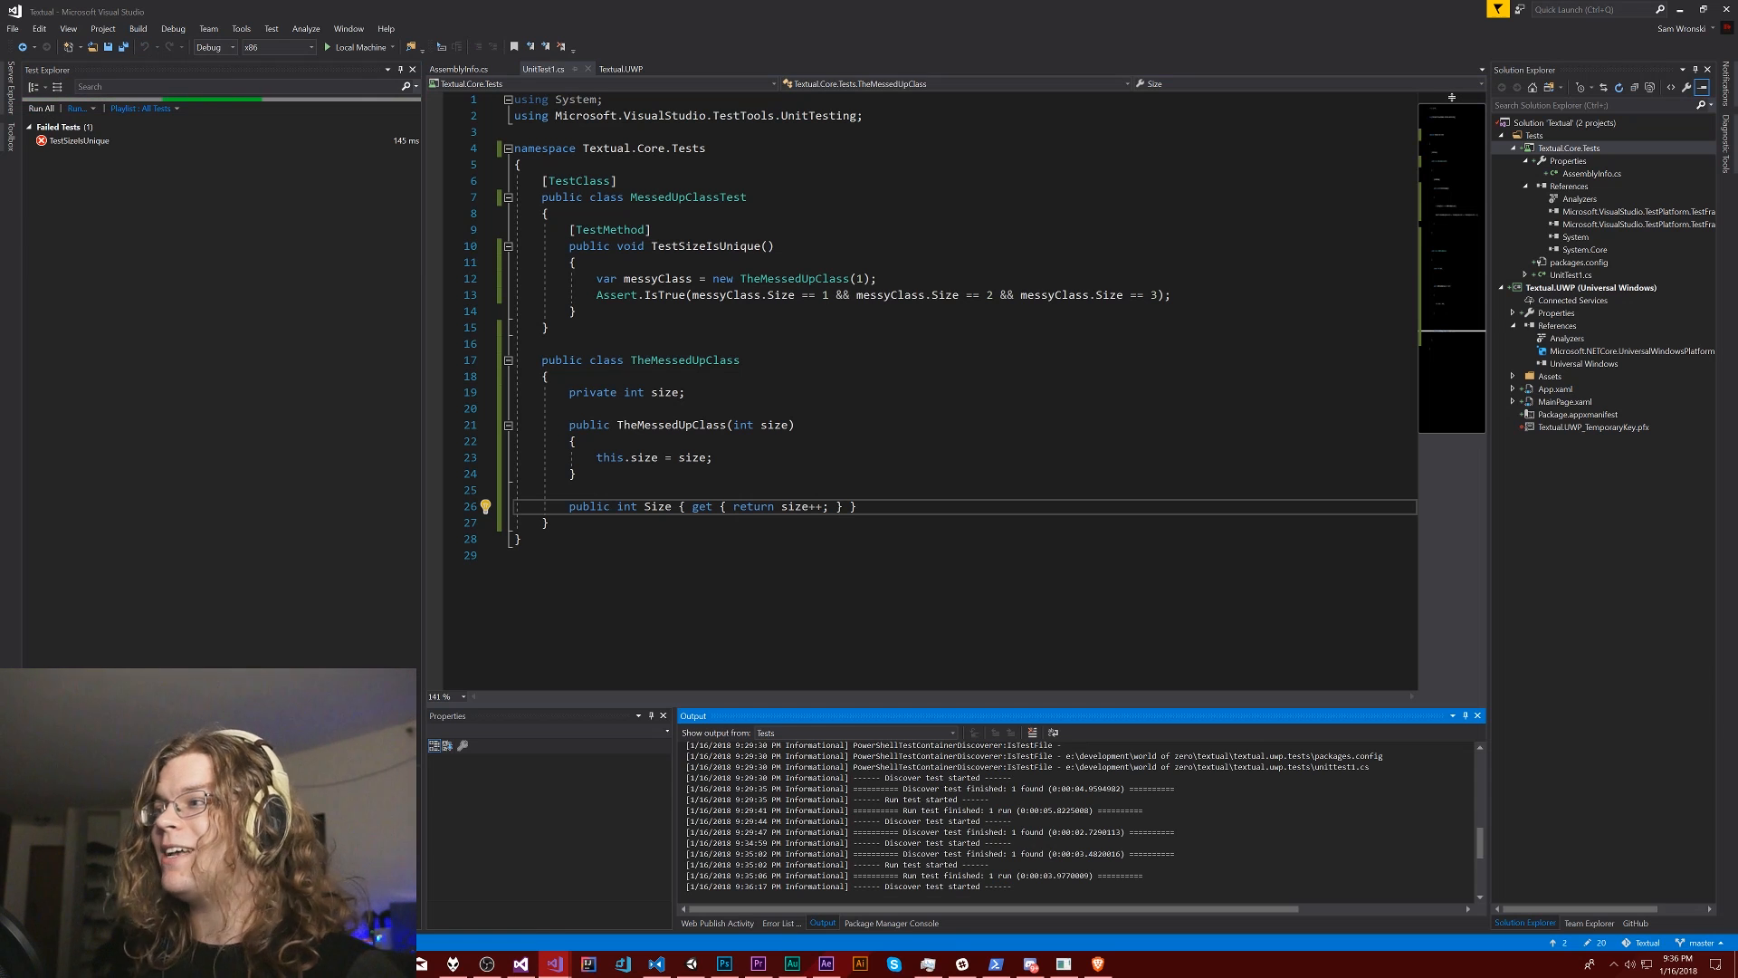
left_click(40, 107)
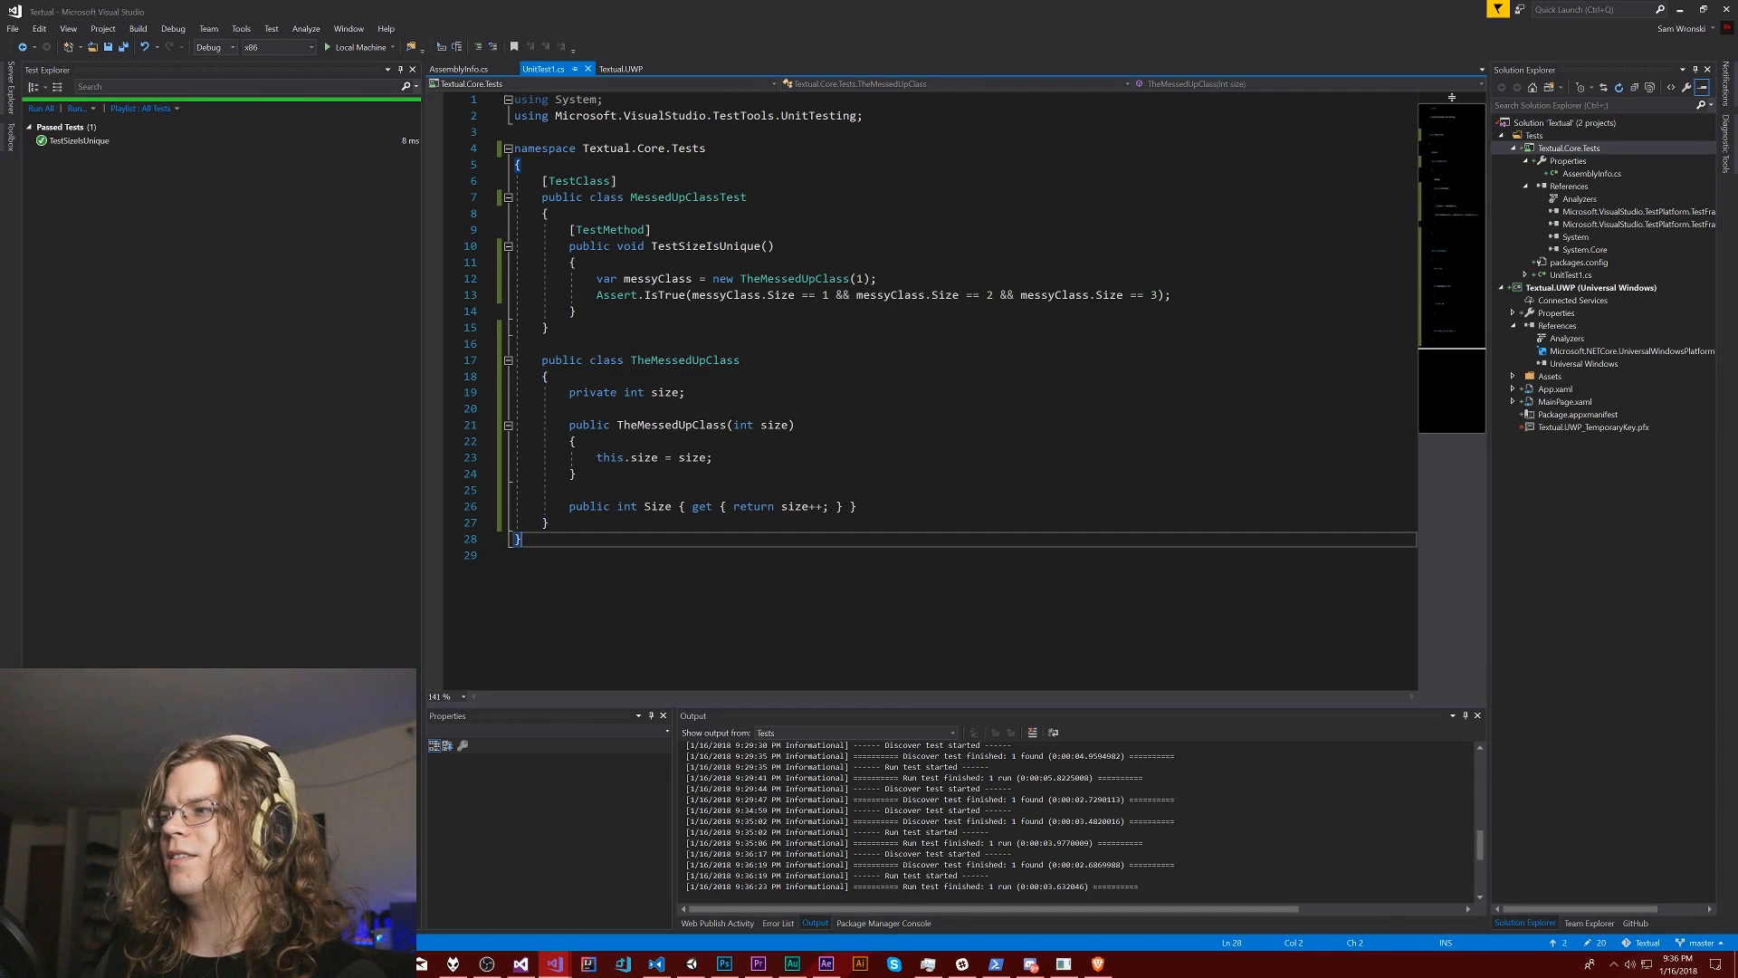
- Declare public Guid Id { get { return Guid.NewGuid(); } } after the namespace closing brace
type("public")
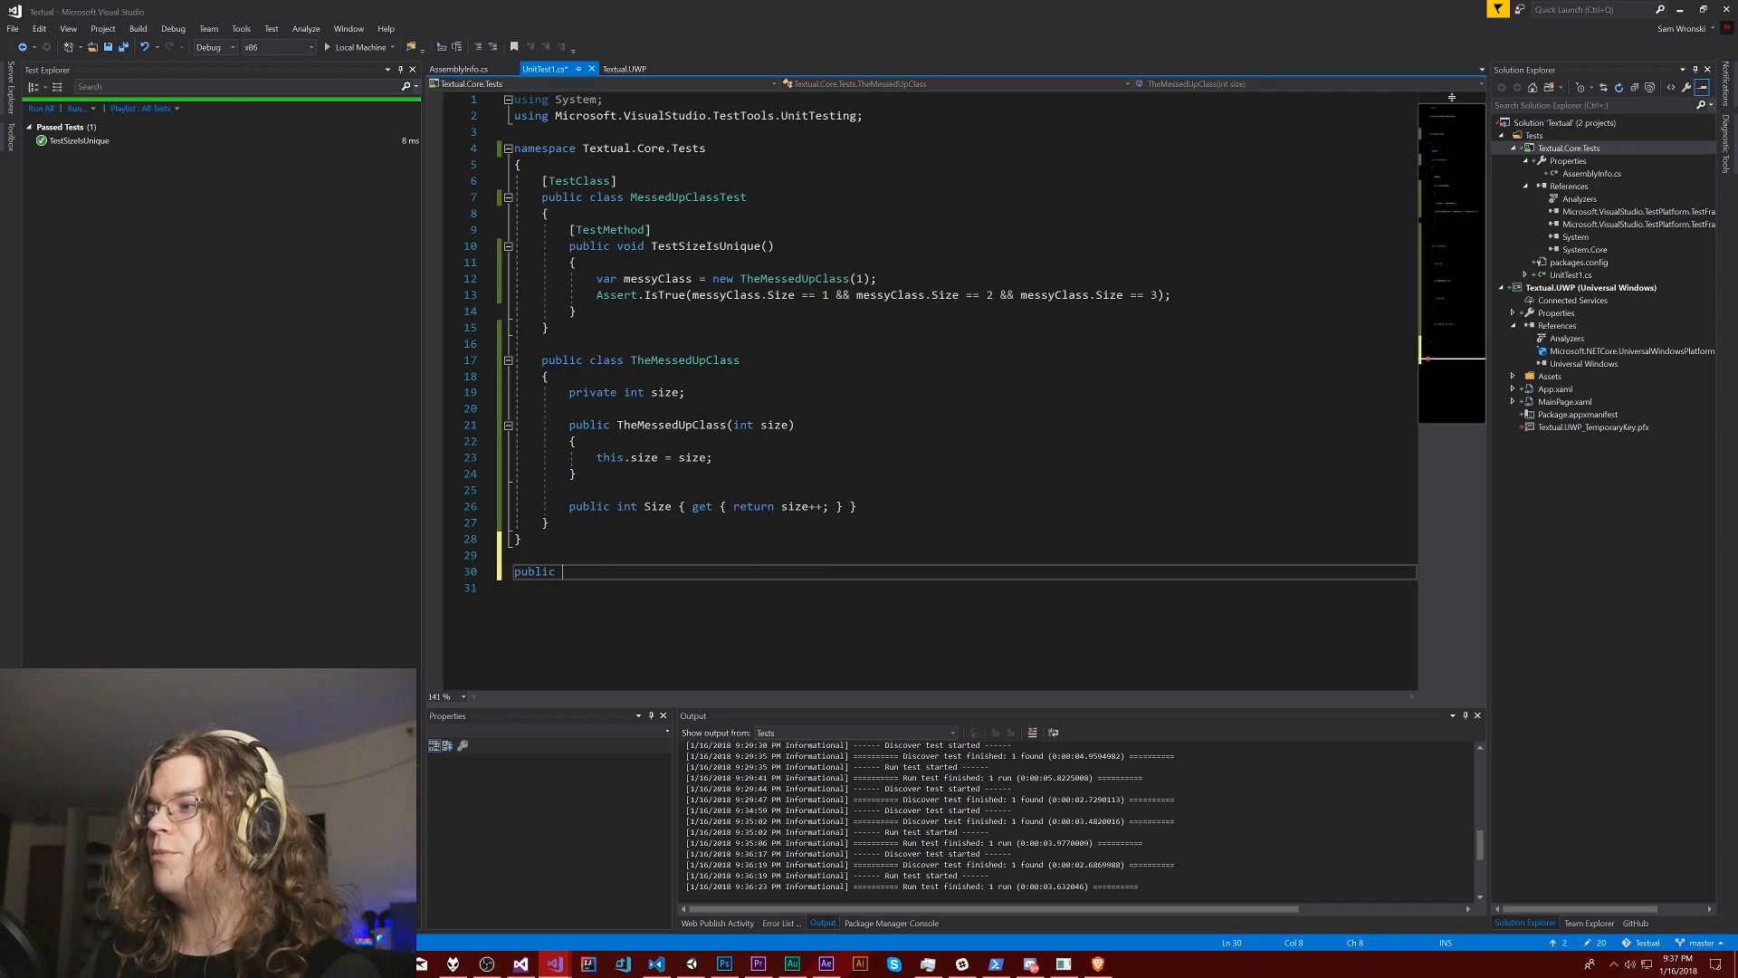
type("o")
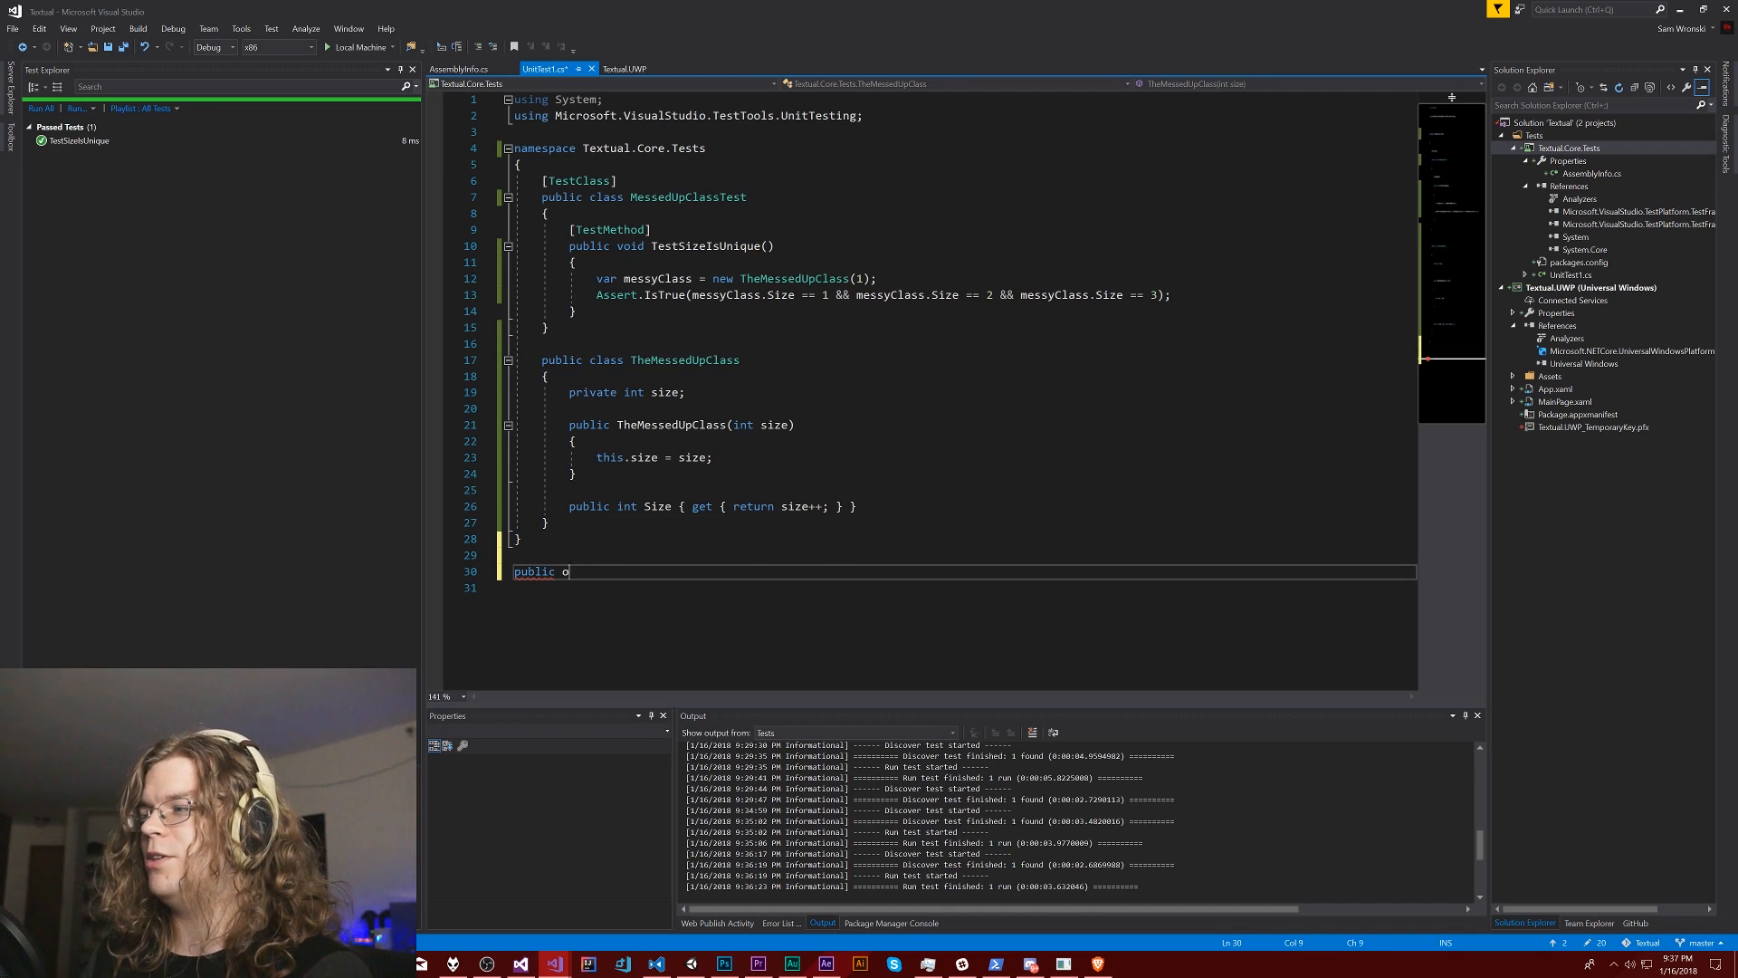
type("int")
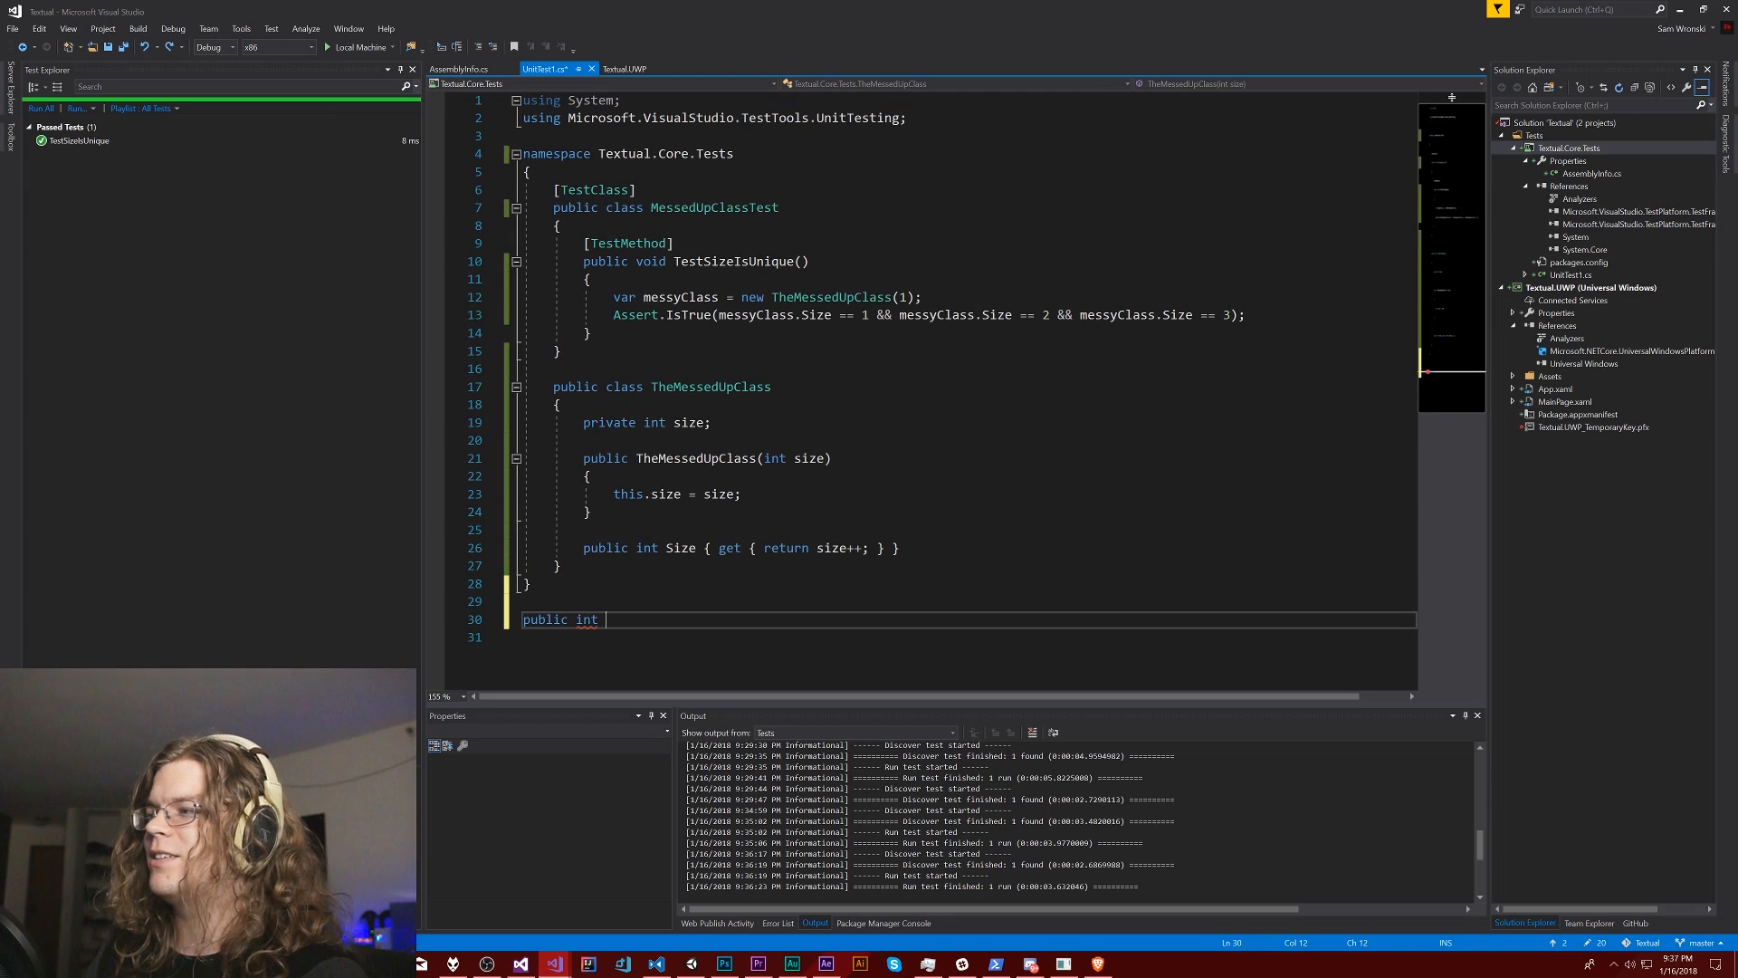
type("Id")
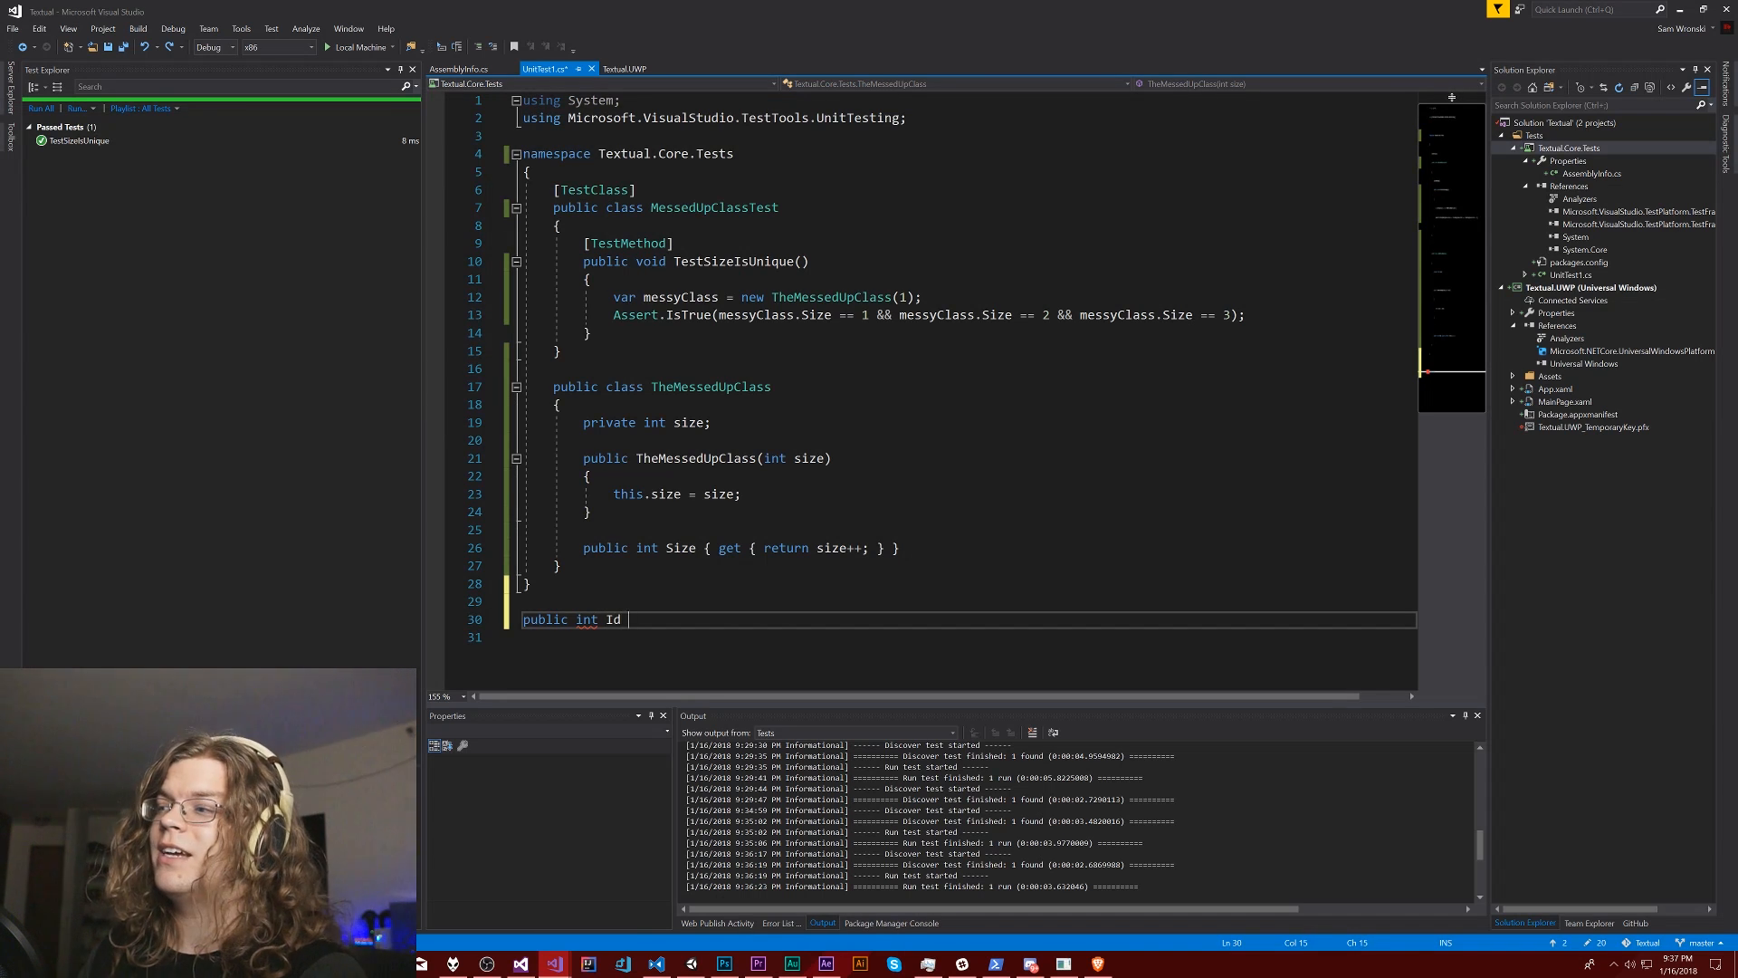
type("{ get {")
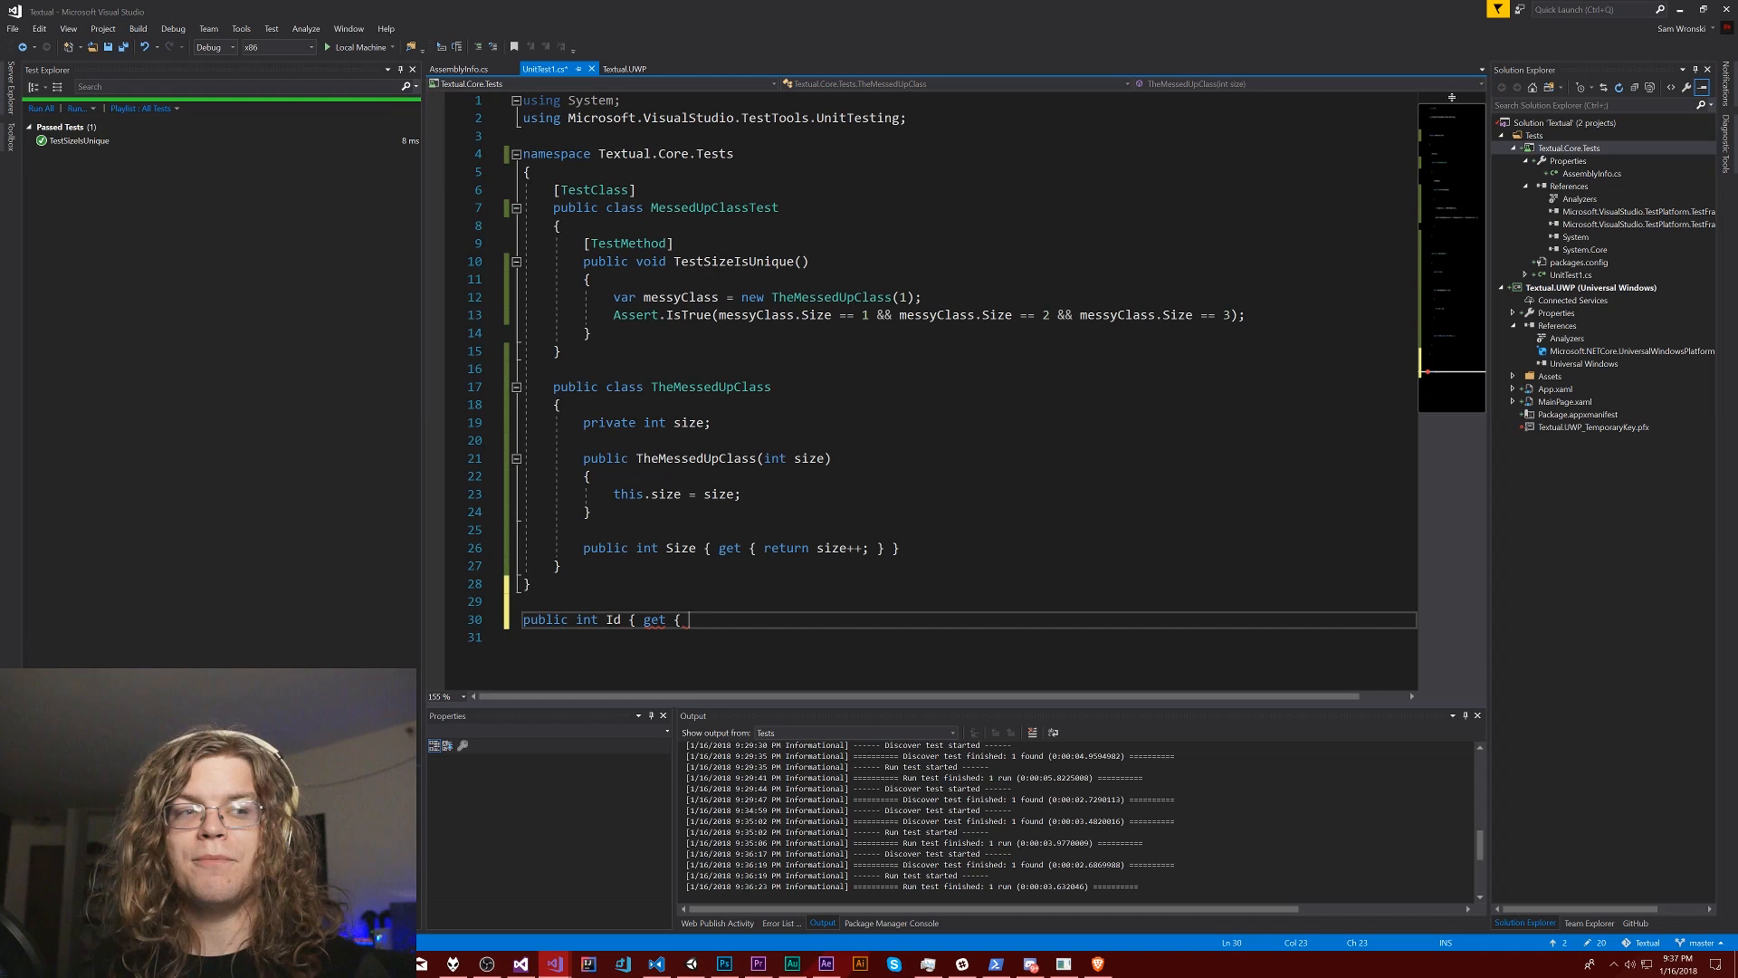
type("Guid.NewGuid(")
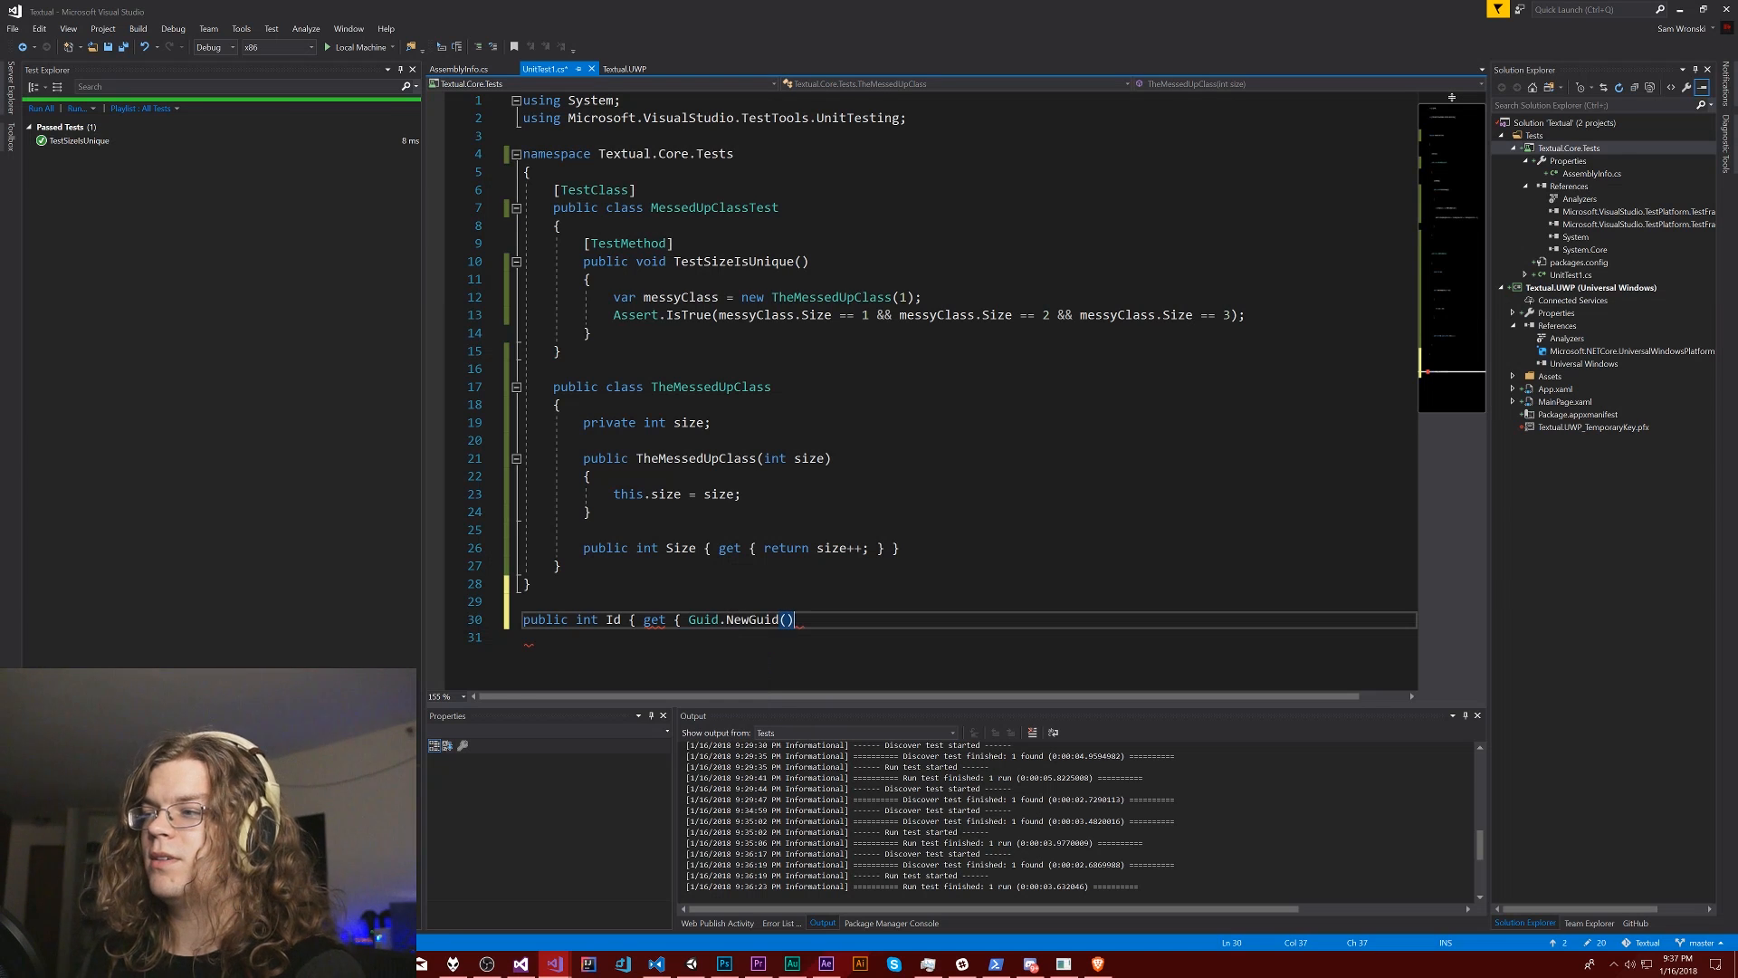
type("; }")
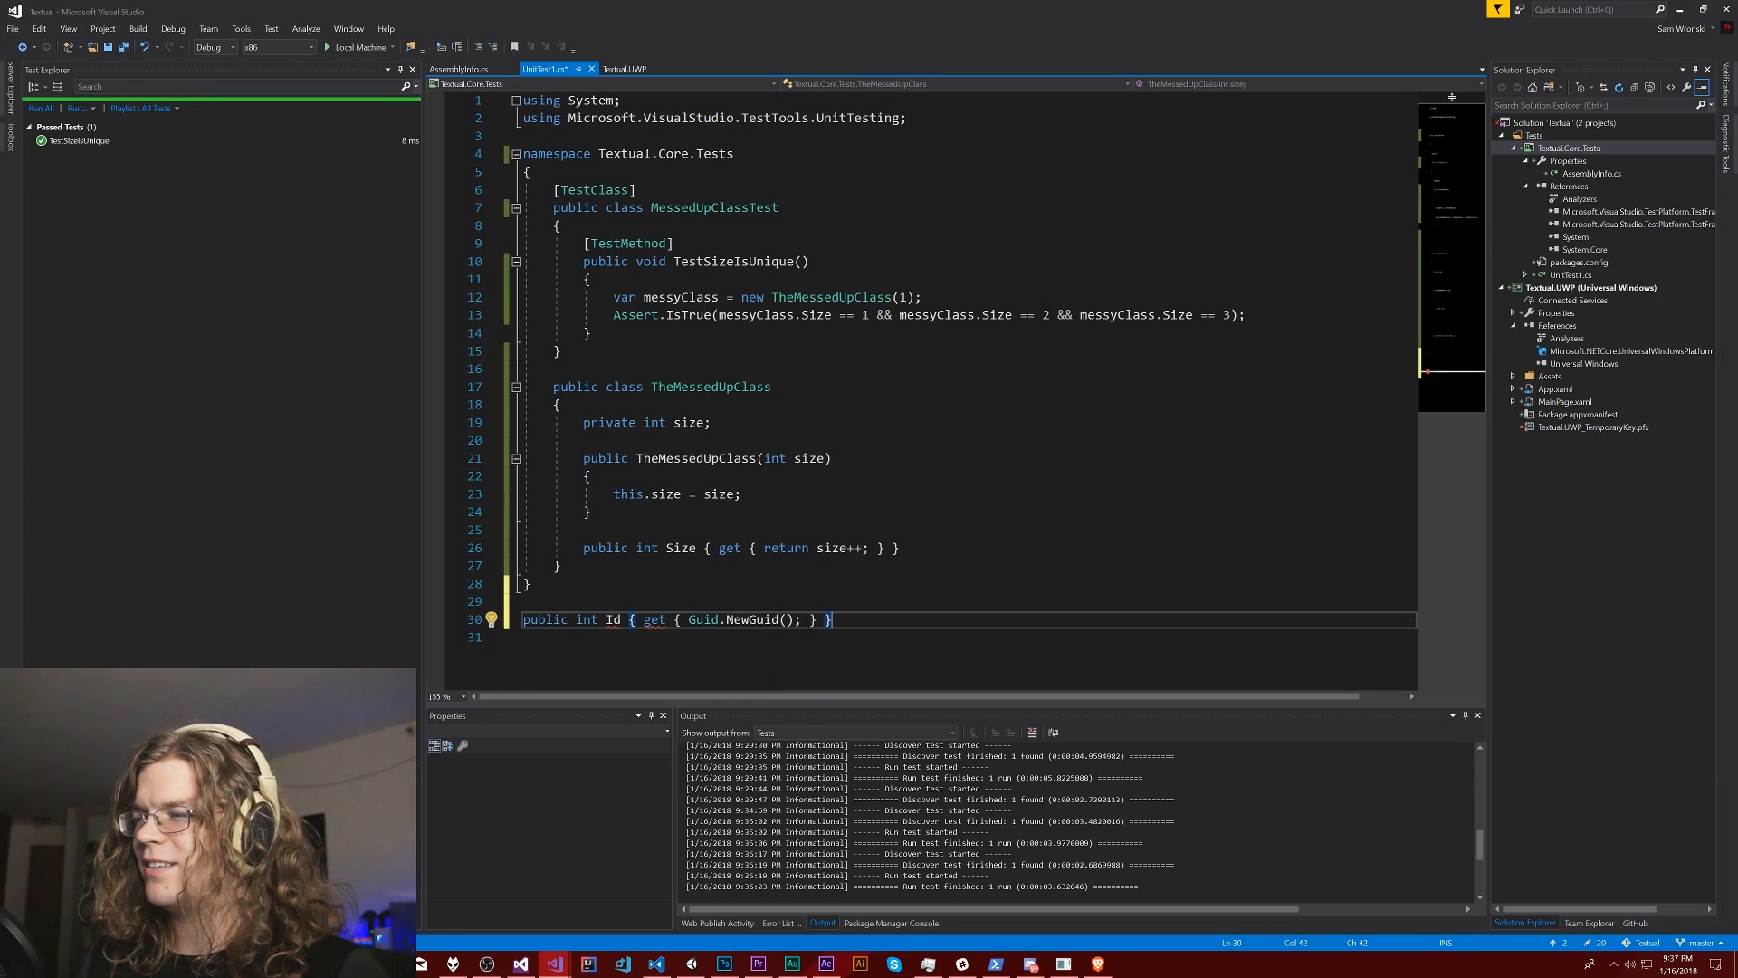
type("return")
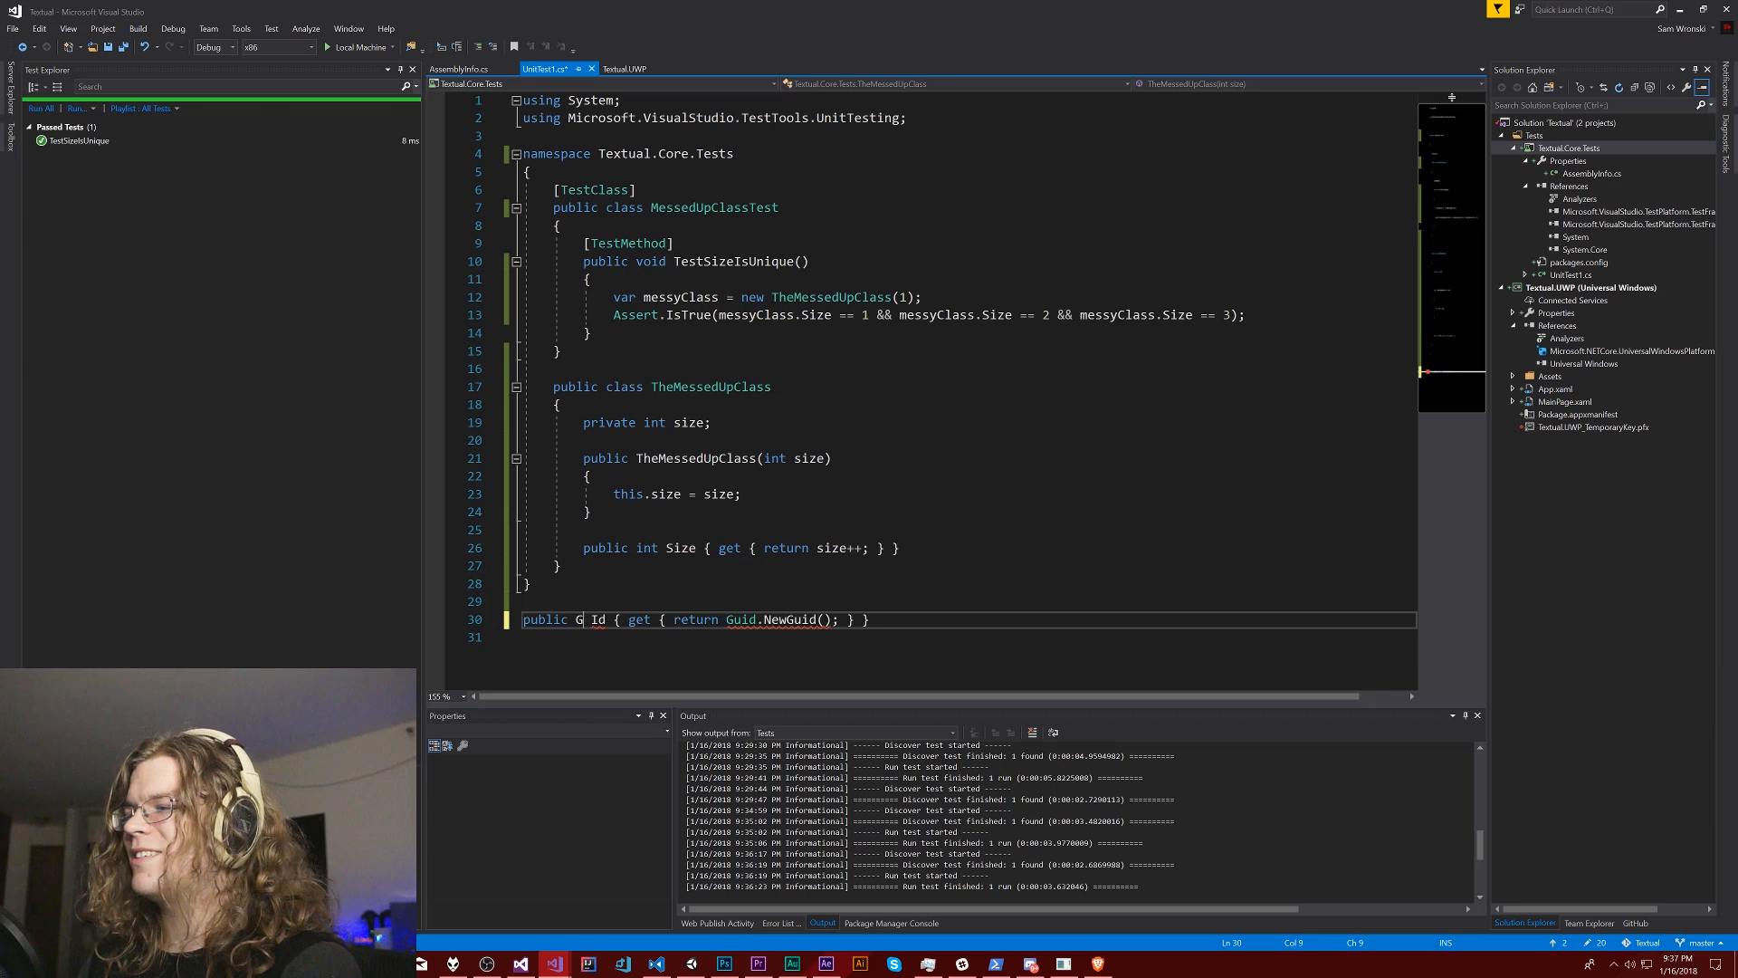
type("uid")
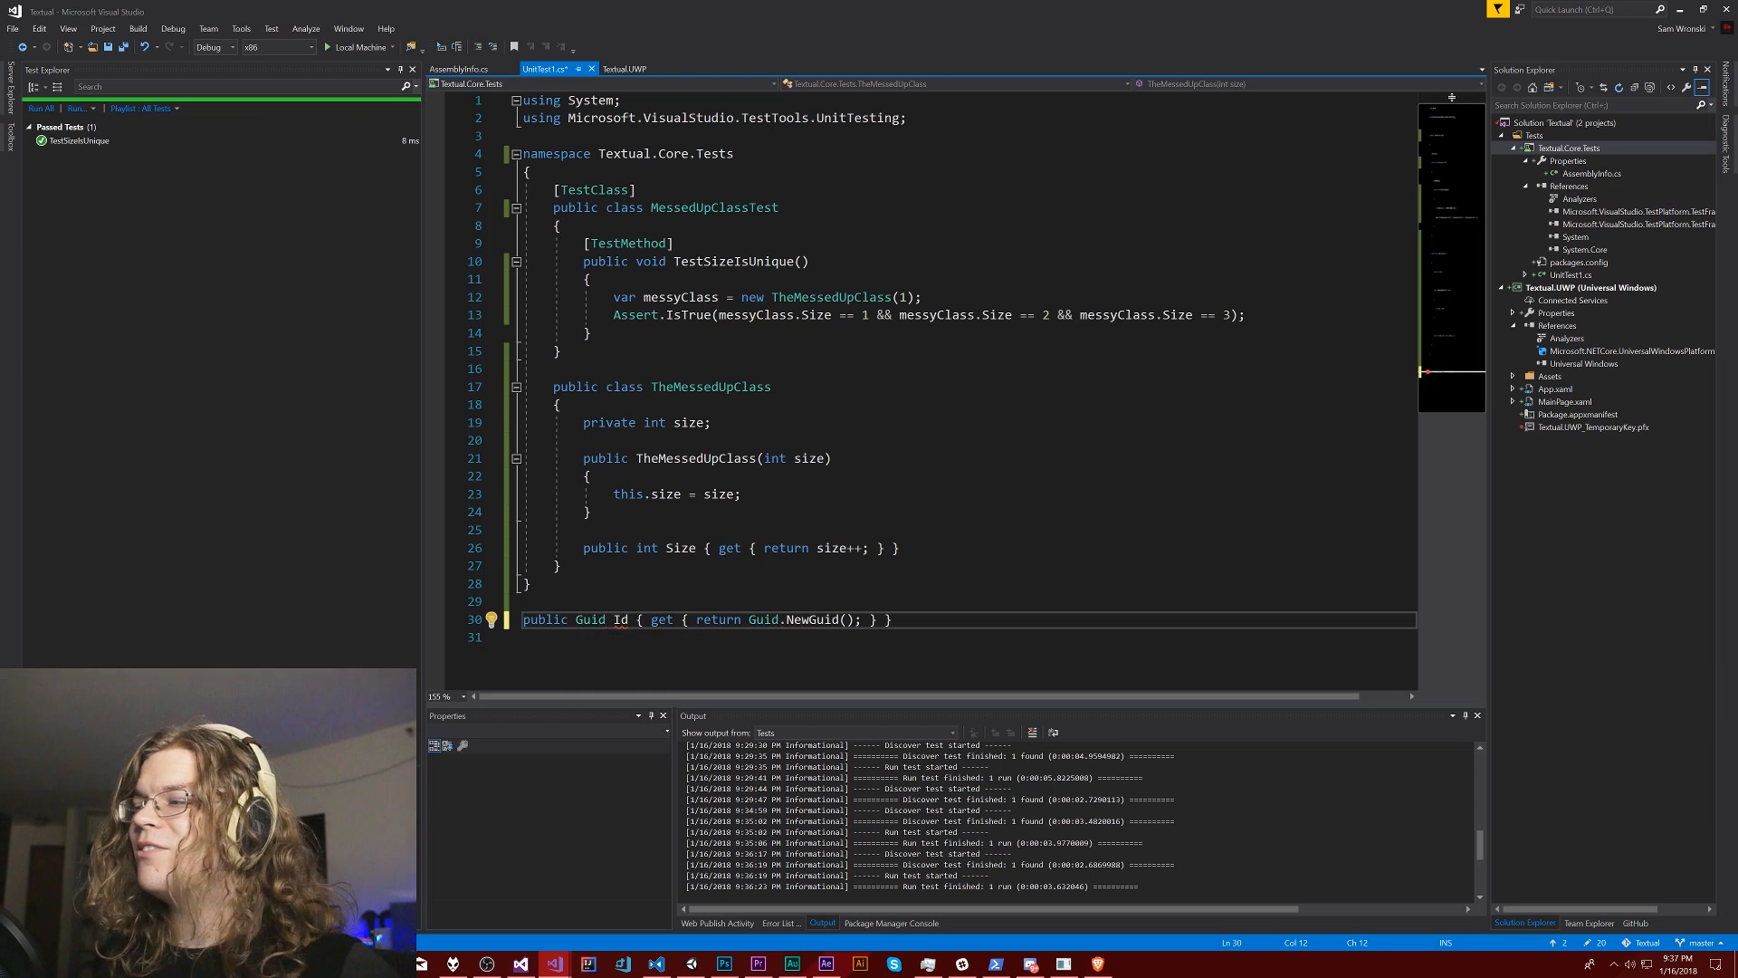
left_click(887, 619)
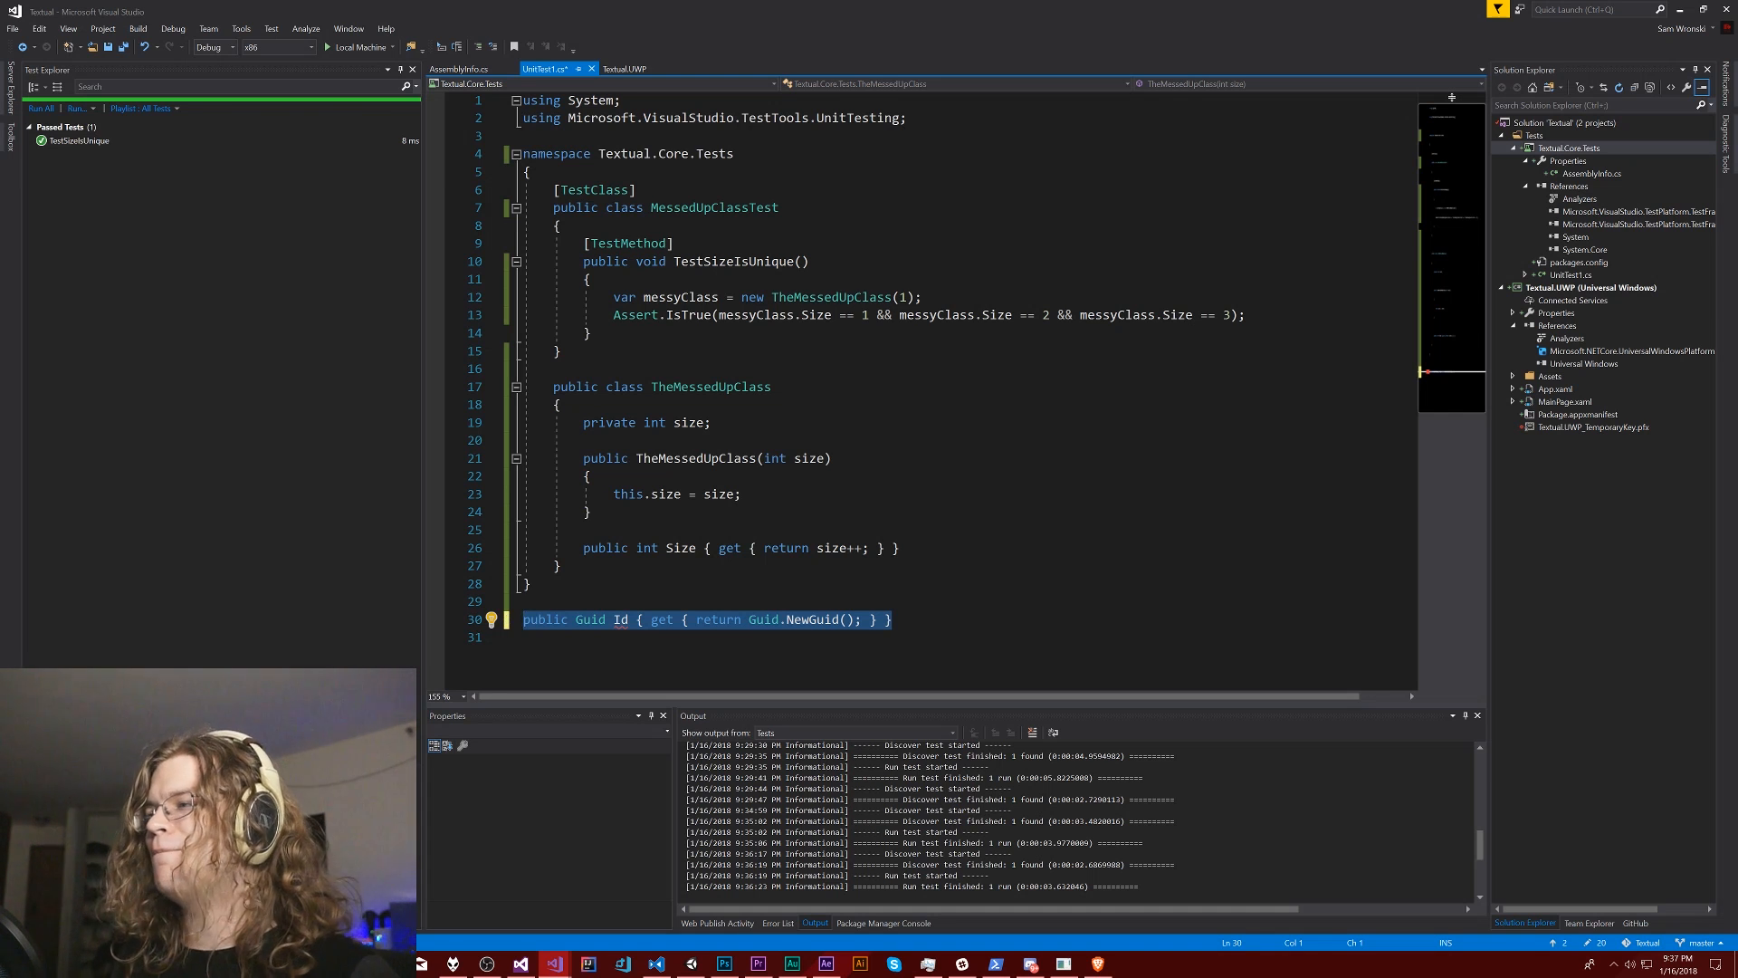
- Move the caret to the Size getter's return size++ statement
left_click(887, 619)
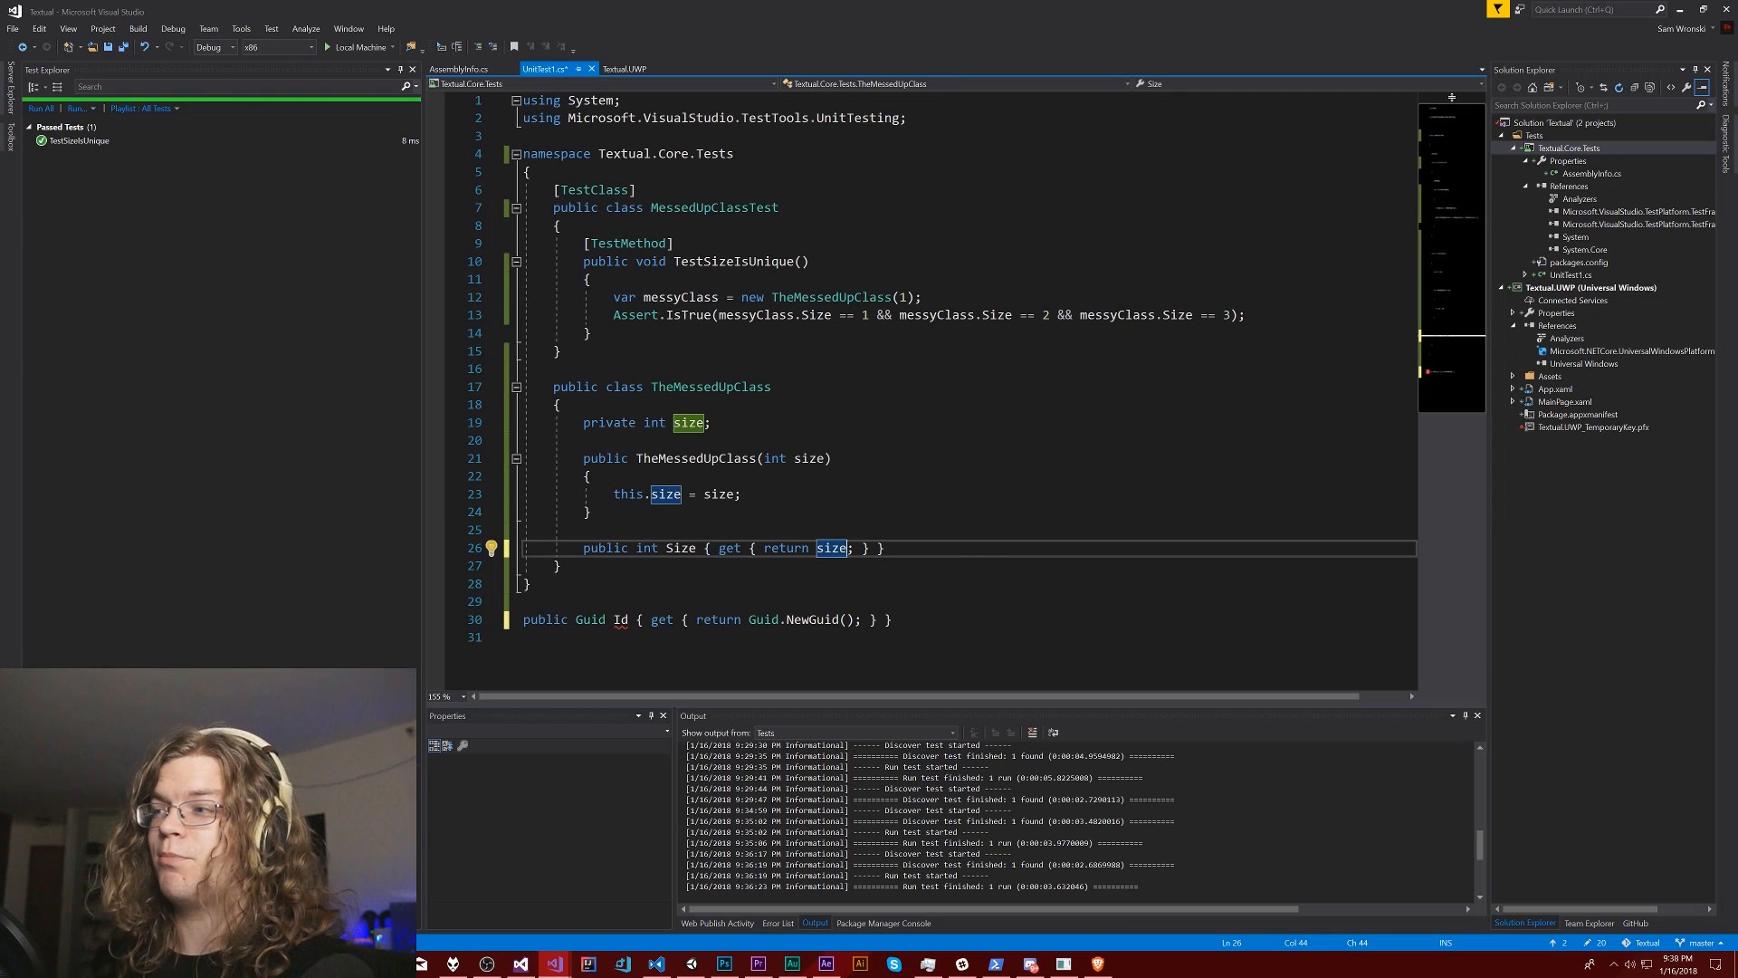
- Strip the ++ so the Size getter reads return size;
type("+")
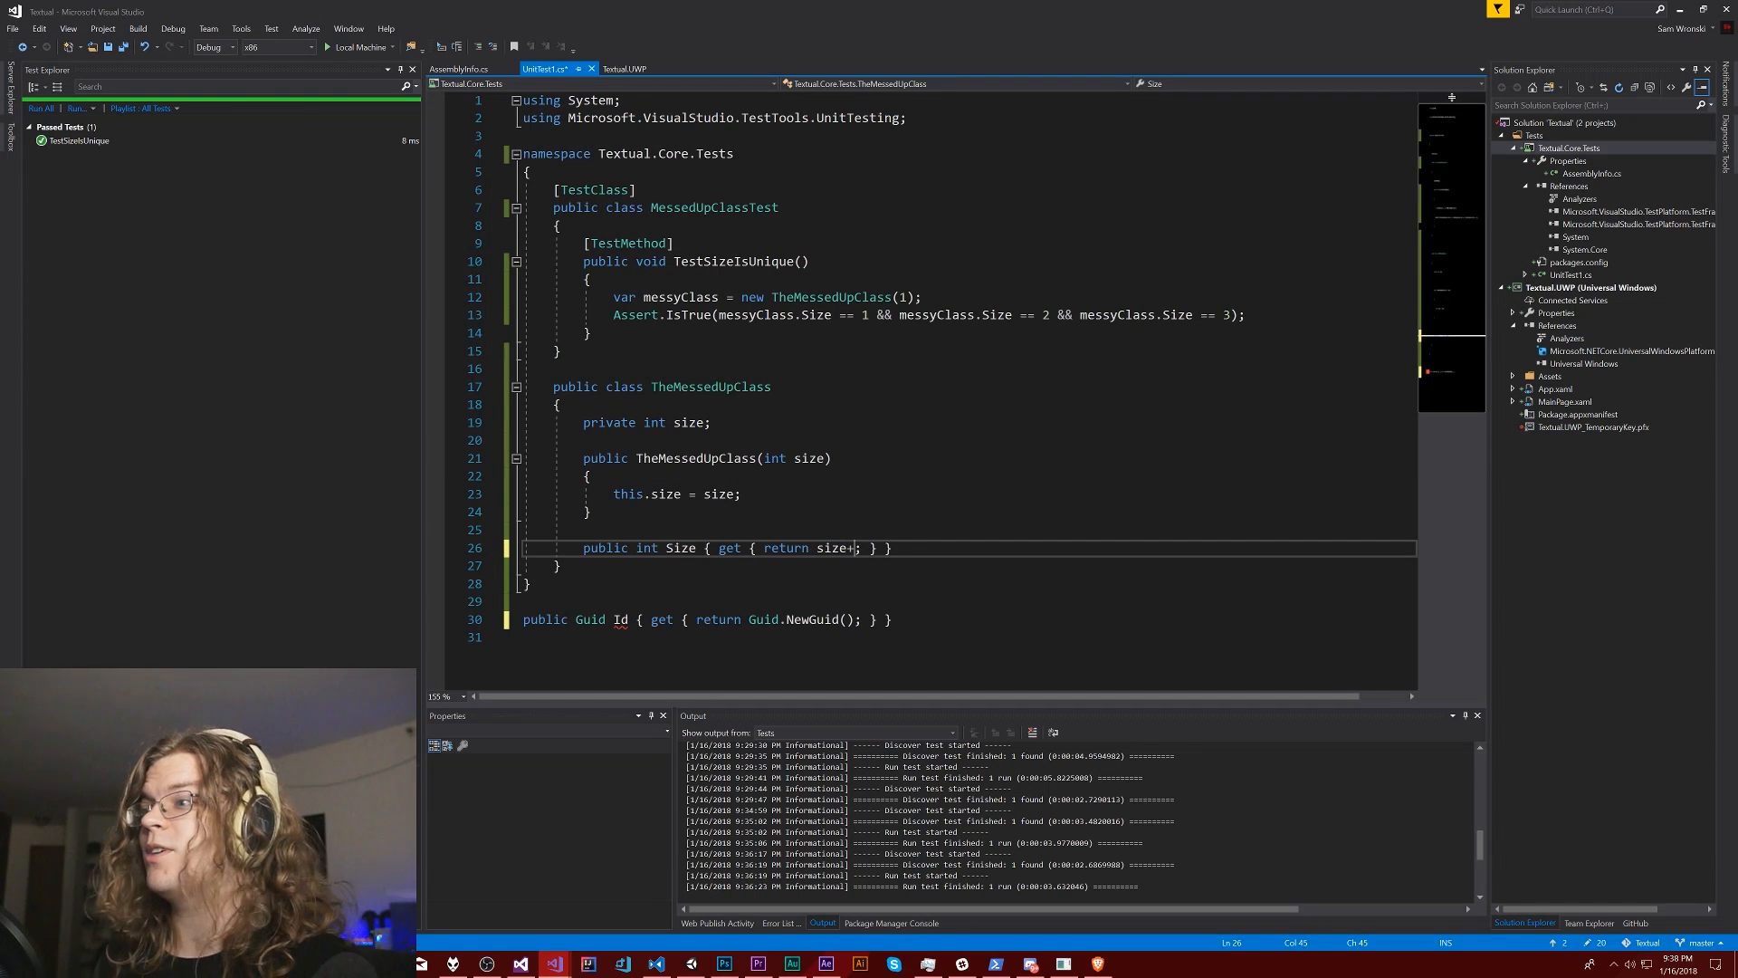
key("Backspace")
type("+")
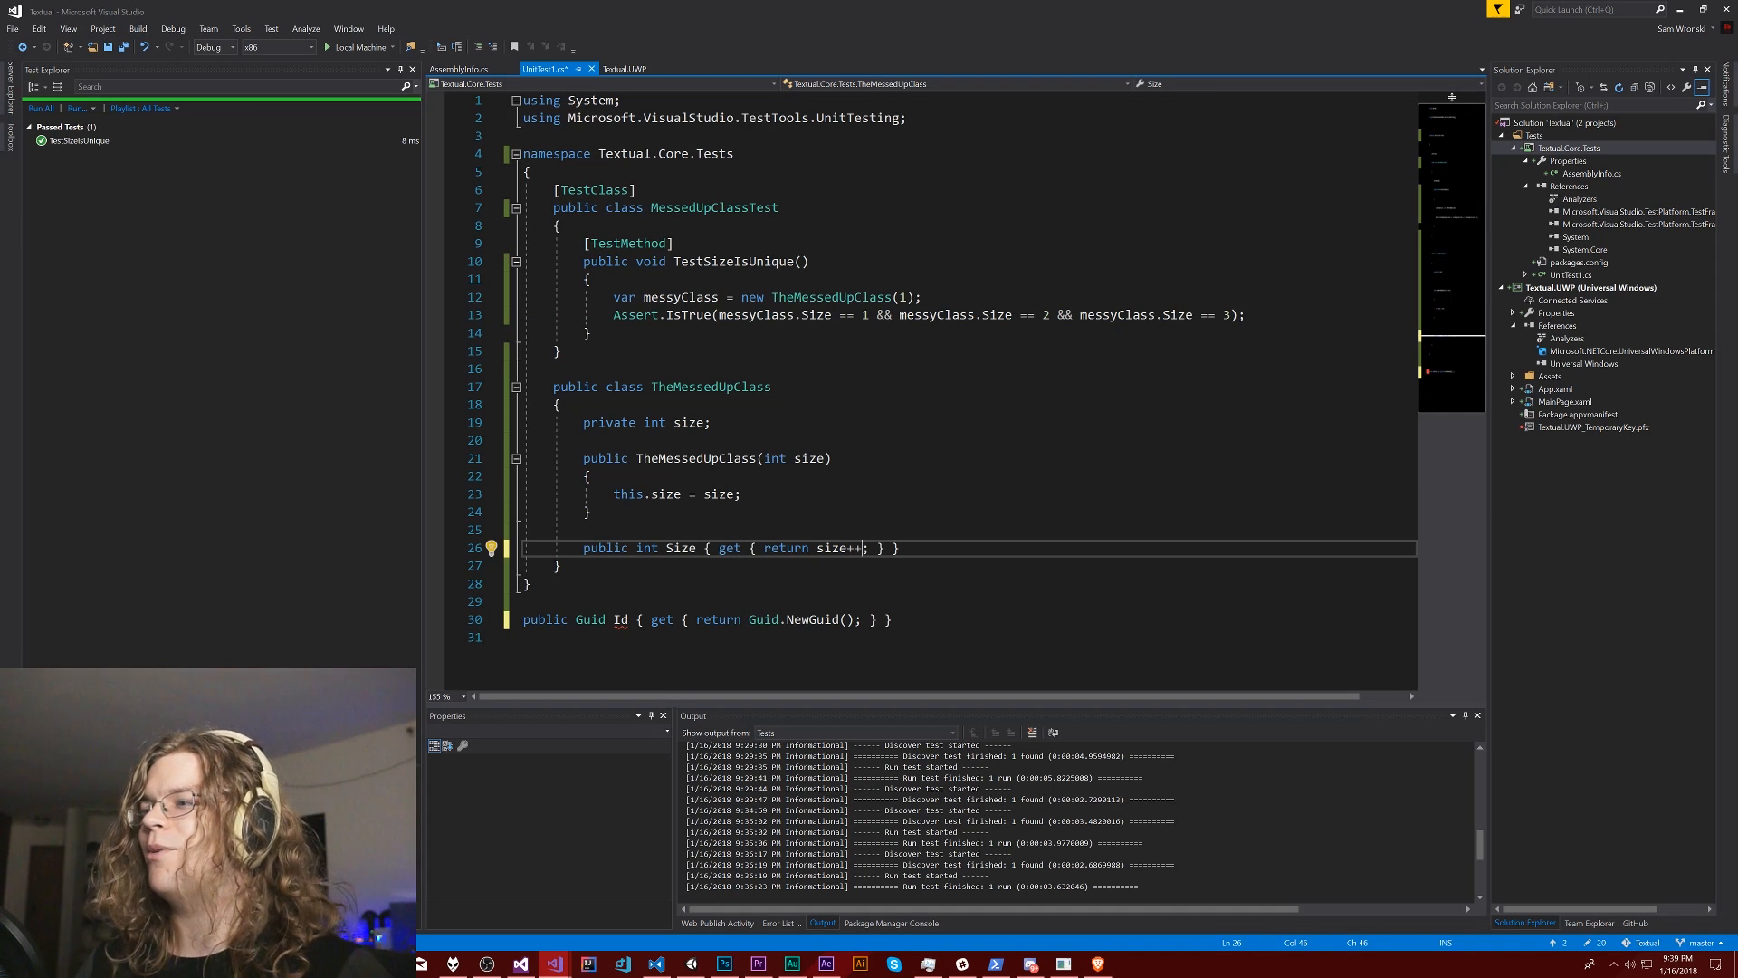
key("Backspace")
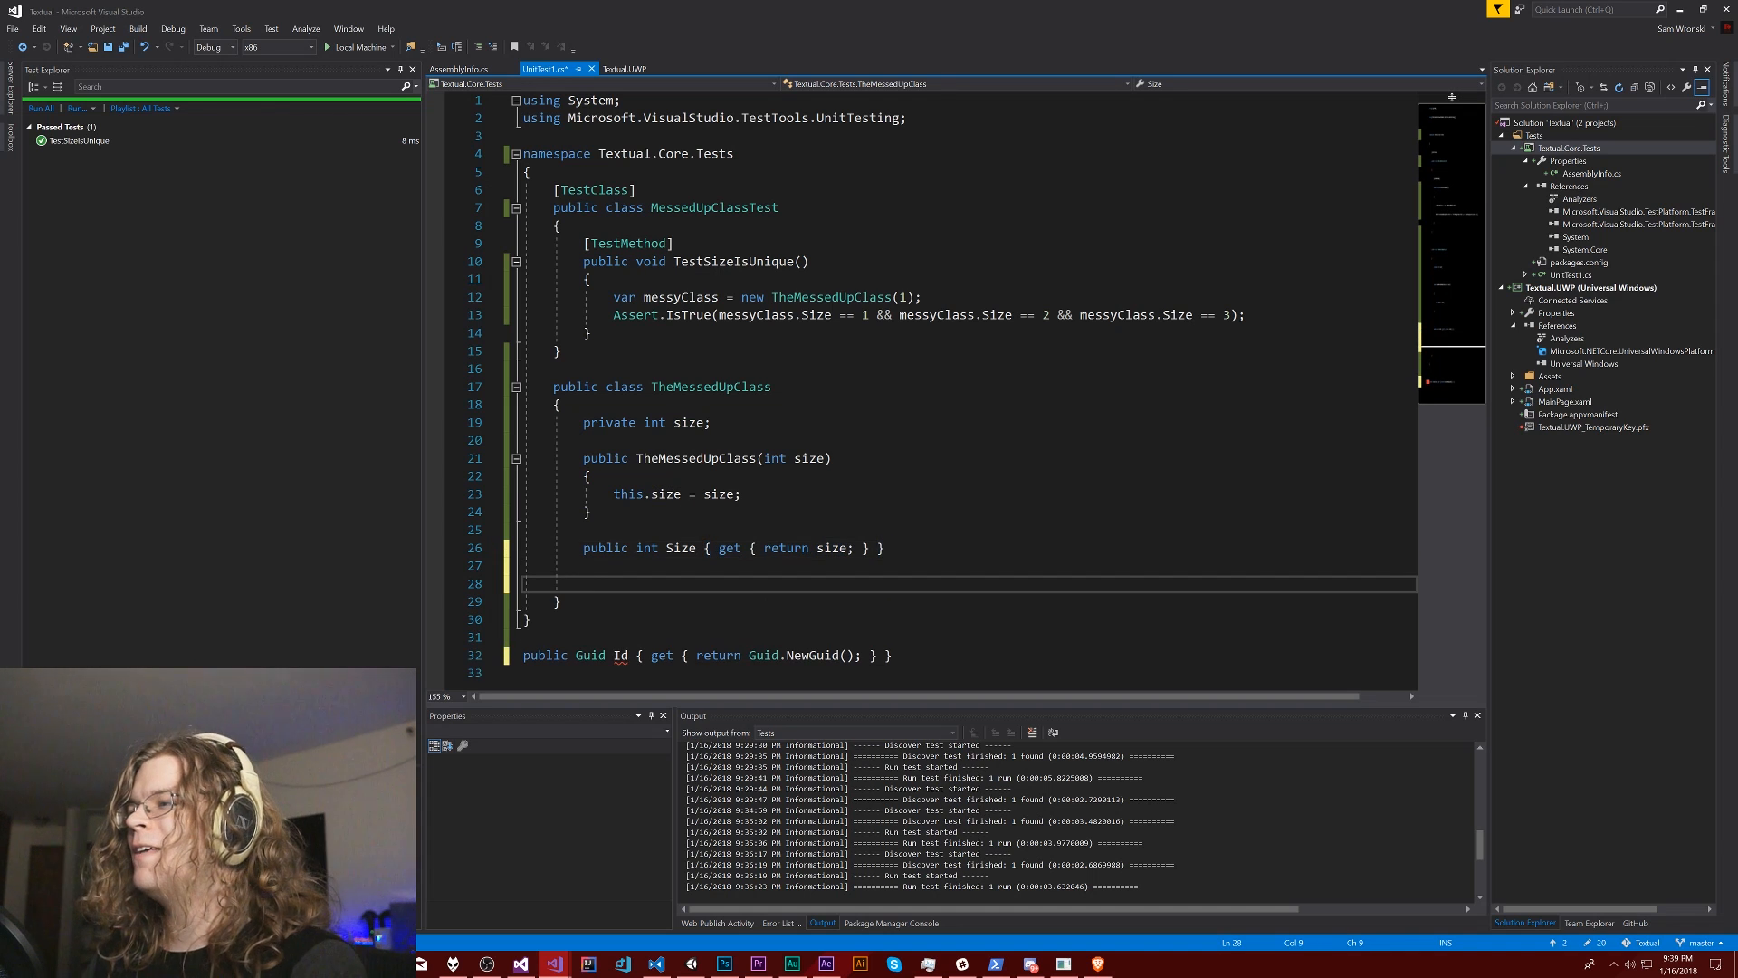
- Declare public int GetAndAdd(int addedValue = 1) with an empty body below Size
type("public int")
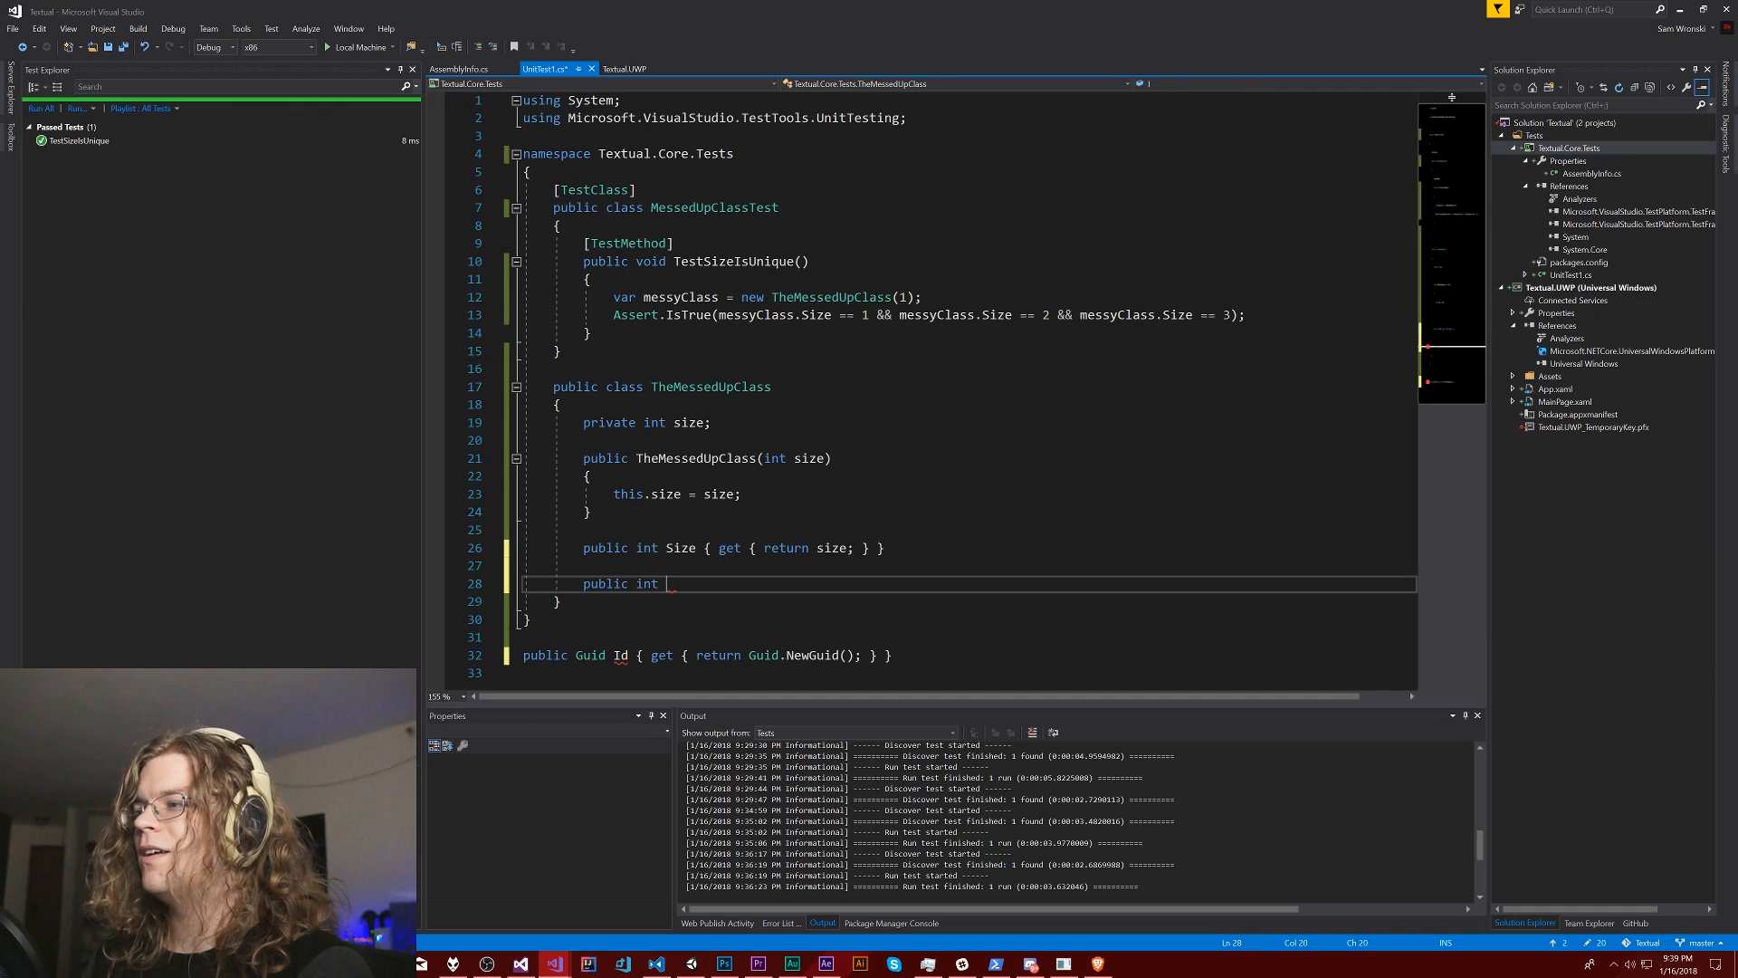
type("GetAnd")
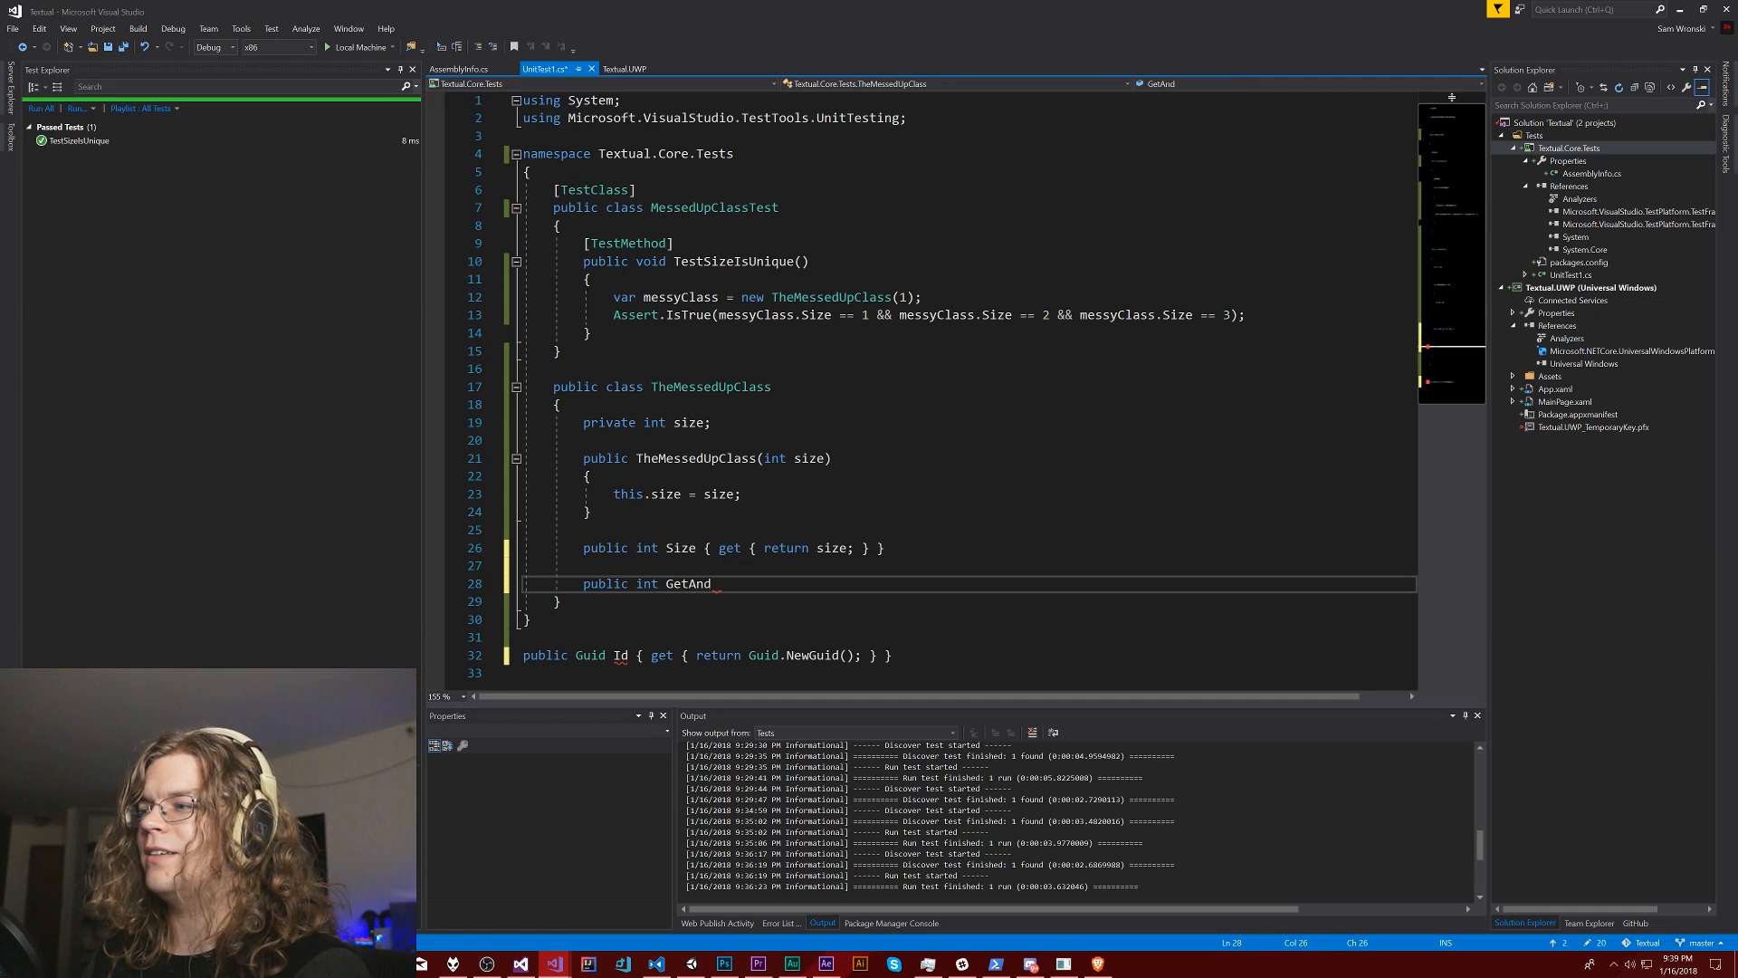
type("Add(")
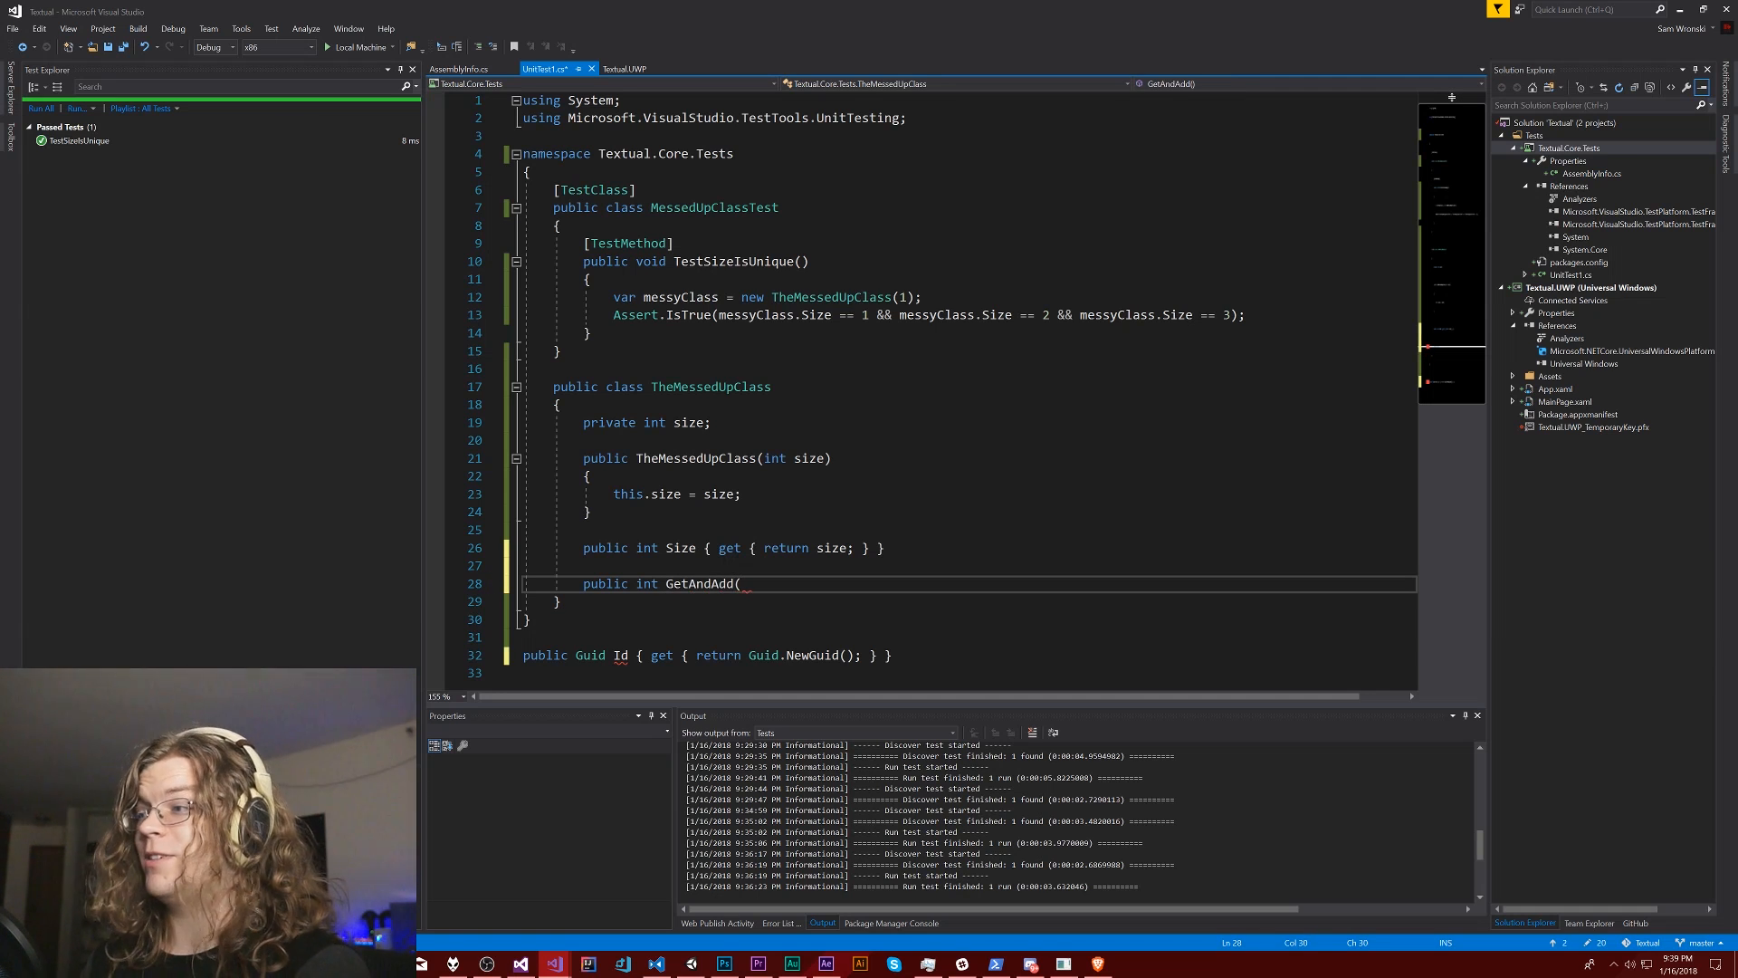
type("int")
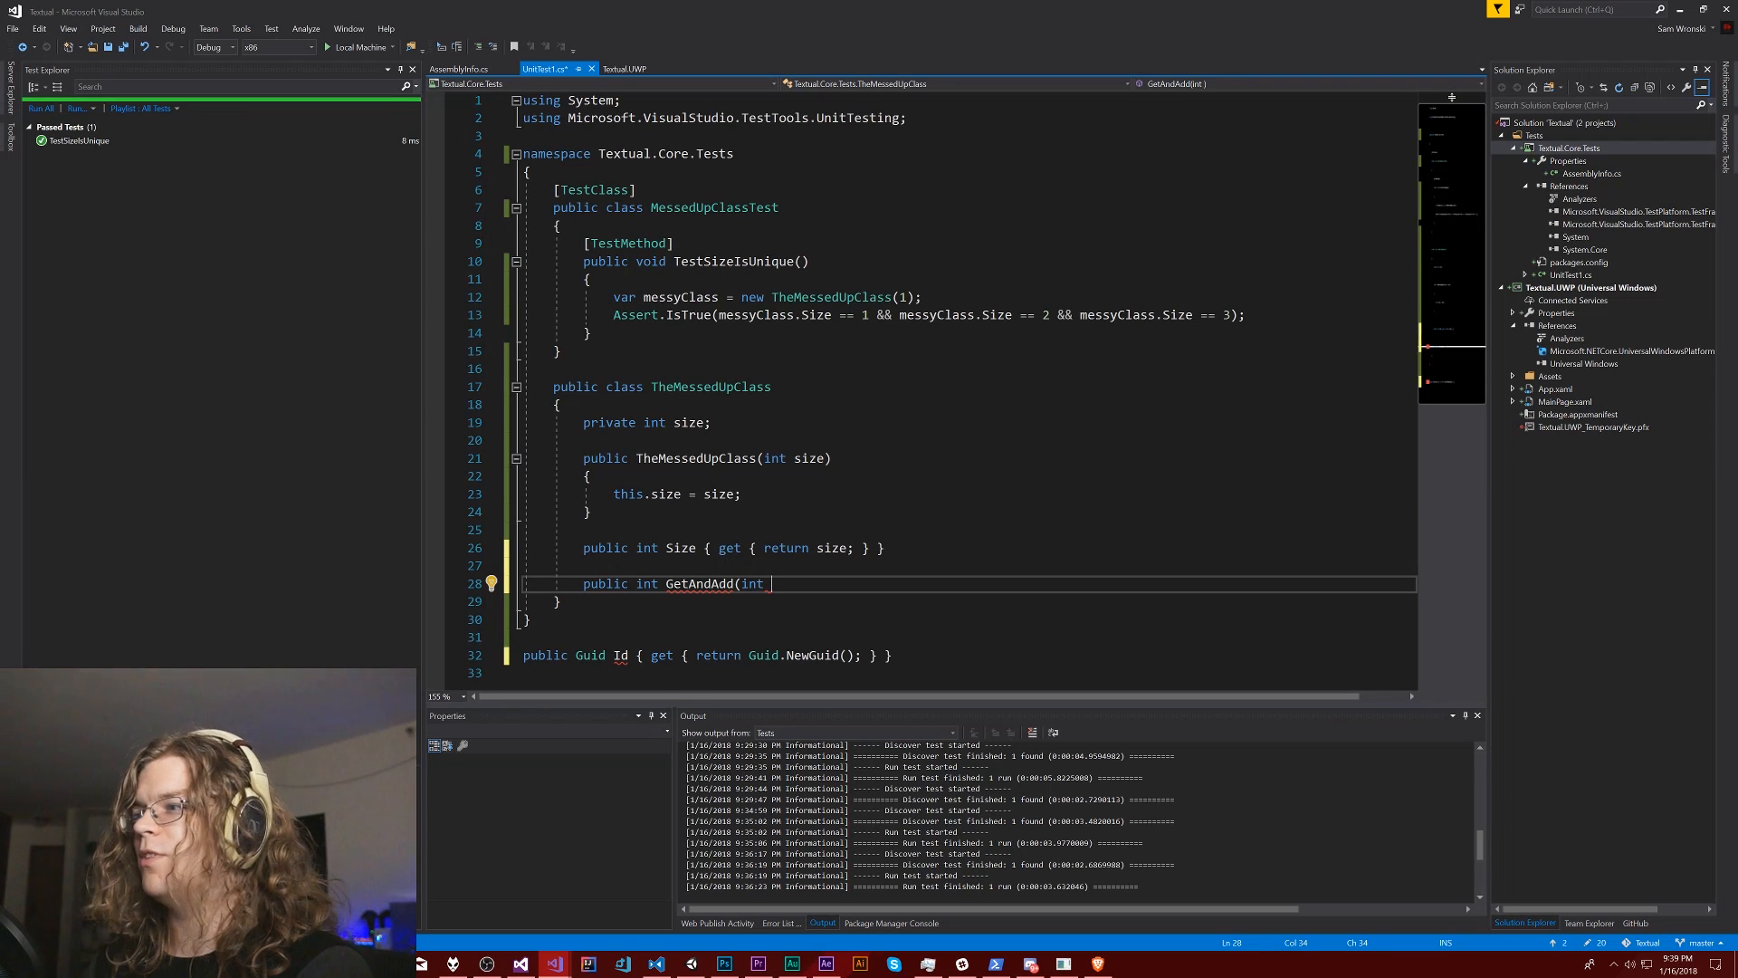
type("added")
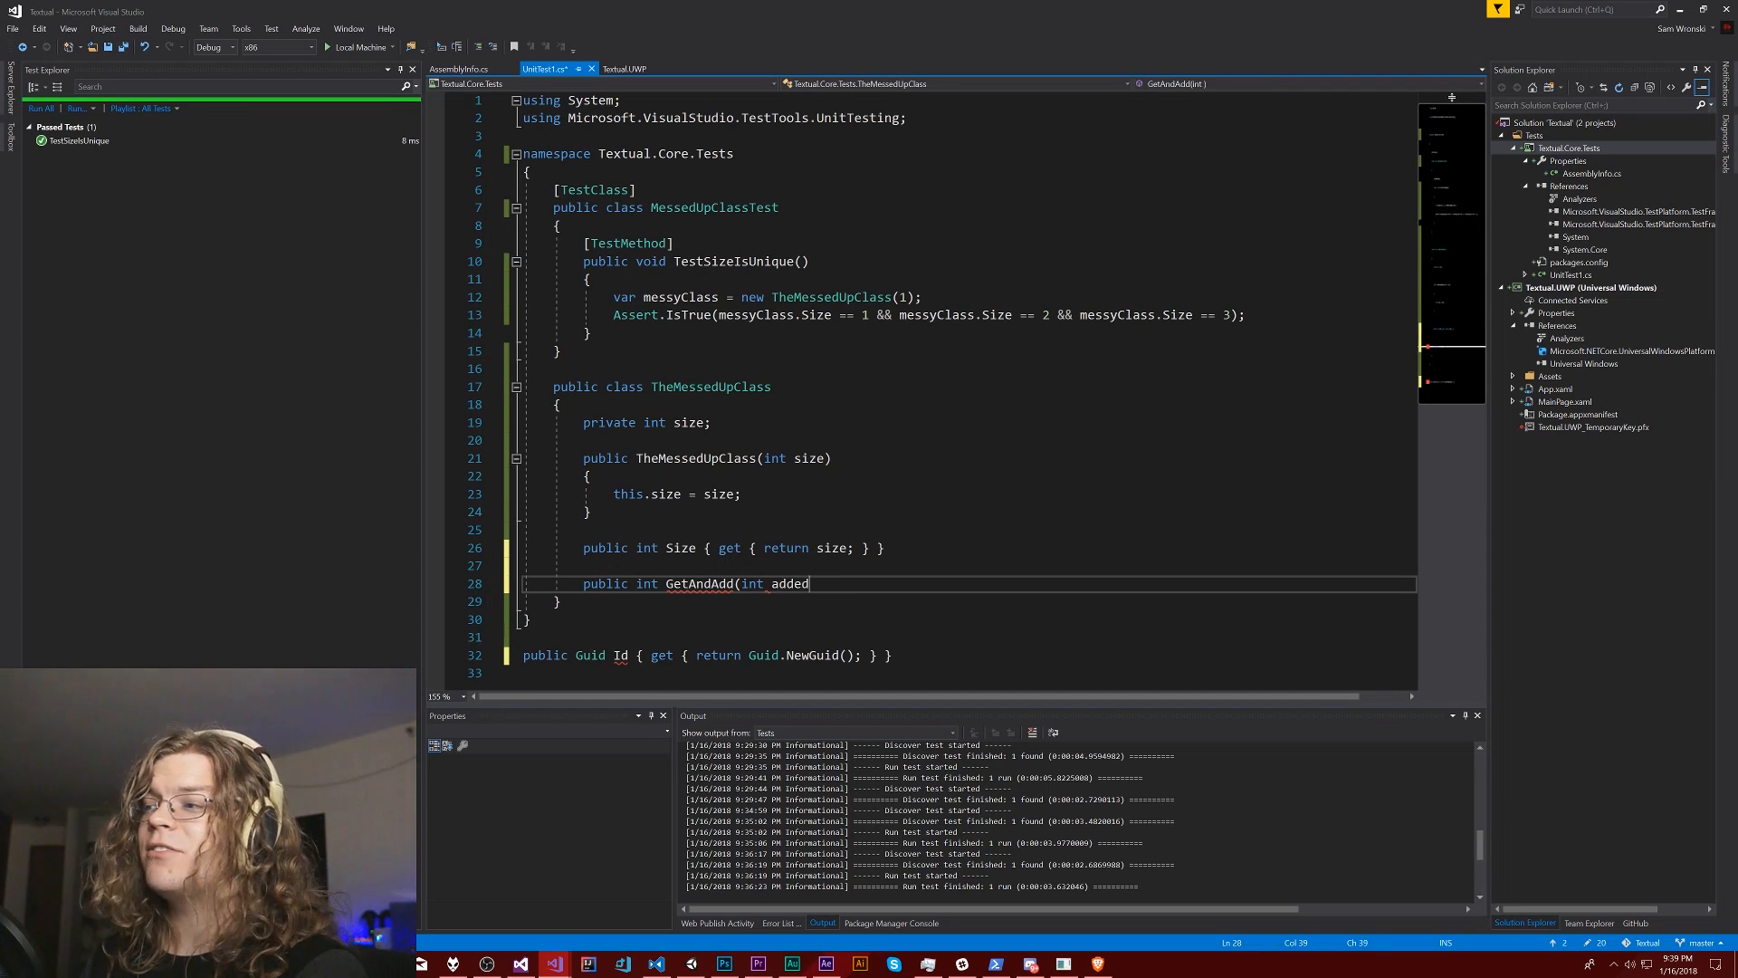
type("Value = 1")
type("{")
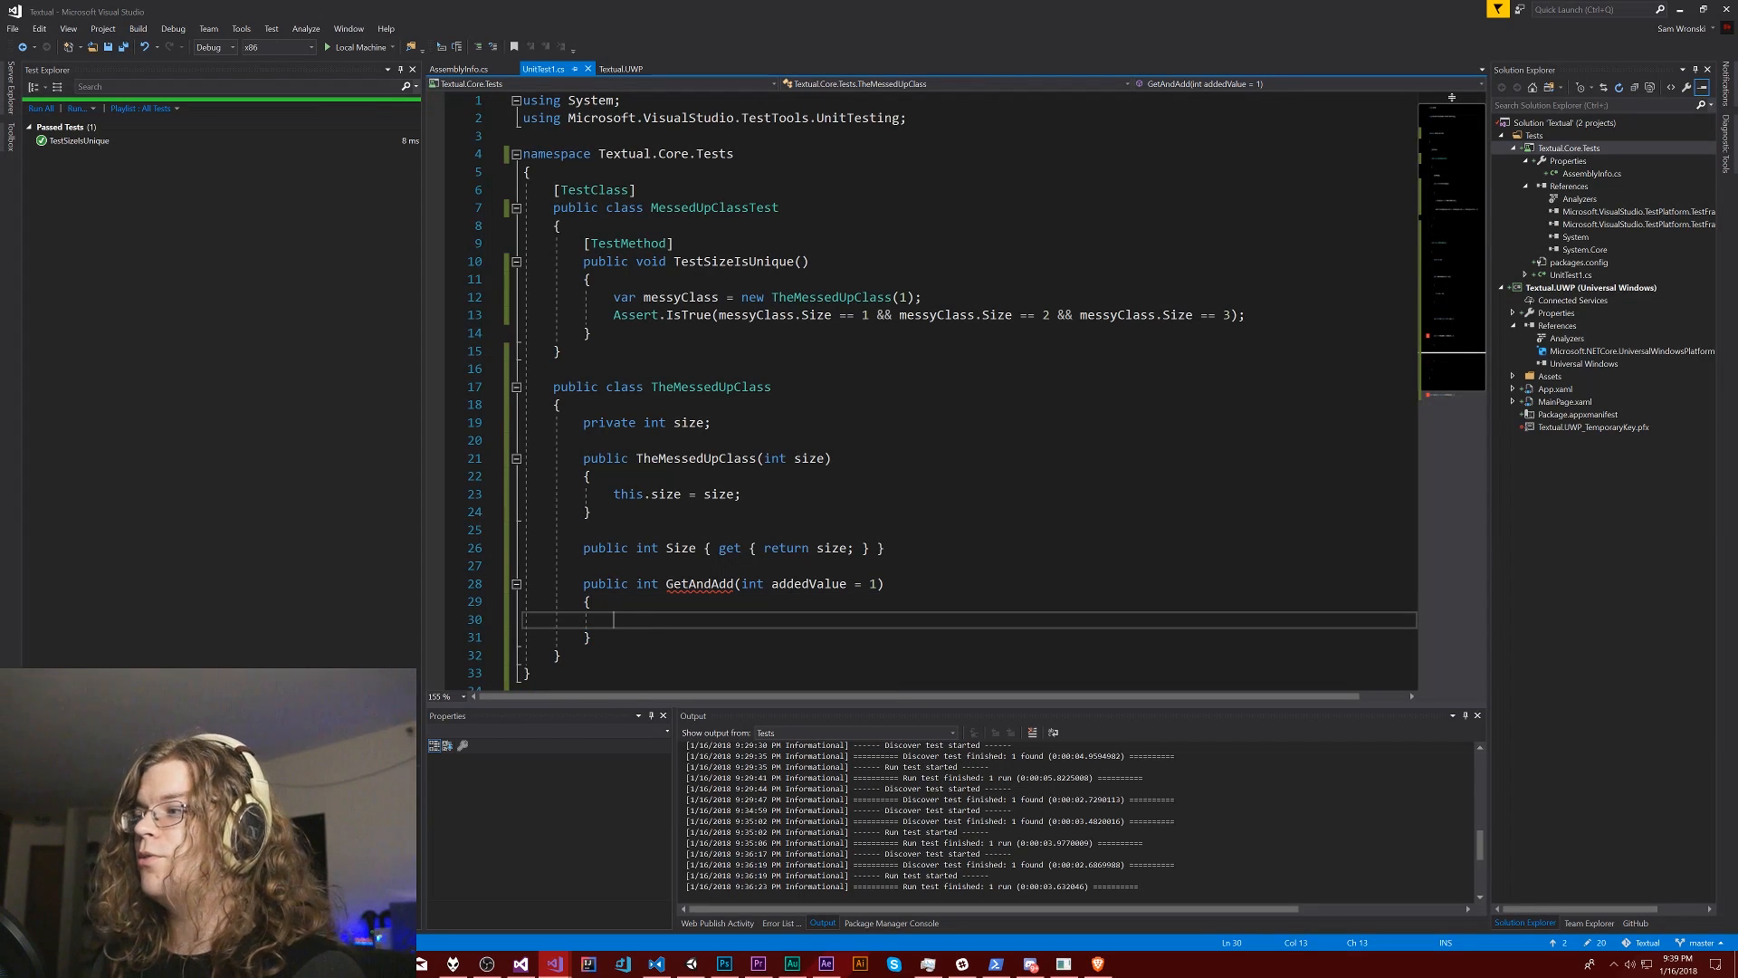
- Write int ret = size; as the first line of GetAndAdd, correcting a mistyped name
type("int")
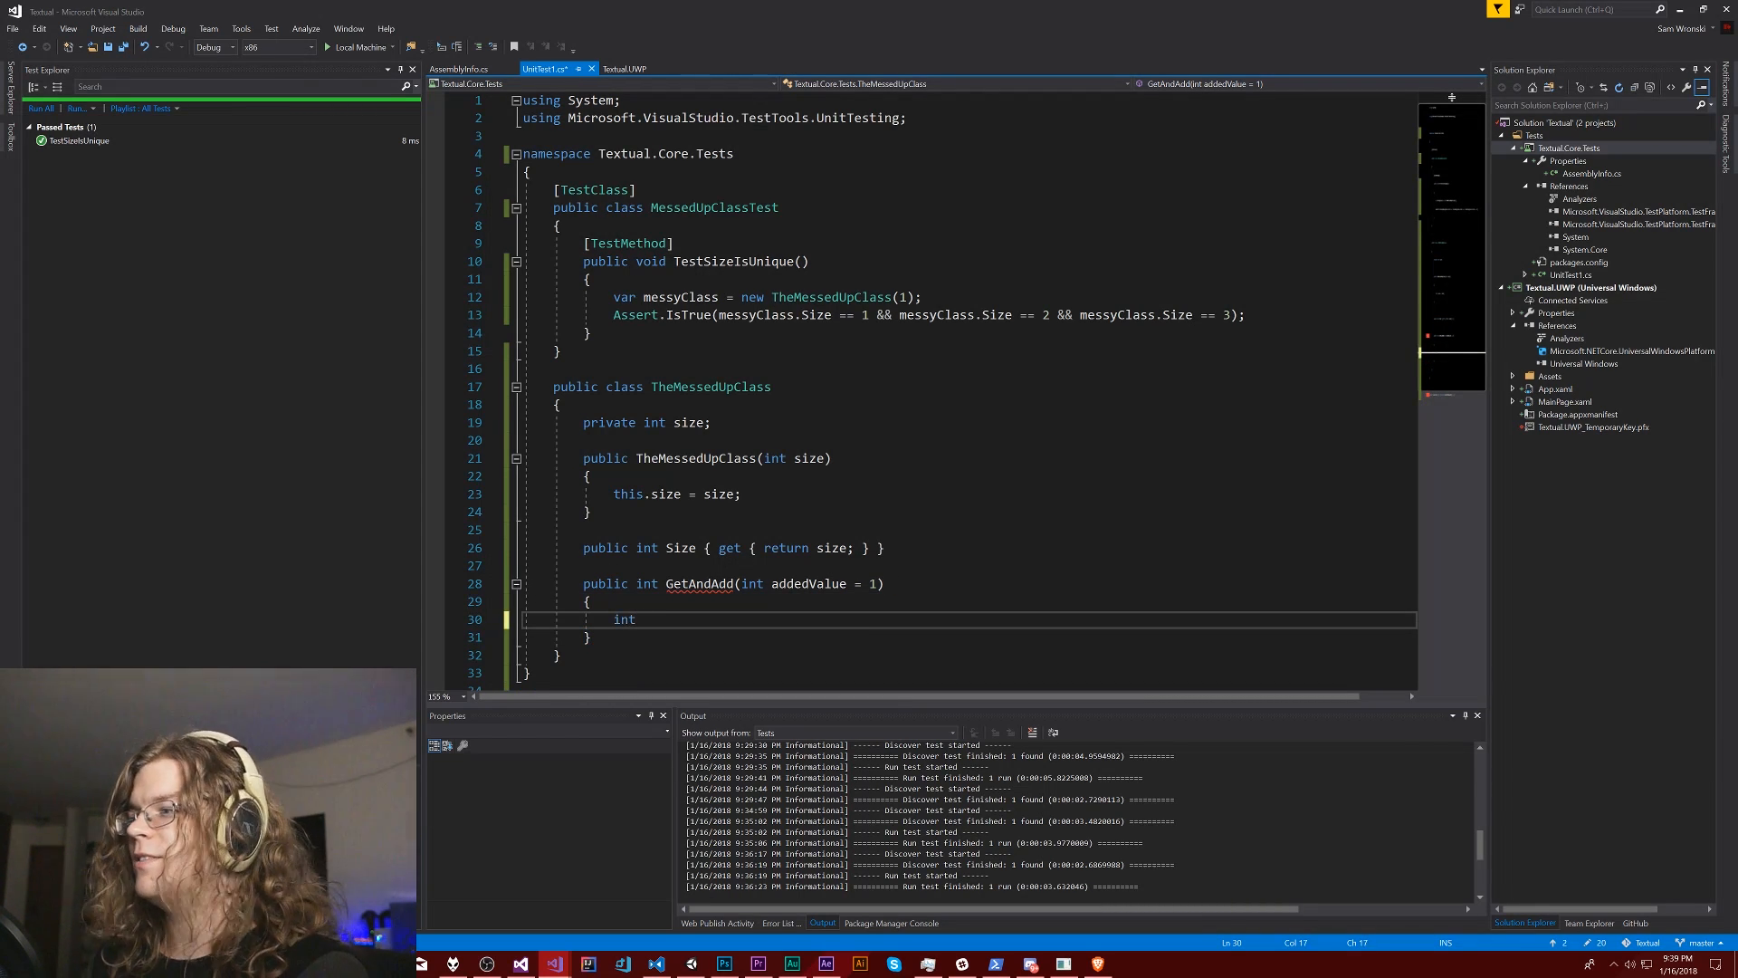
type("size")
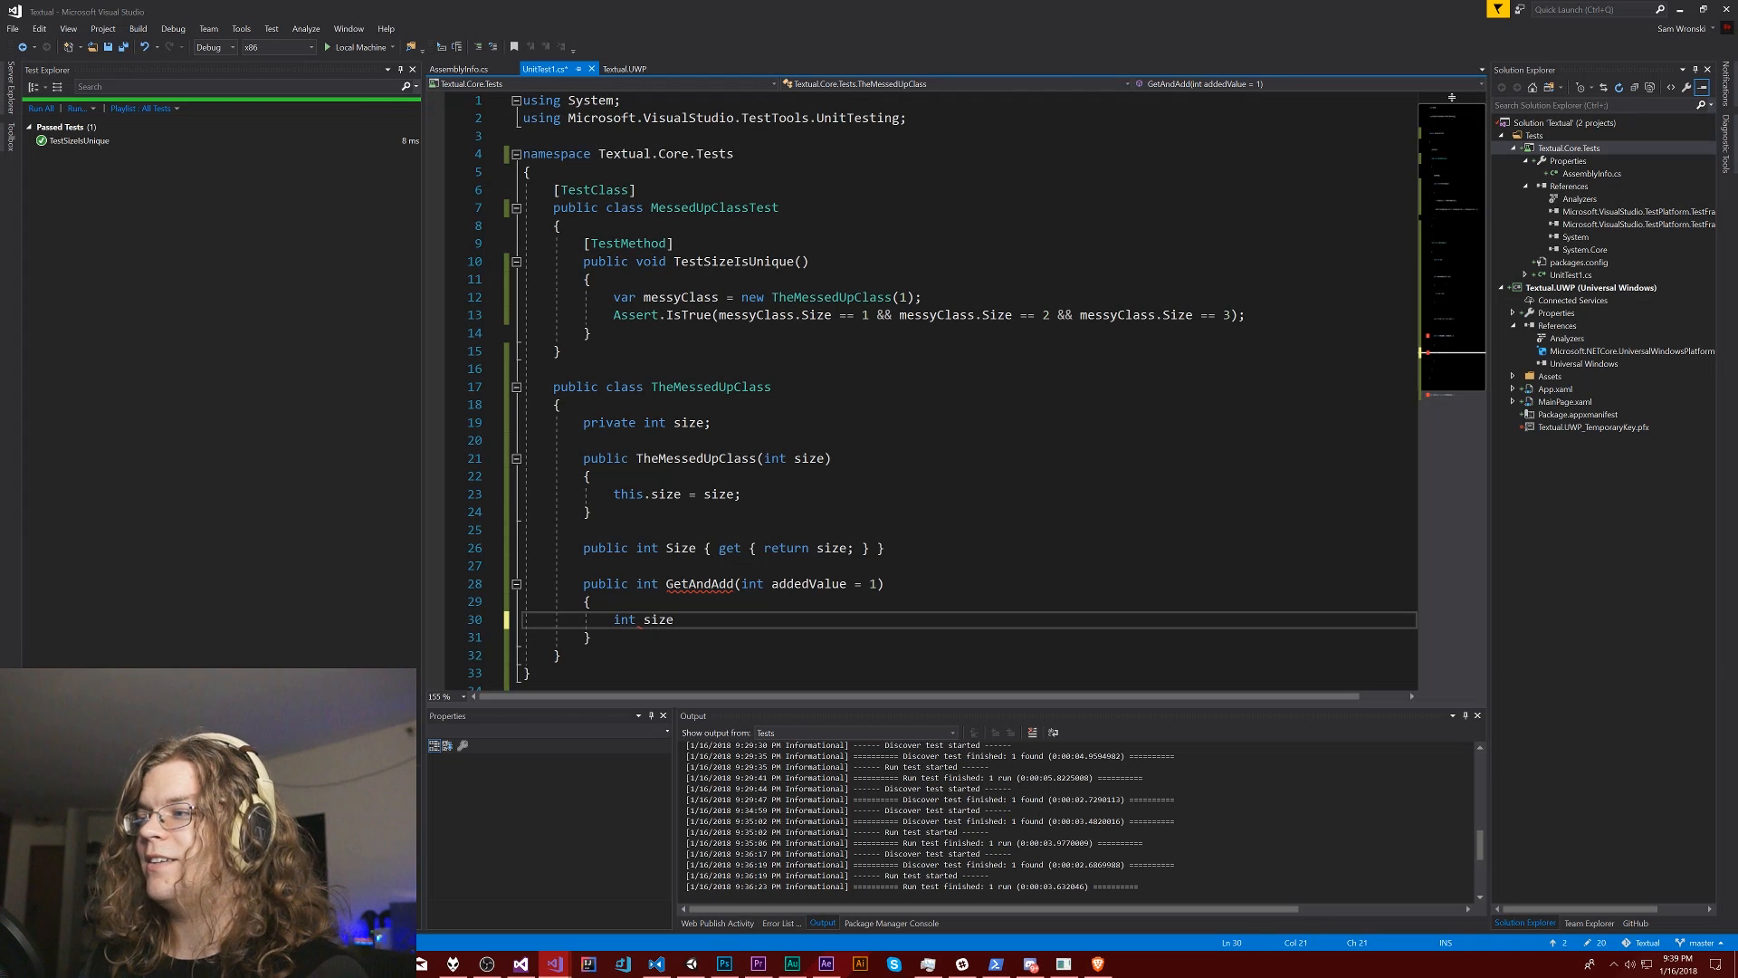
key("BackSpace")
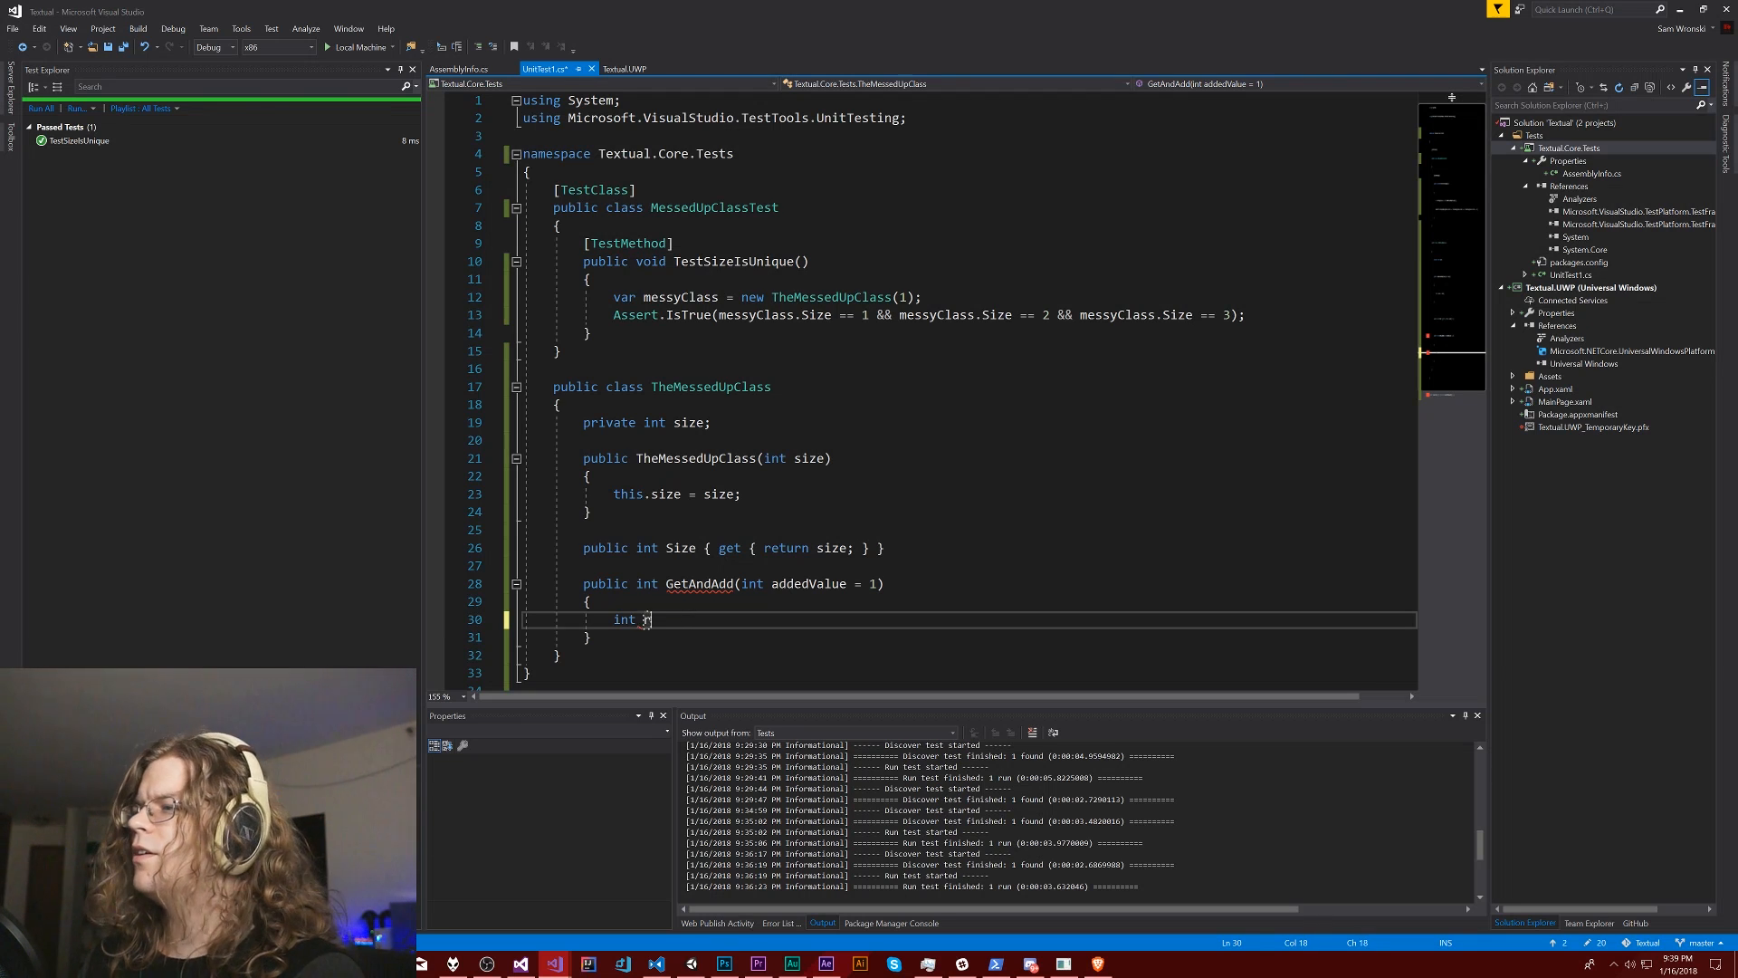
type("ret = size")
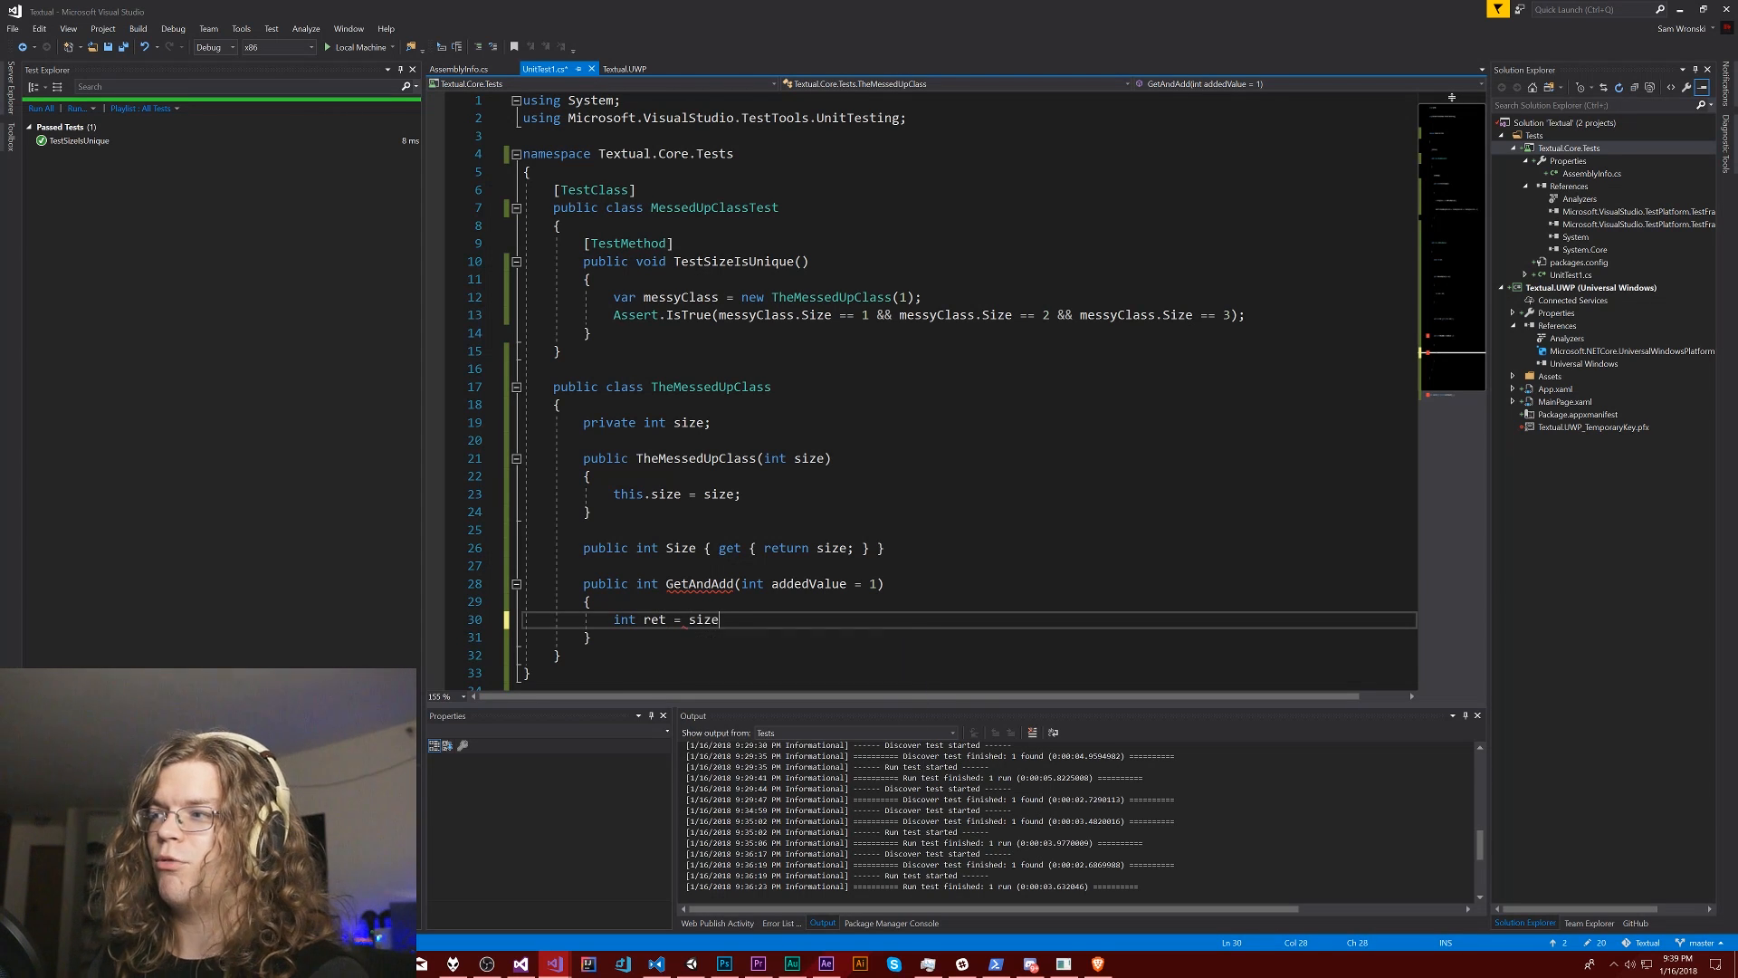
type(";")
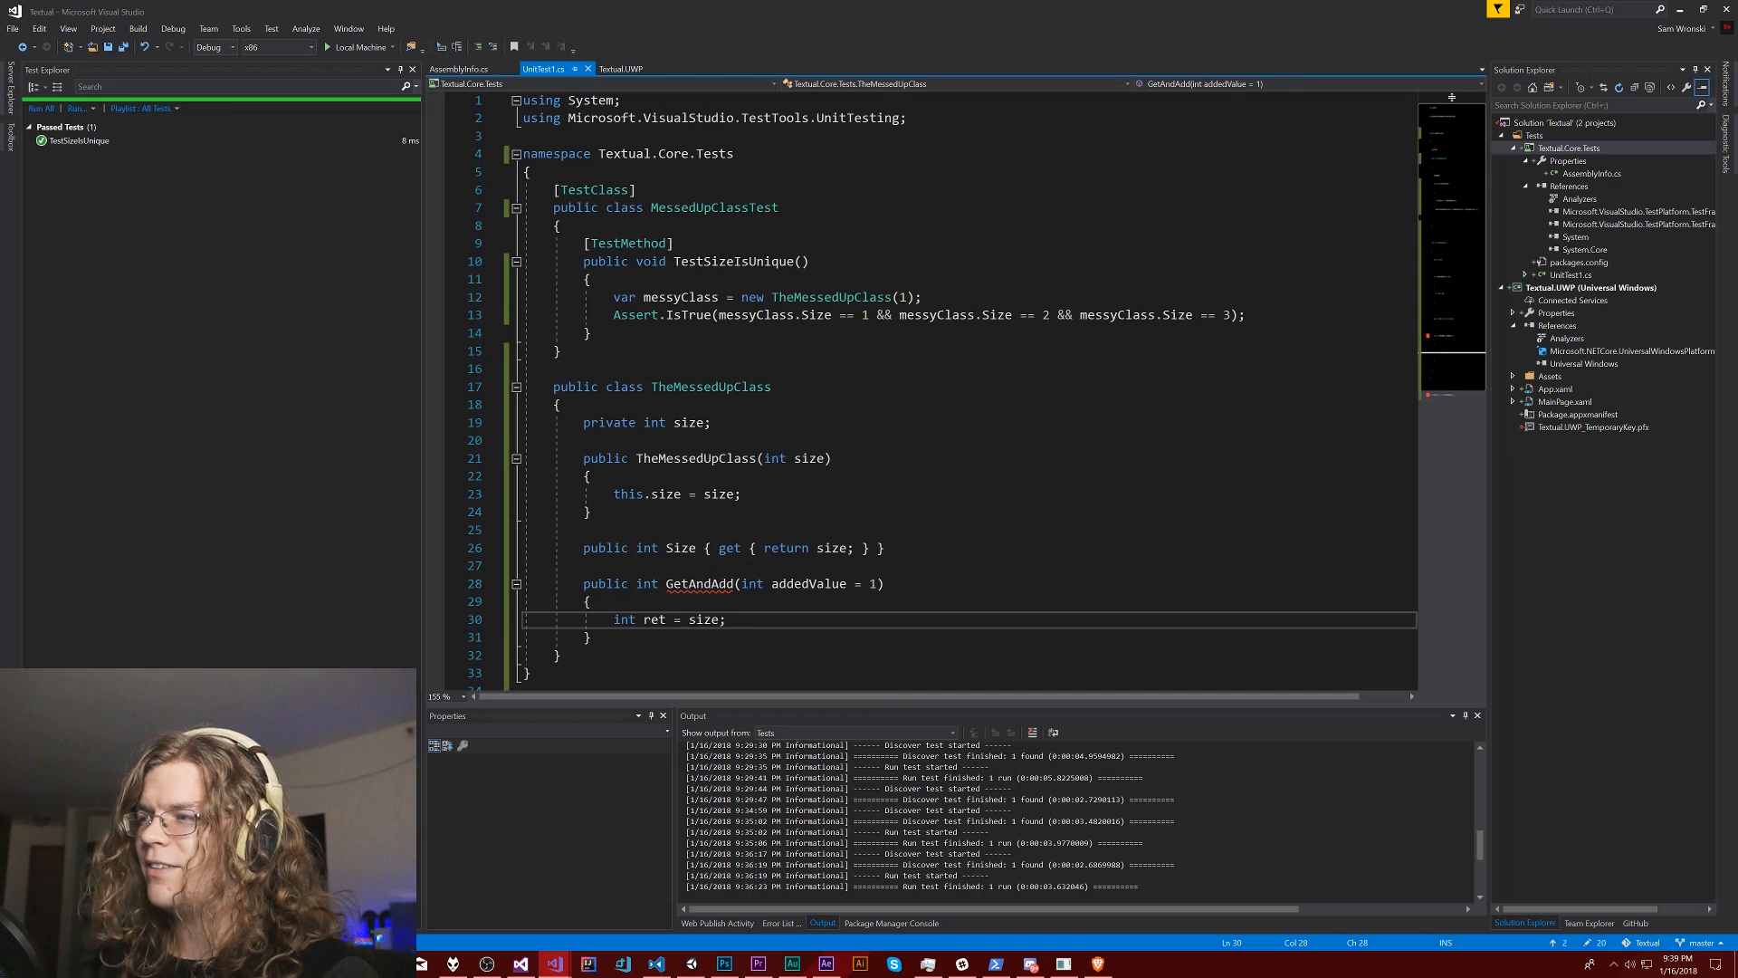
key("enter")
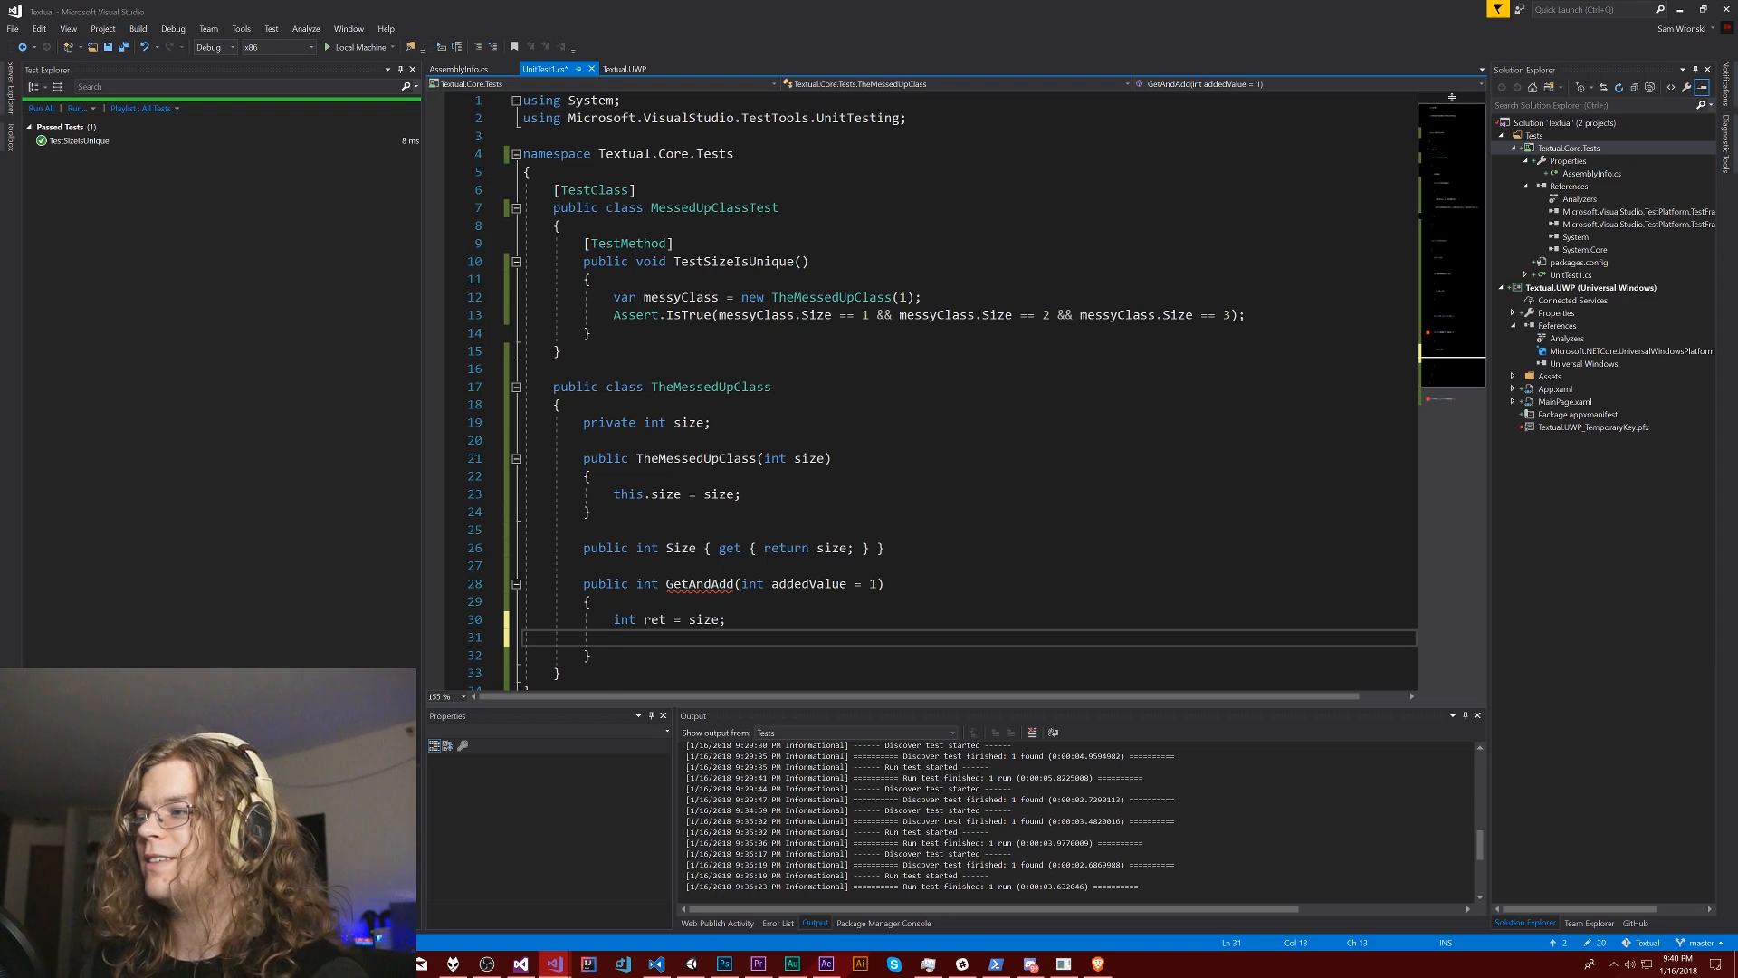
- Add size += addedValue; and return ret; to complete GetAndAdd
type("size +=")
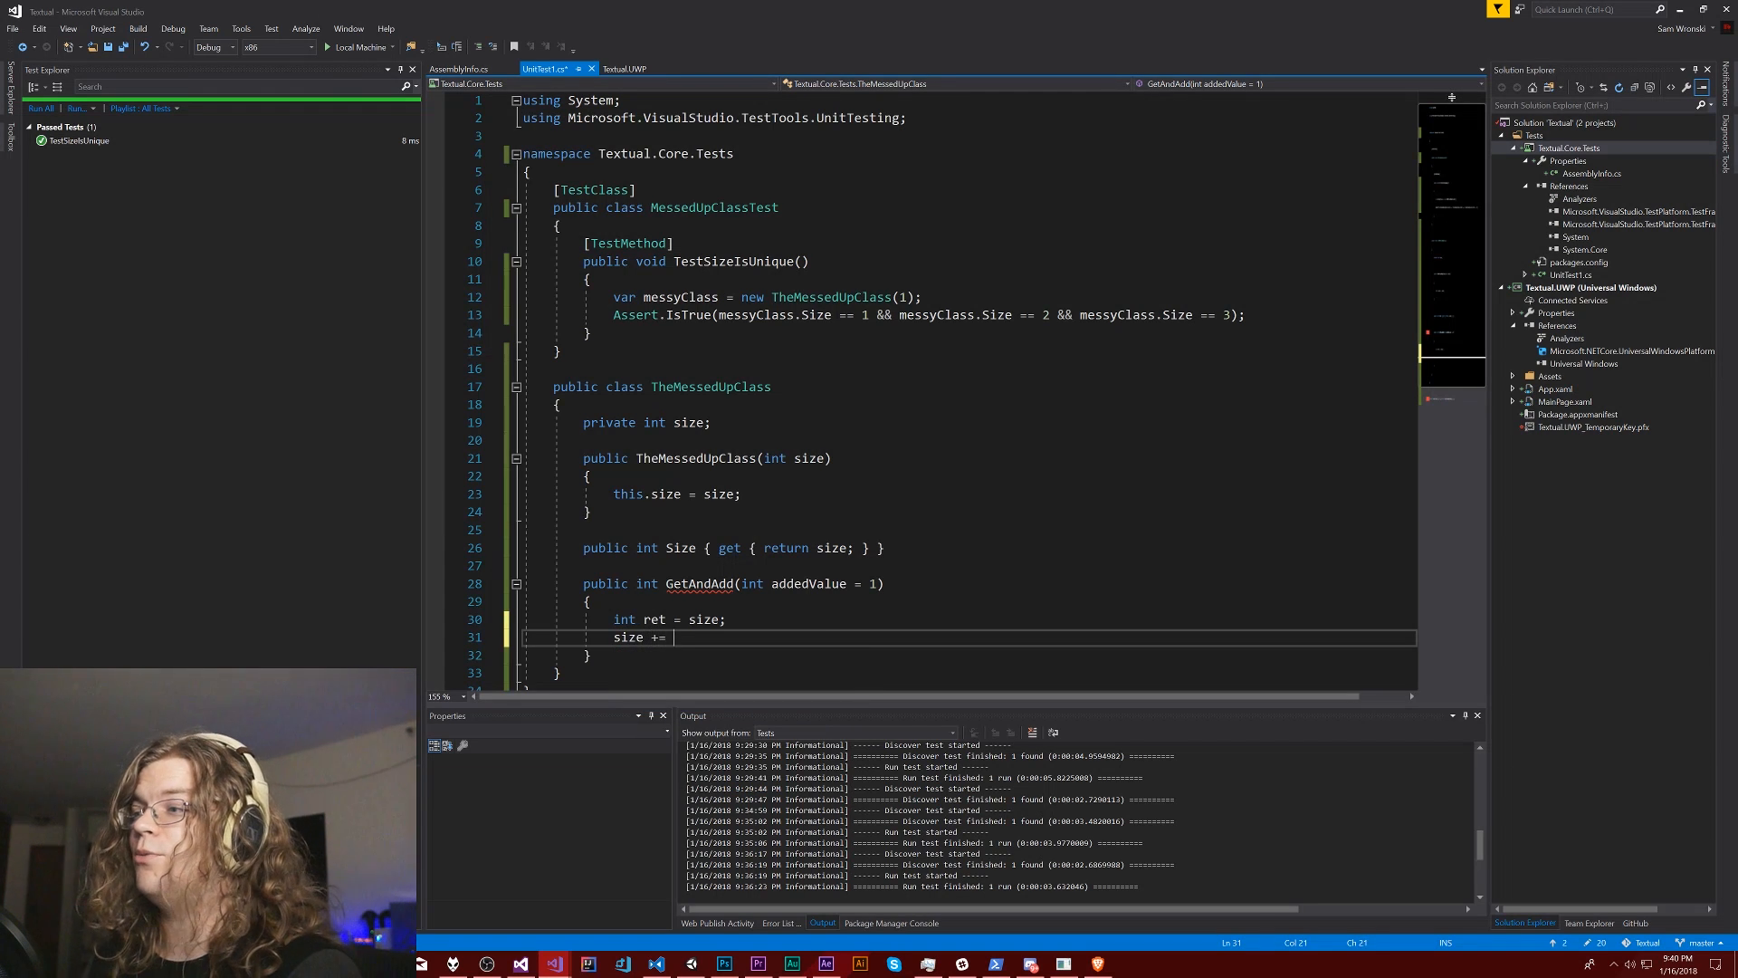
type("addedValue;")
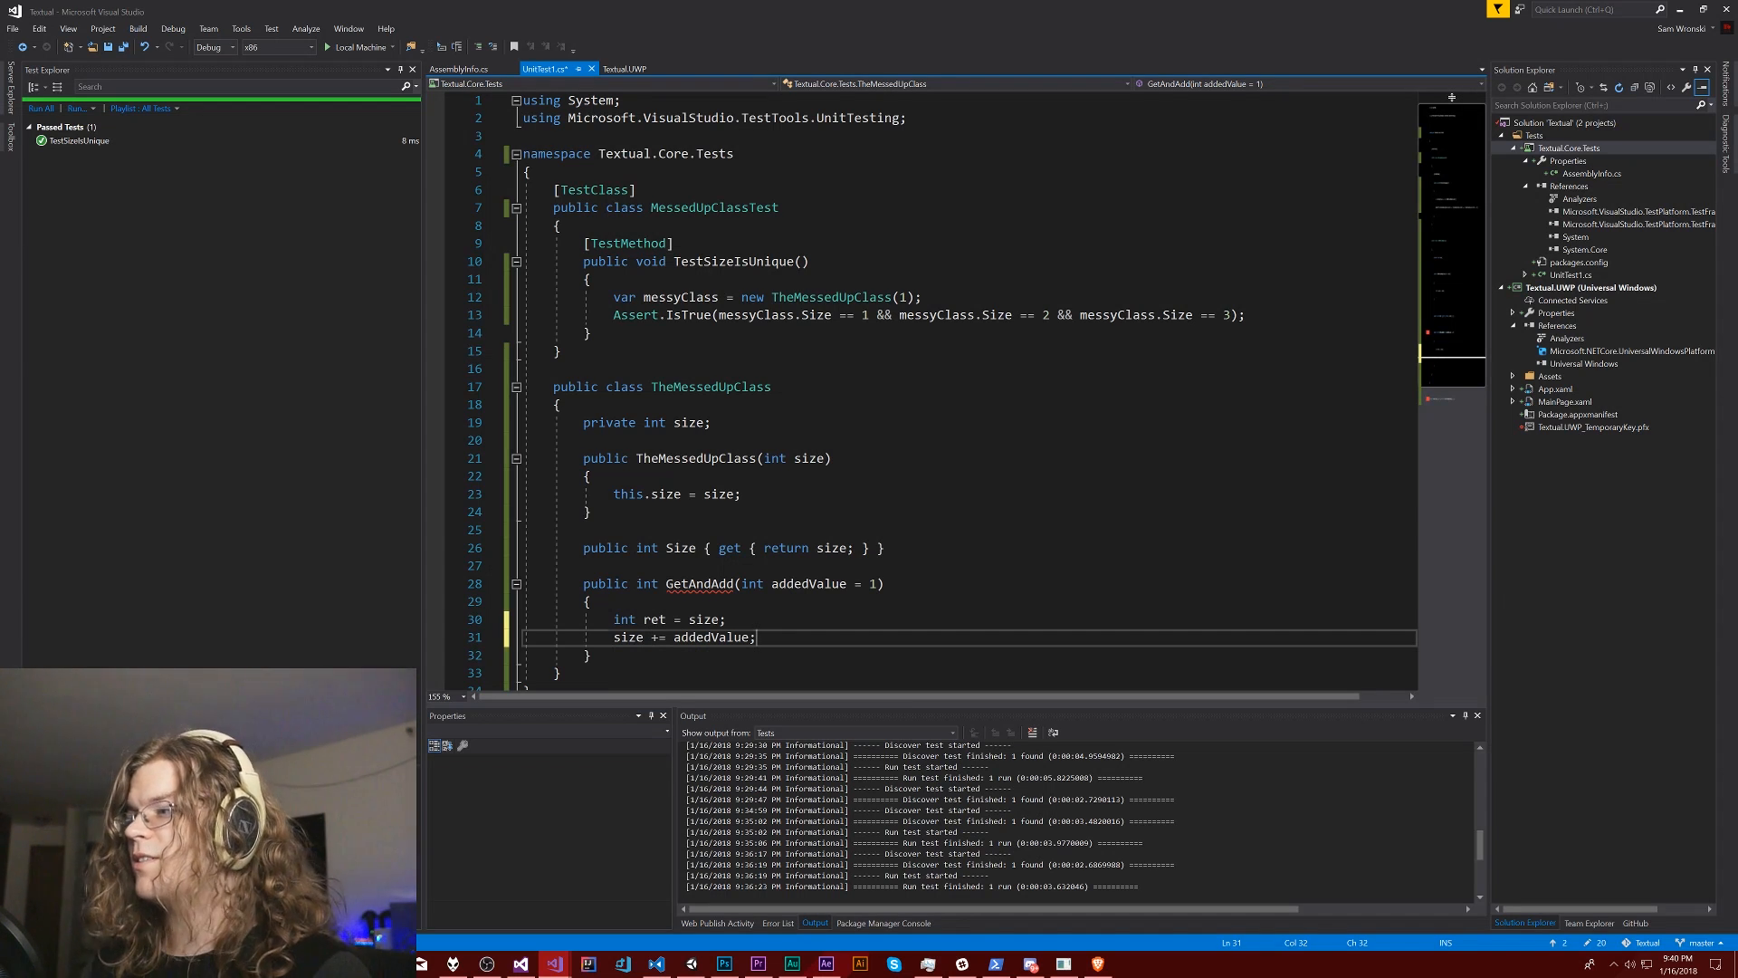
type("return r")
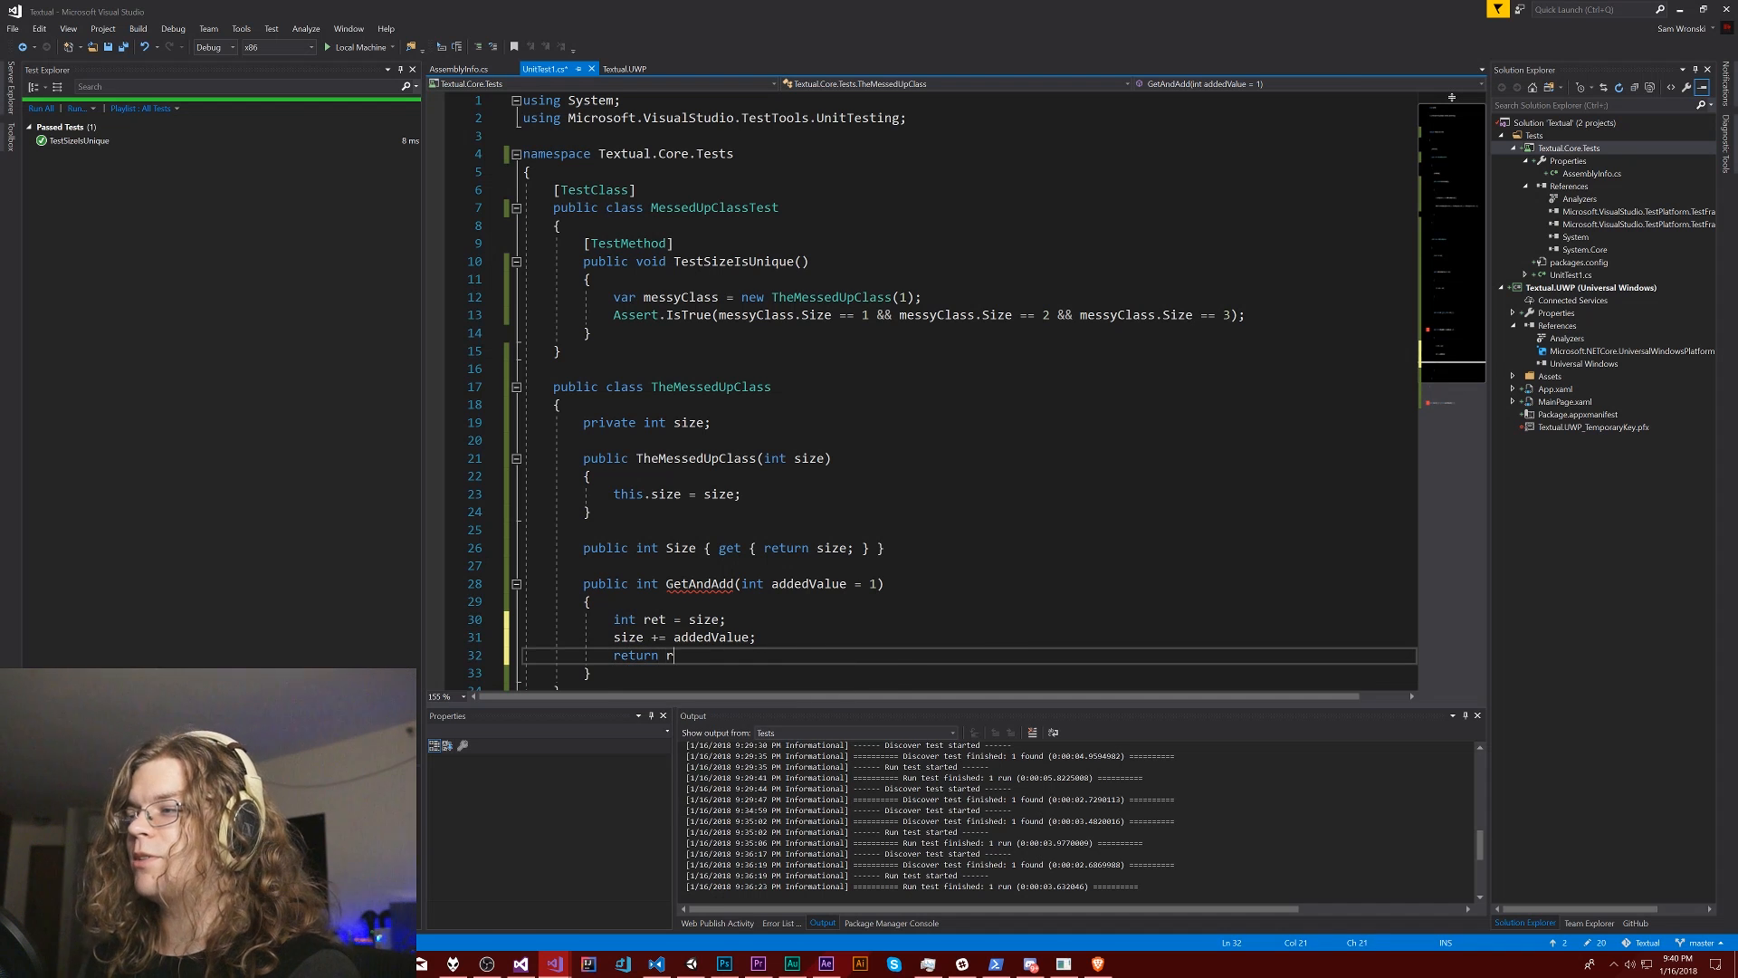
type("et;")
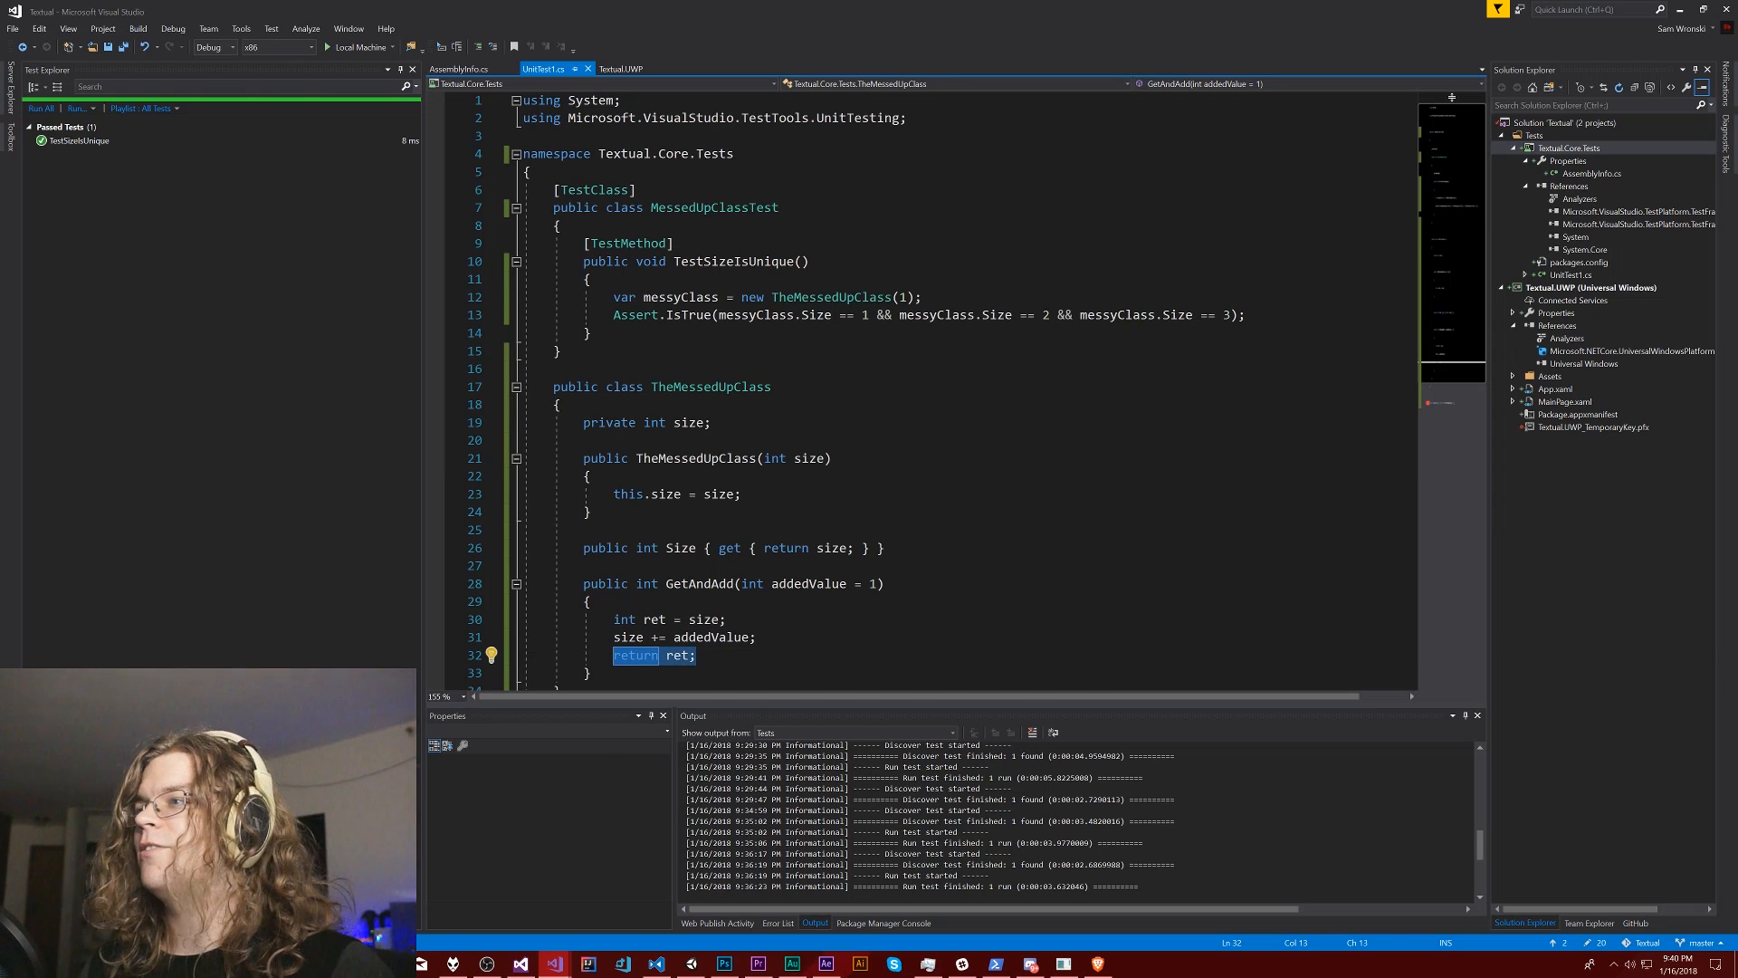
- Replace the Size checks in Assert.IsTrue with messyClass.GetAndAdd() calls expecting 1, 2, 3
left_click(813, 315)
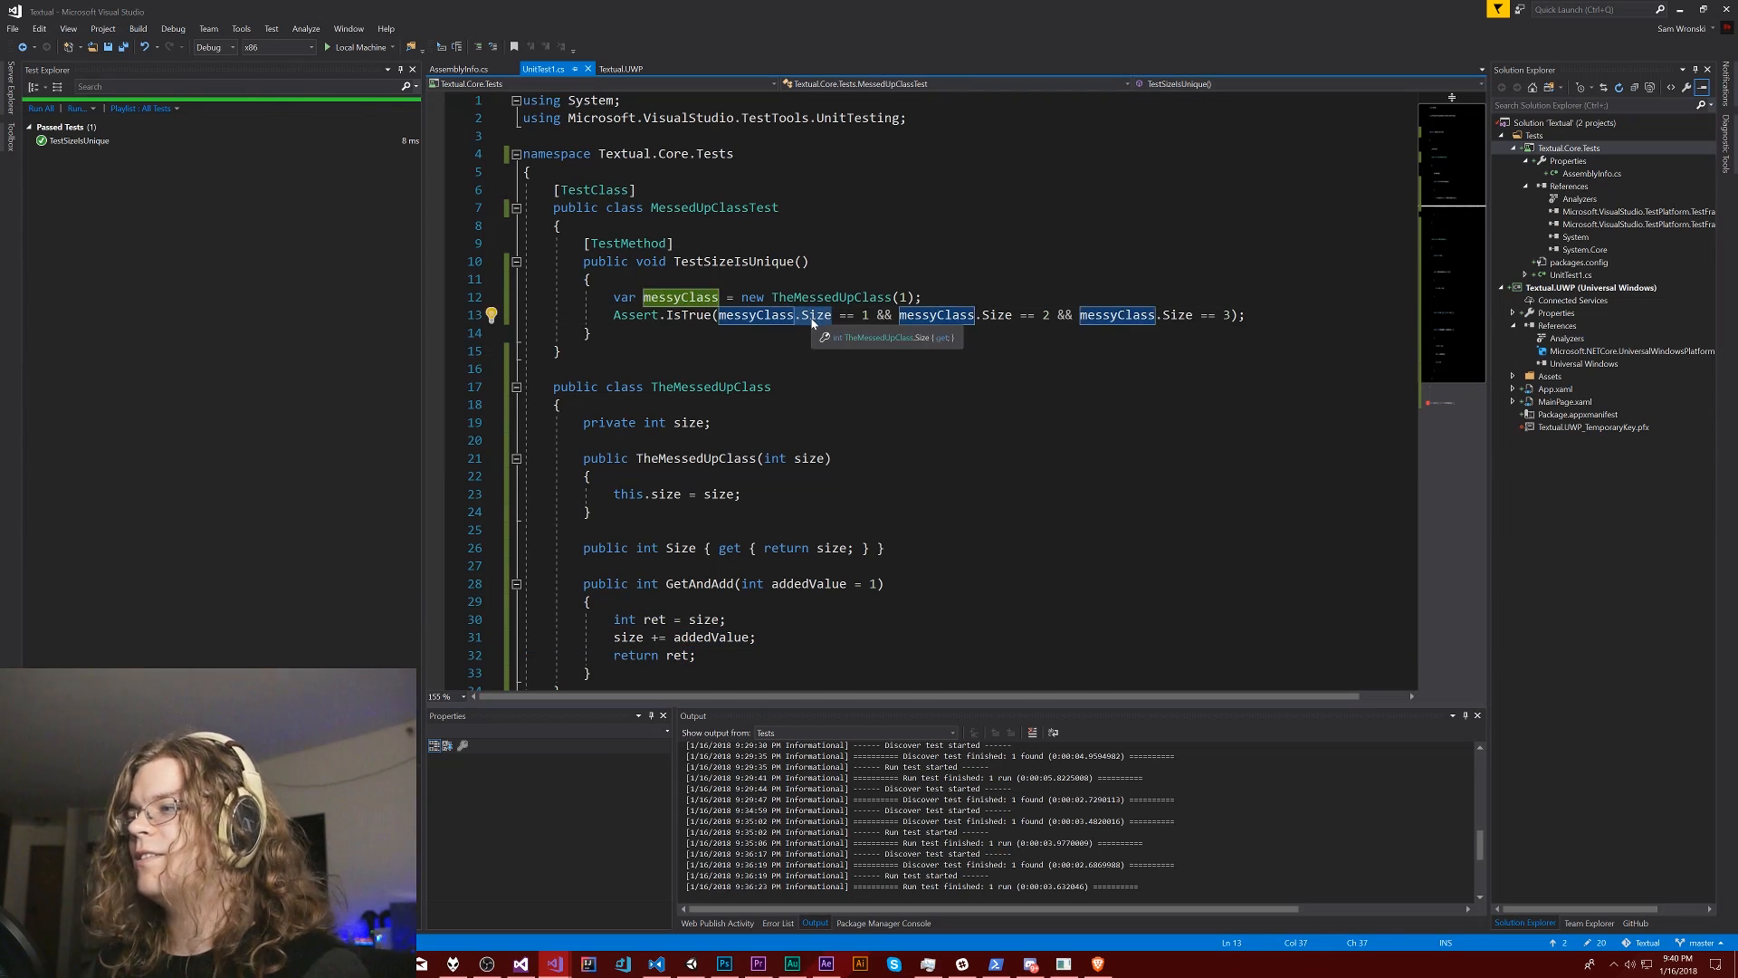
type("GetAndAdd")
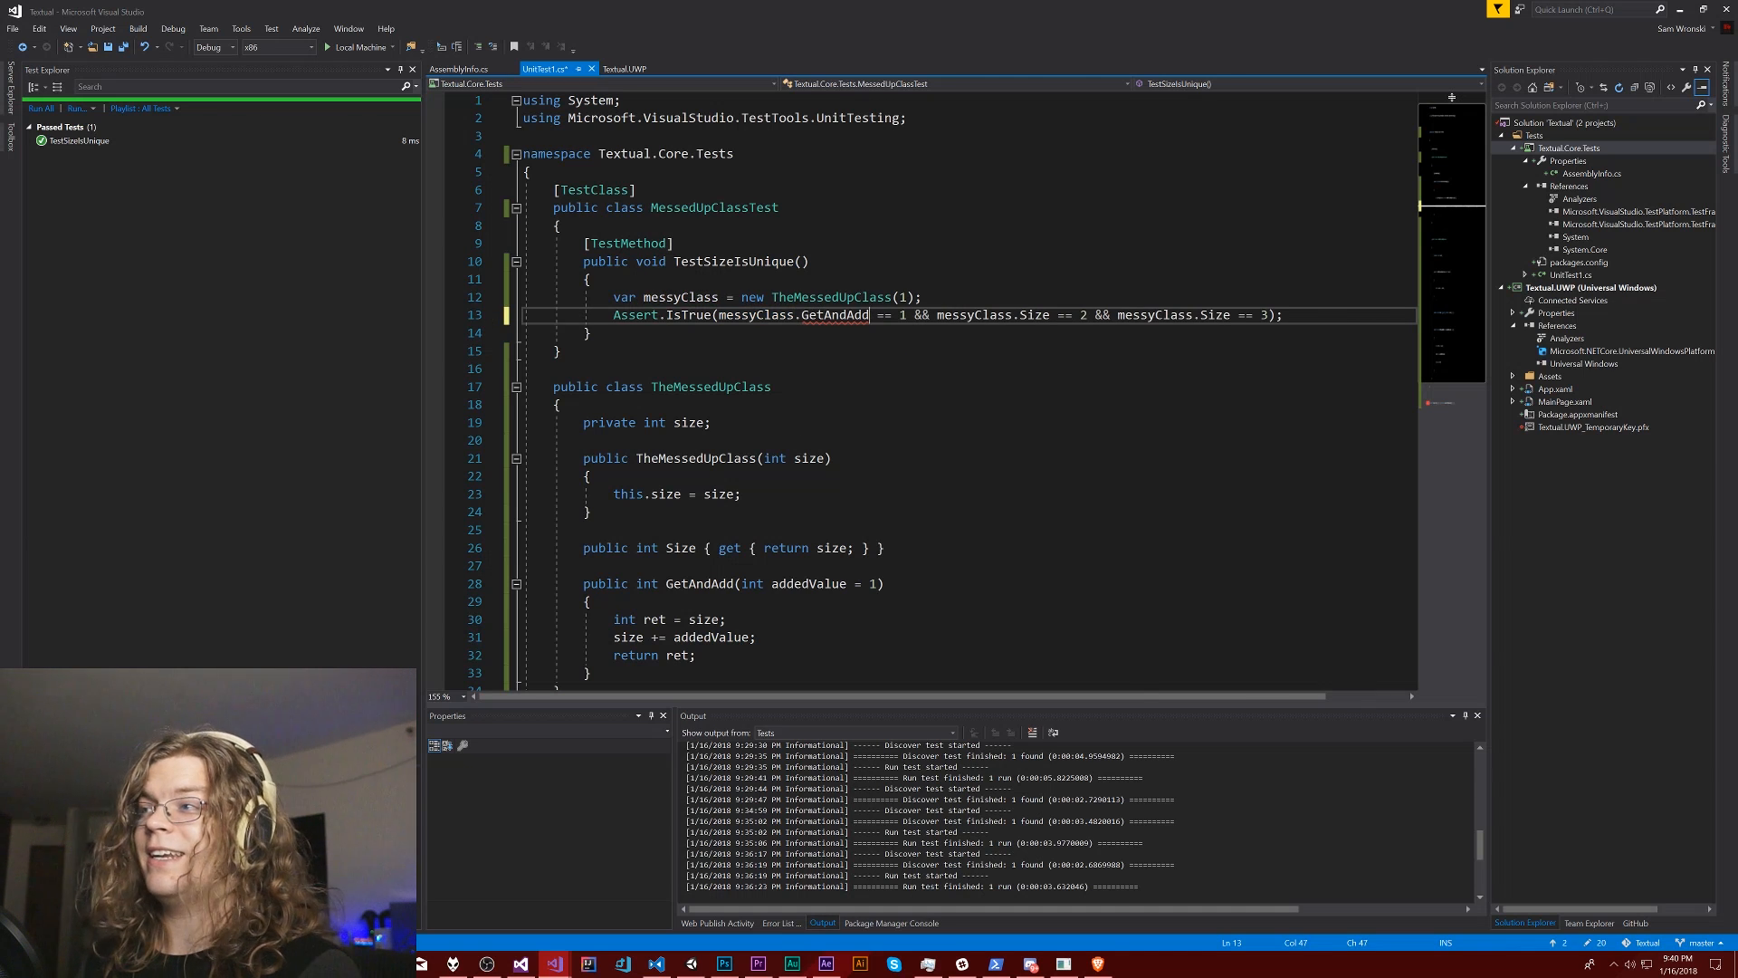
type("()")
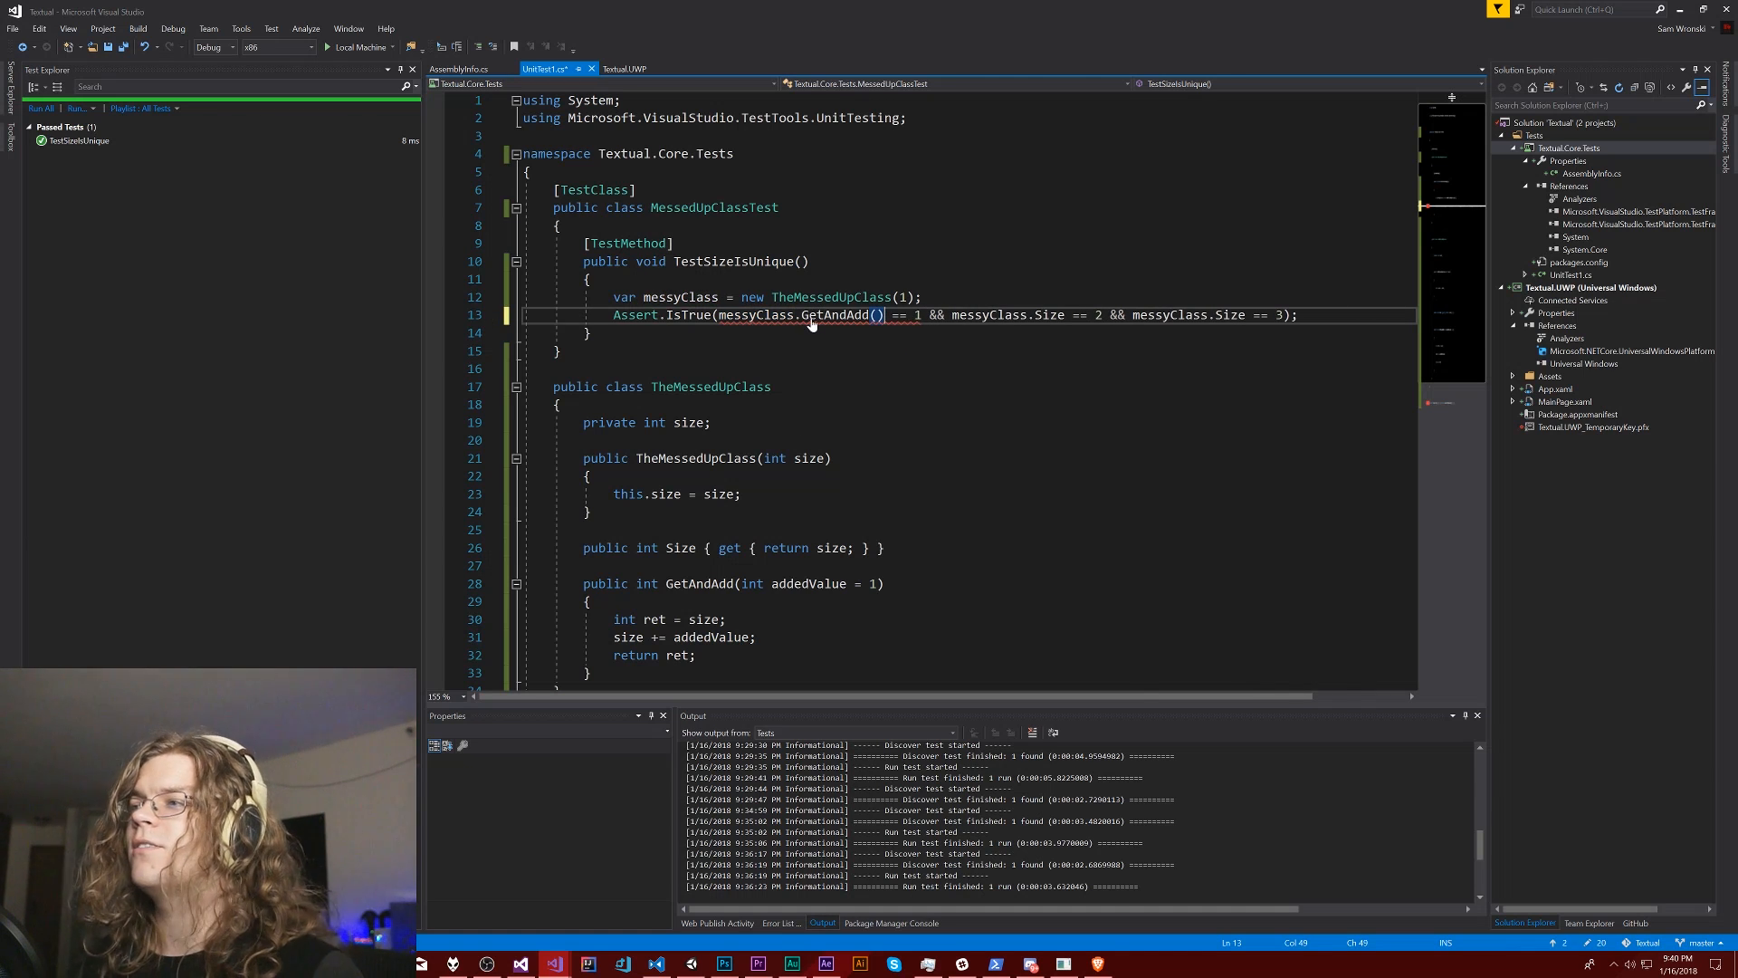
double_click(840, 315)
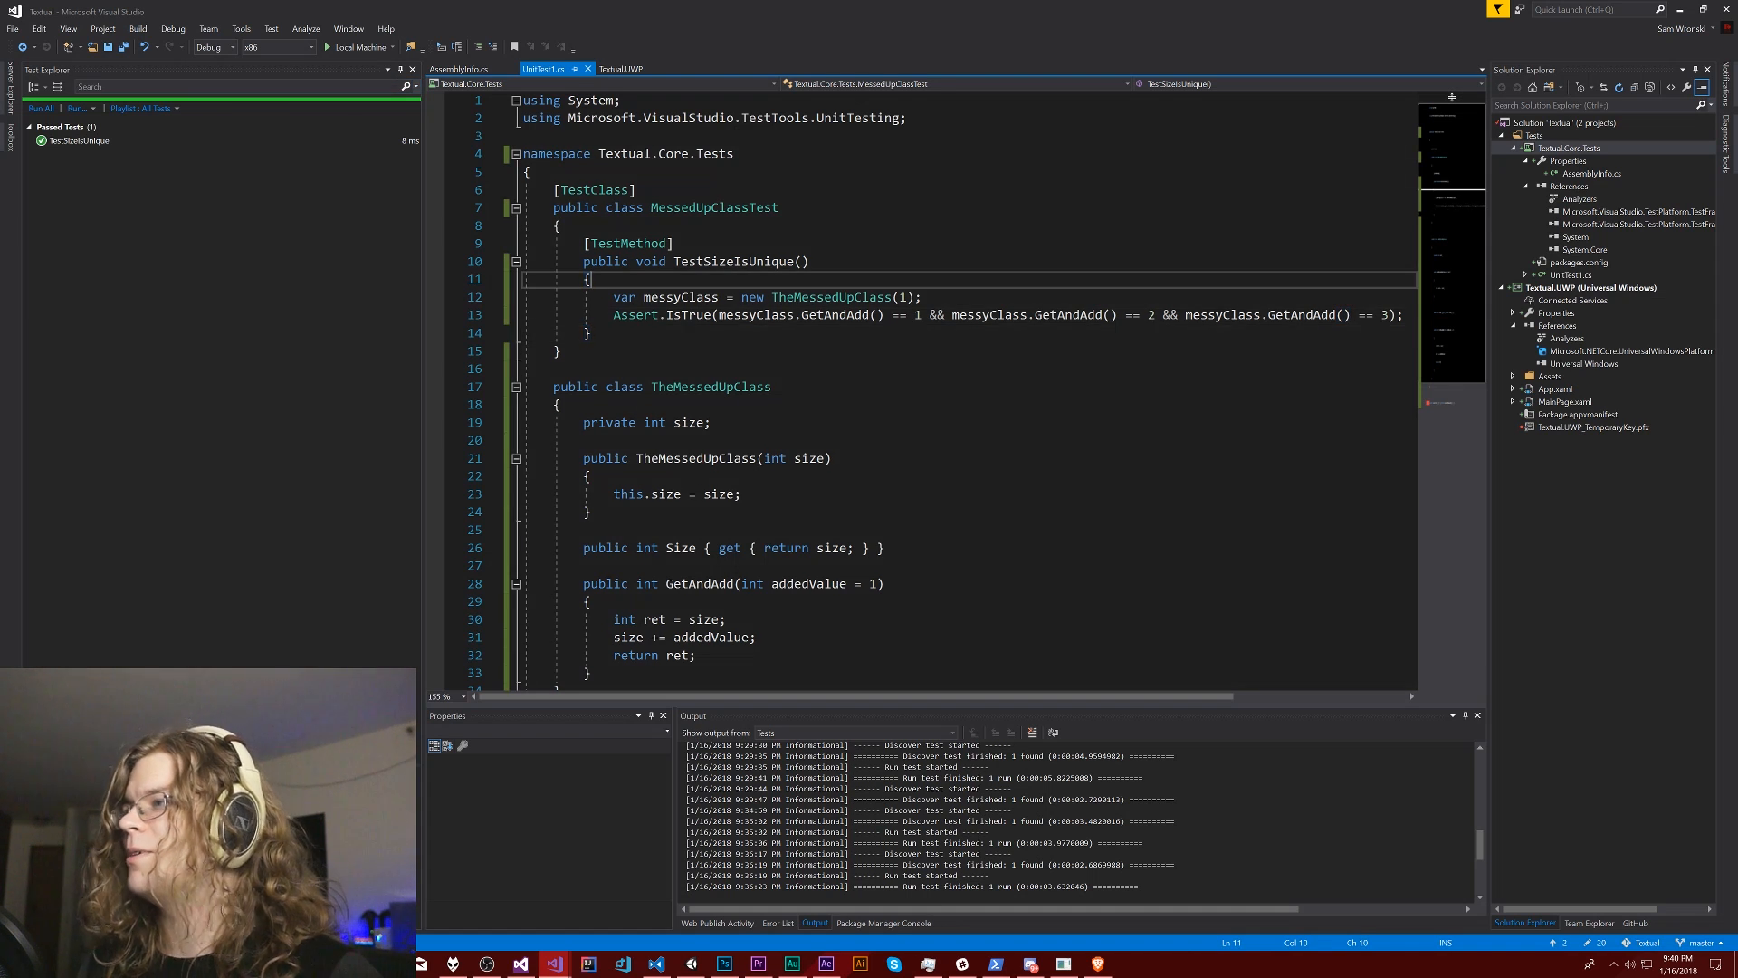
type("Atmoic")
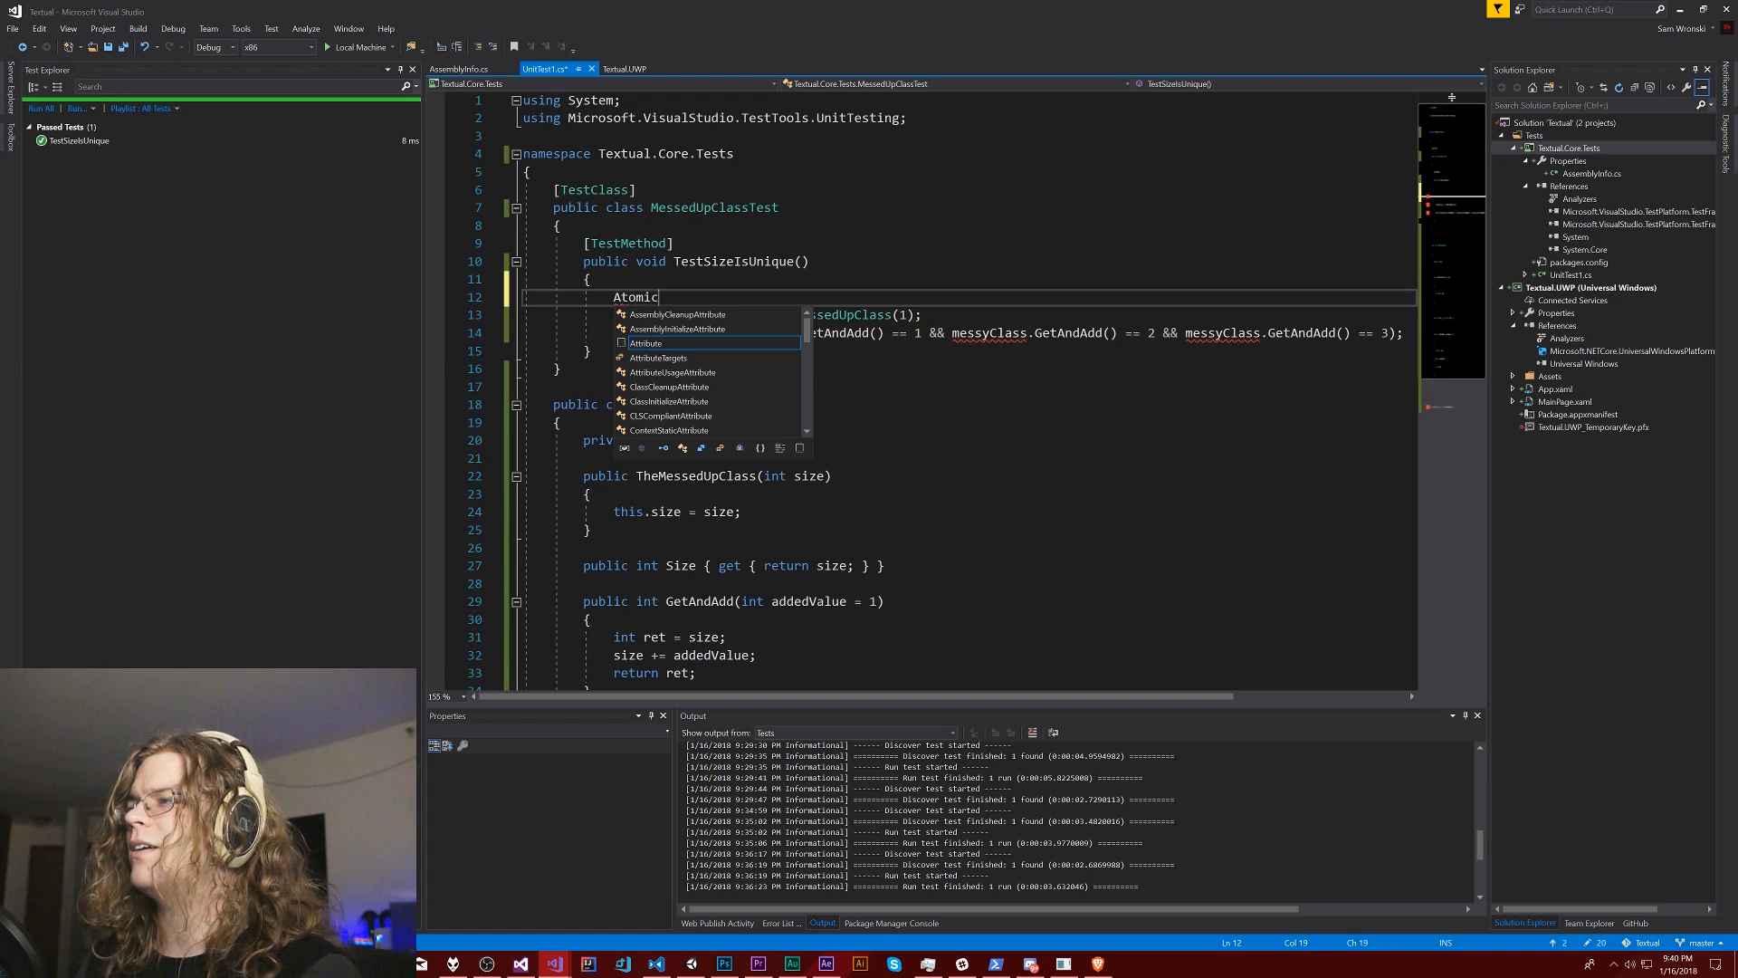
type("Integer")
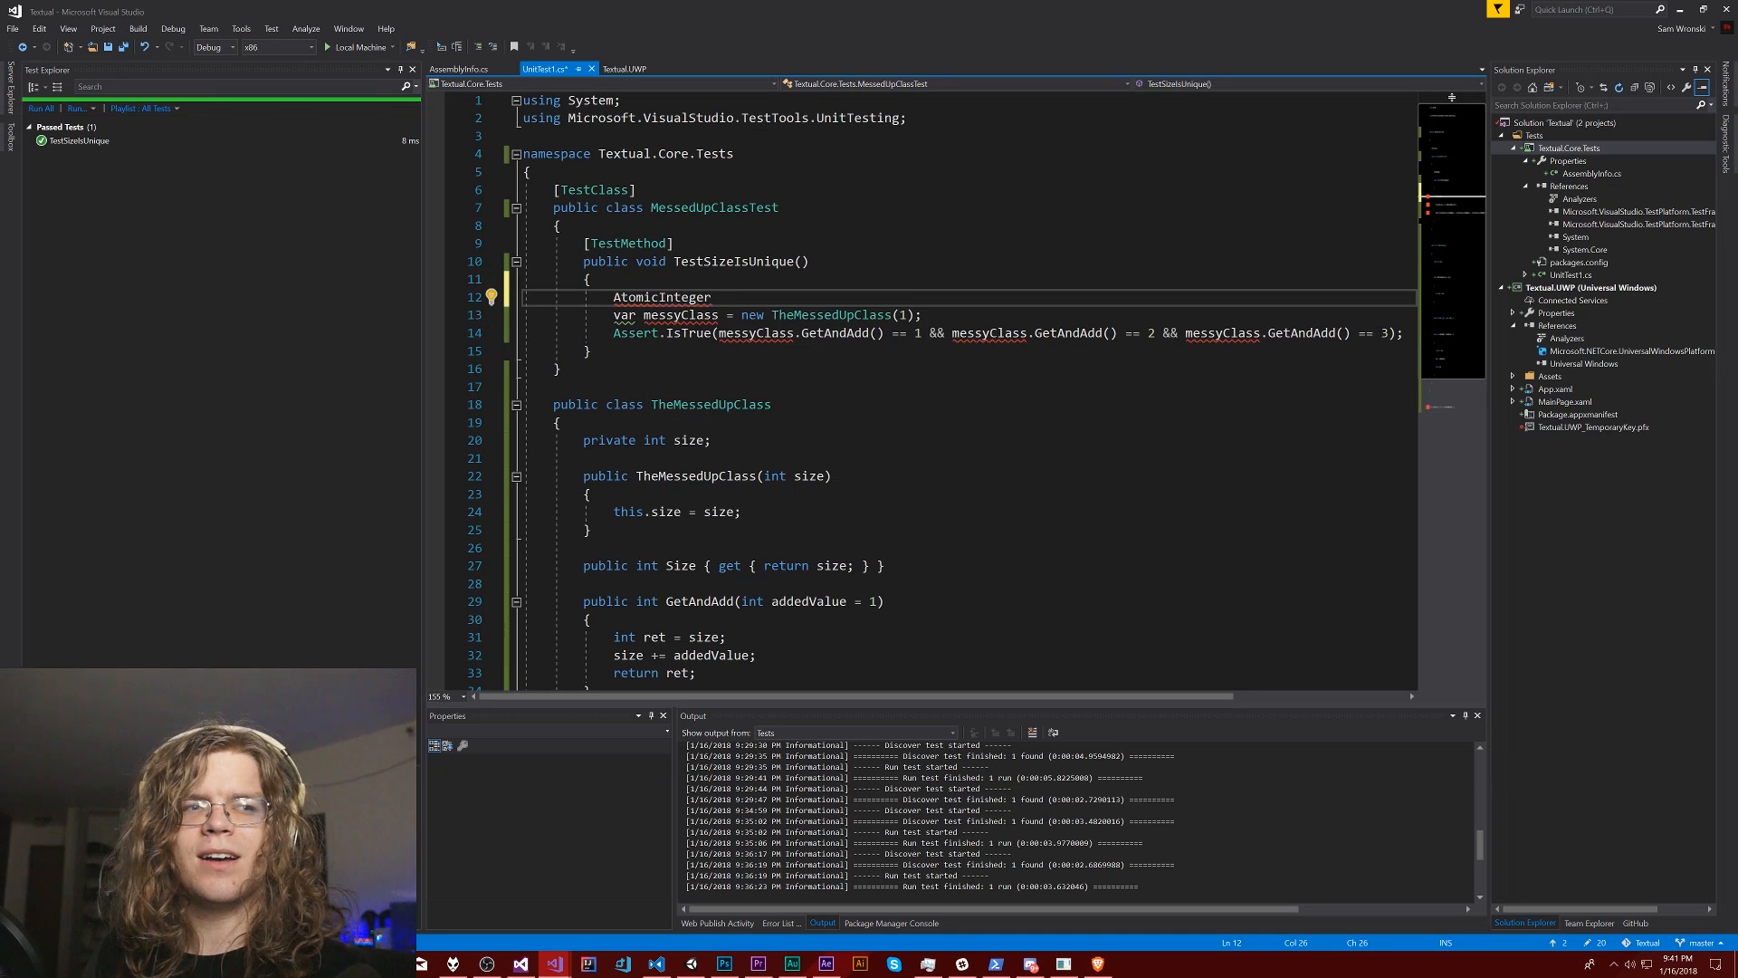
key("BackSpace")
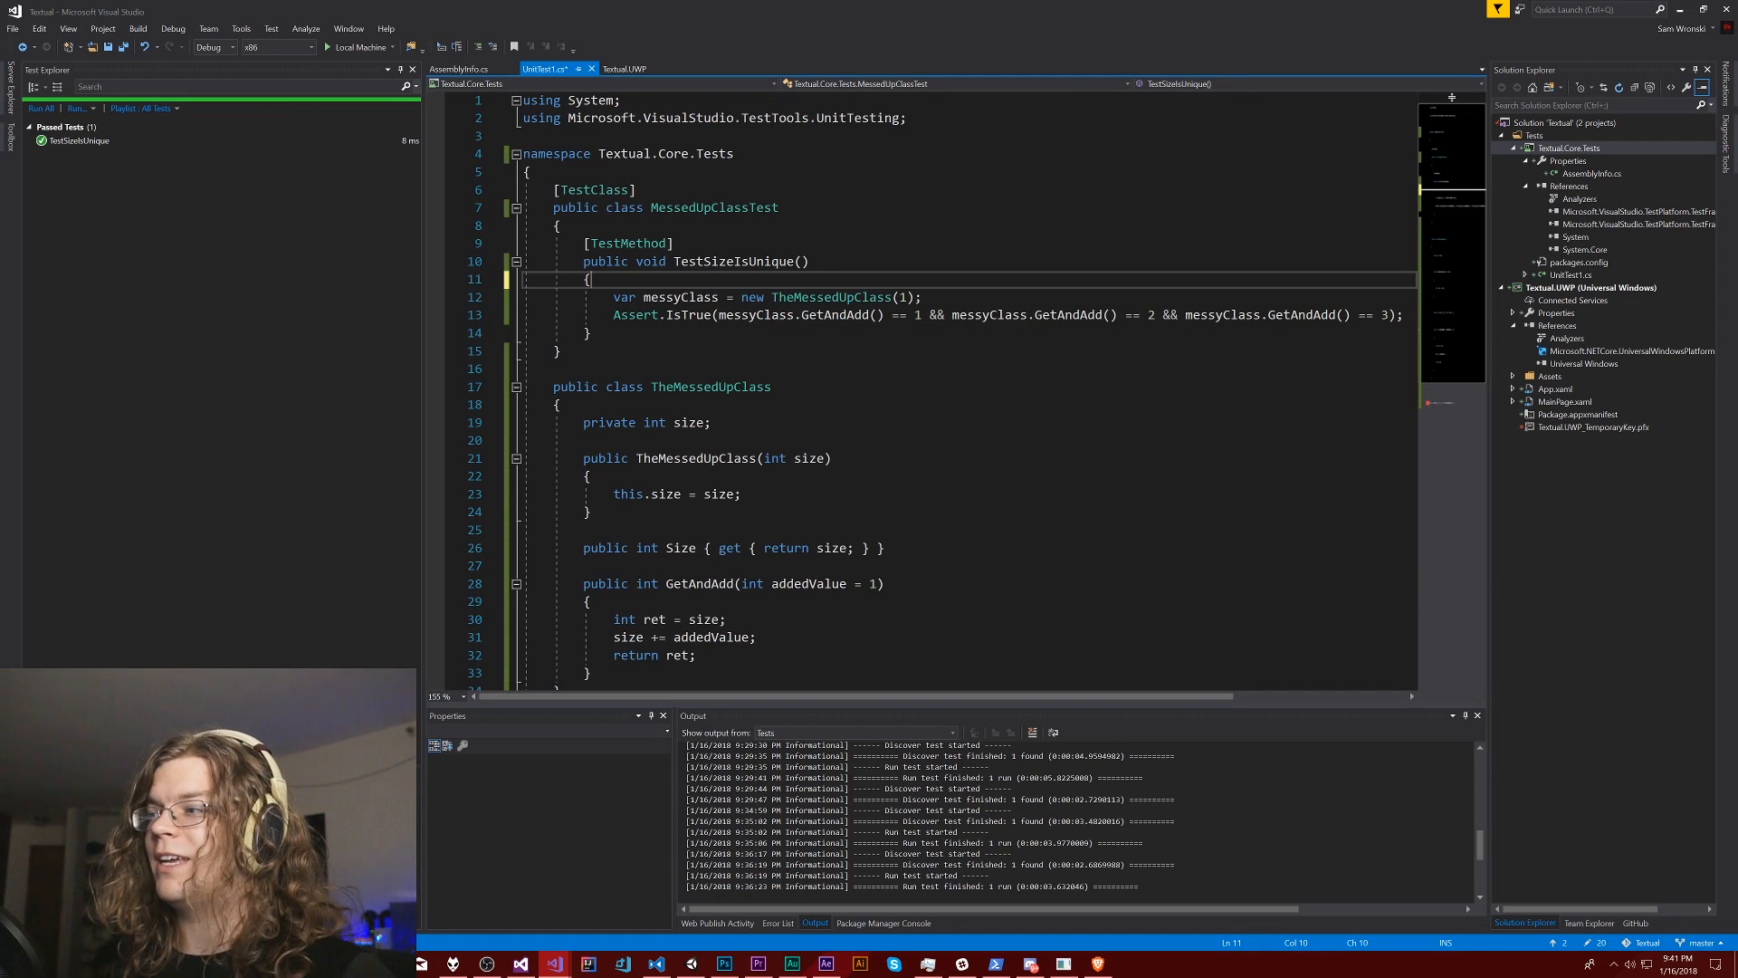
left_click(699, 583)
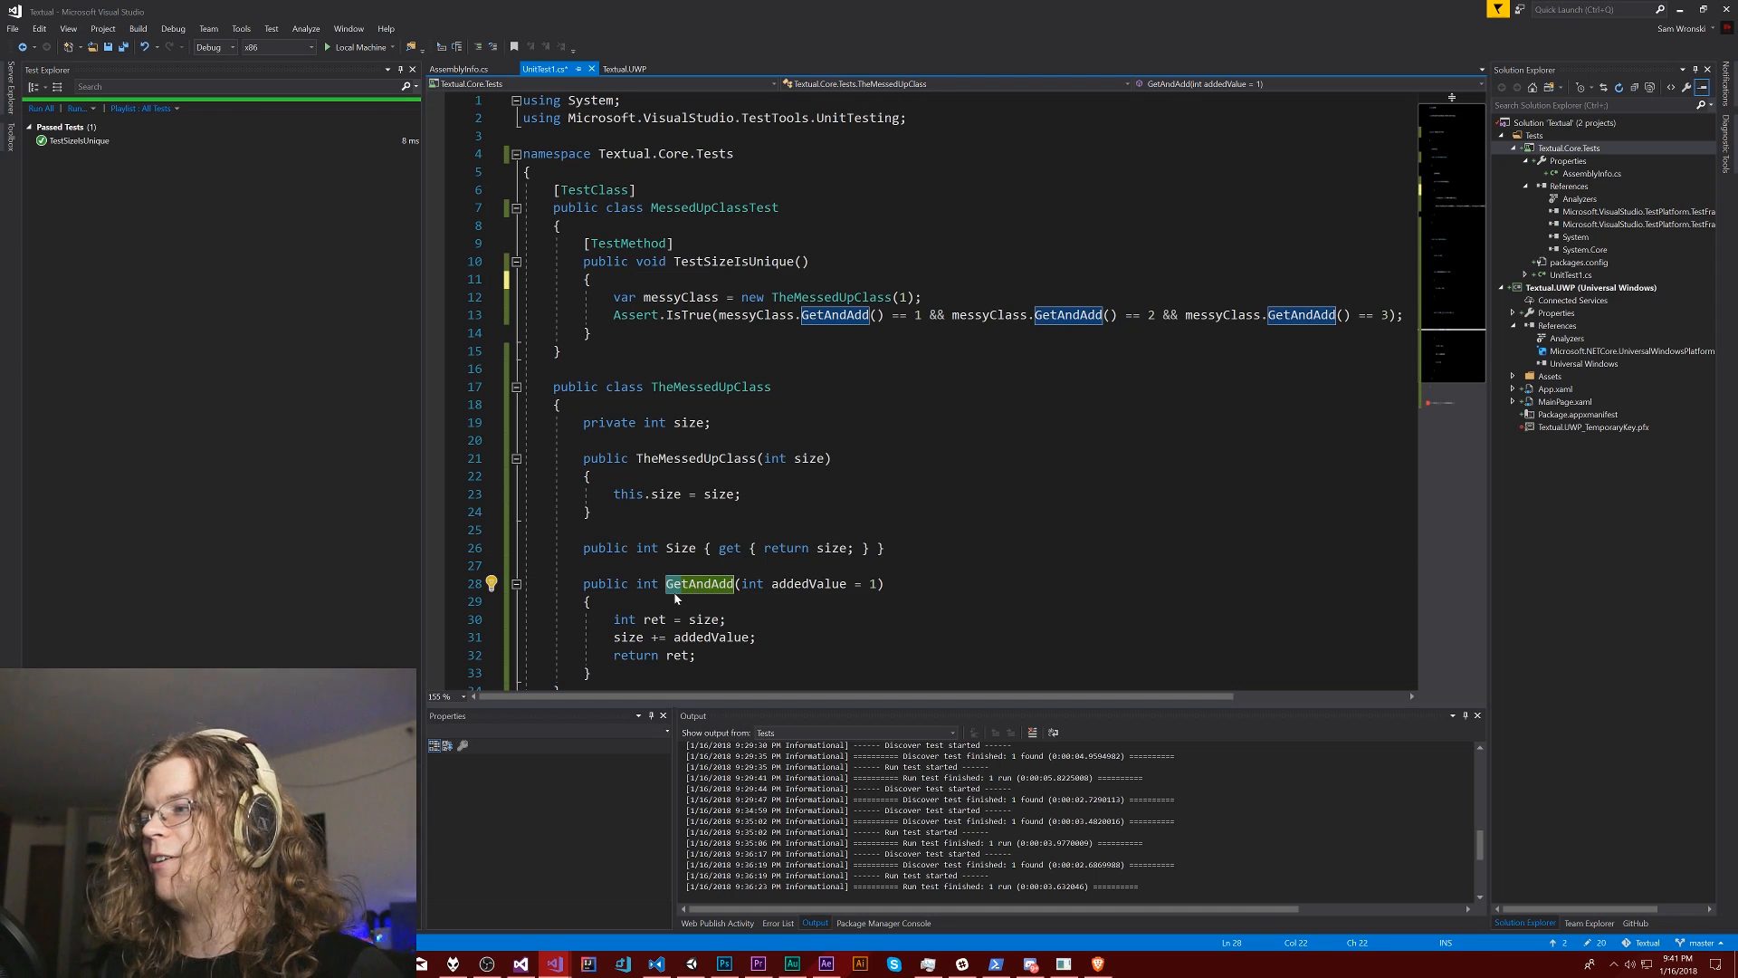
mouse_move(679, 595)
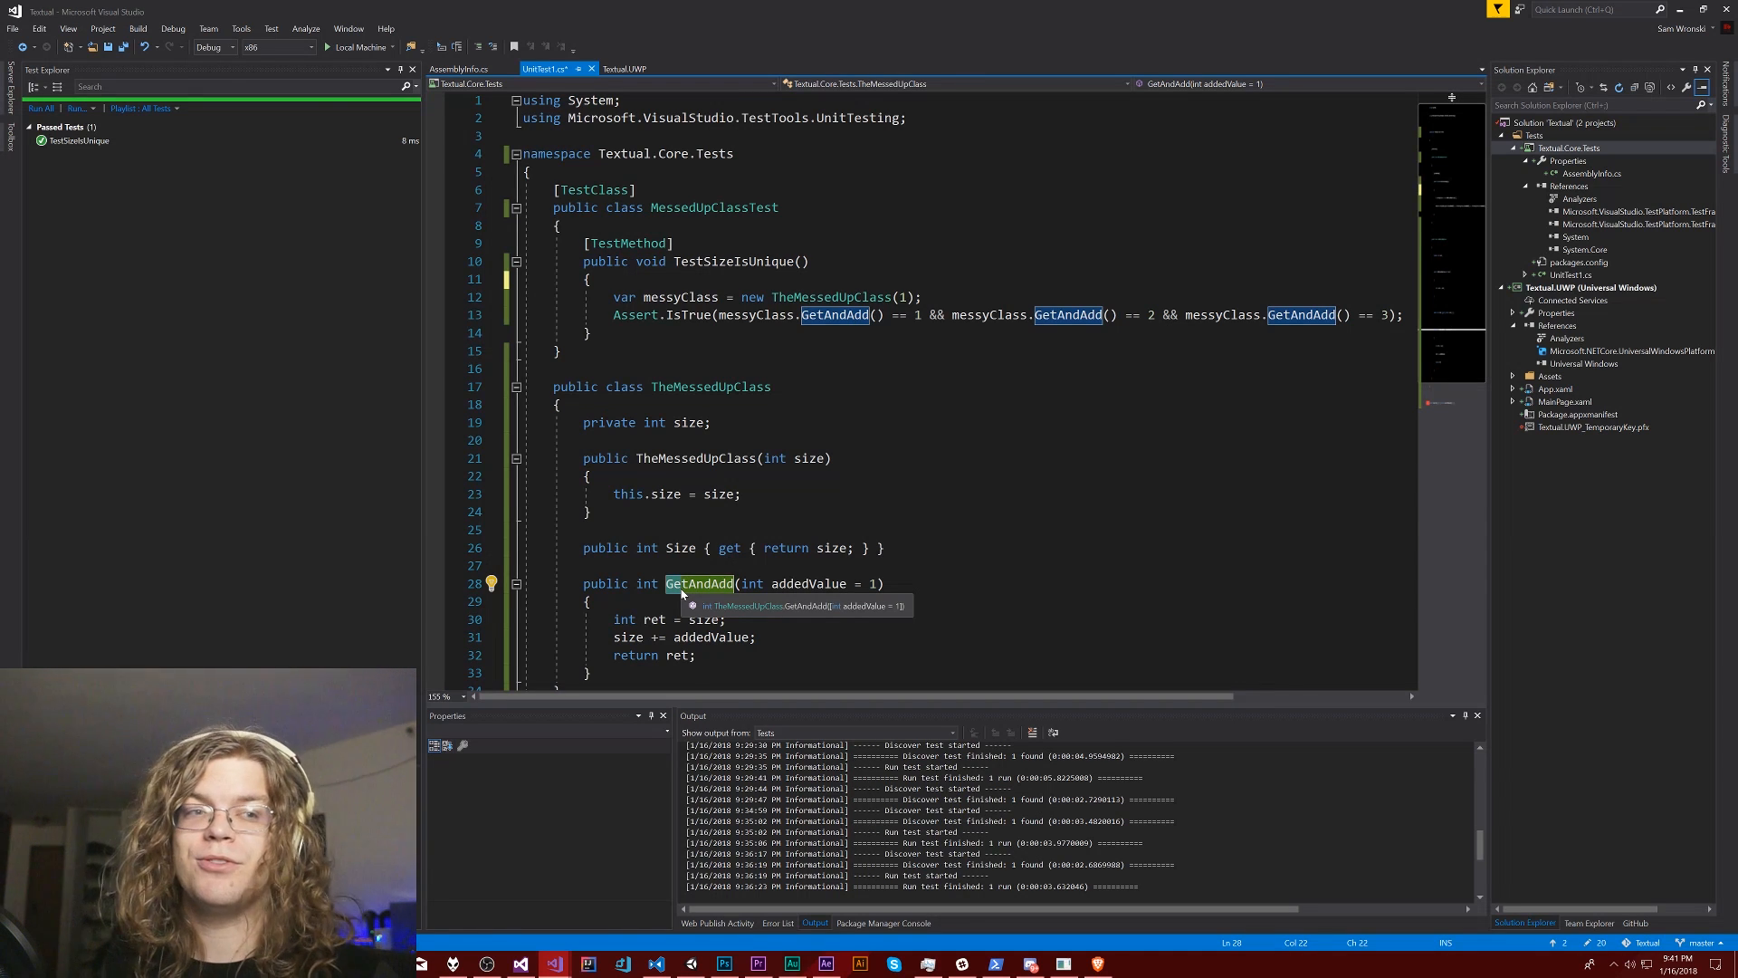